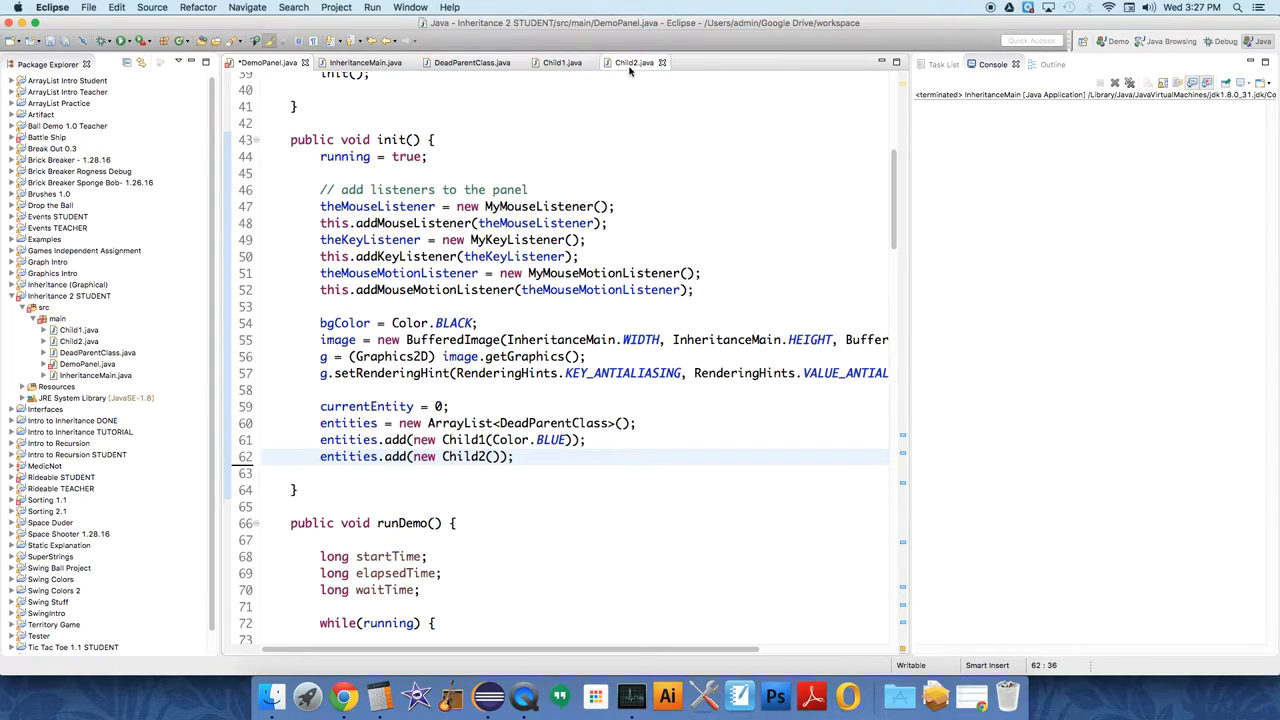
# View the Child2 source and select the main package in the Package Explorer
pyautogui.click(635, 62)
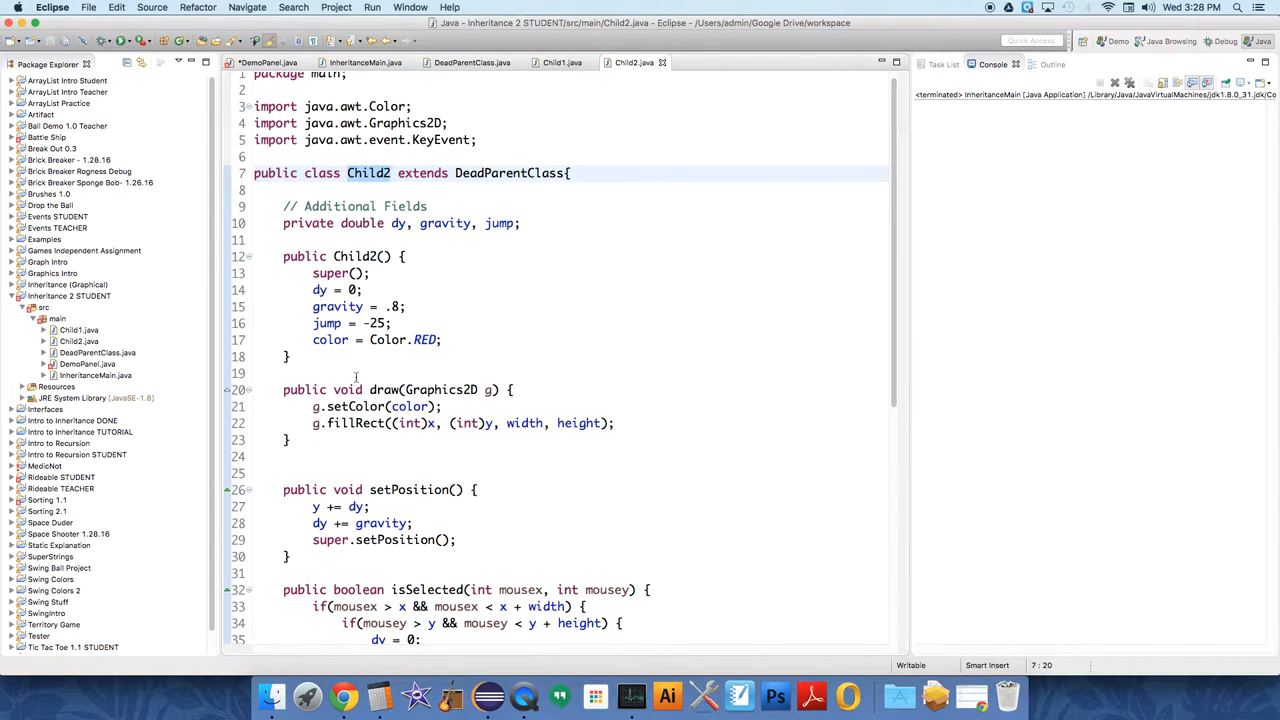
pyautogui.click(390, 173)
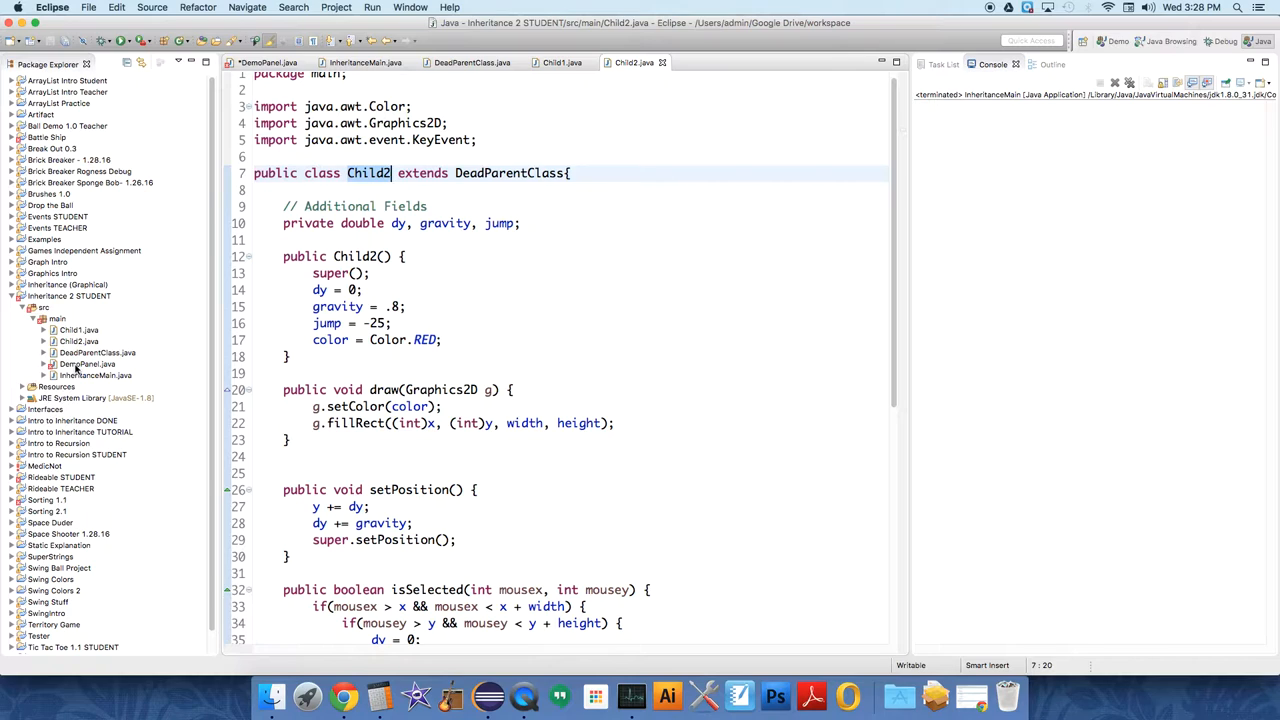
pyautogui.click(57, 318)
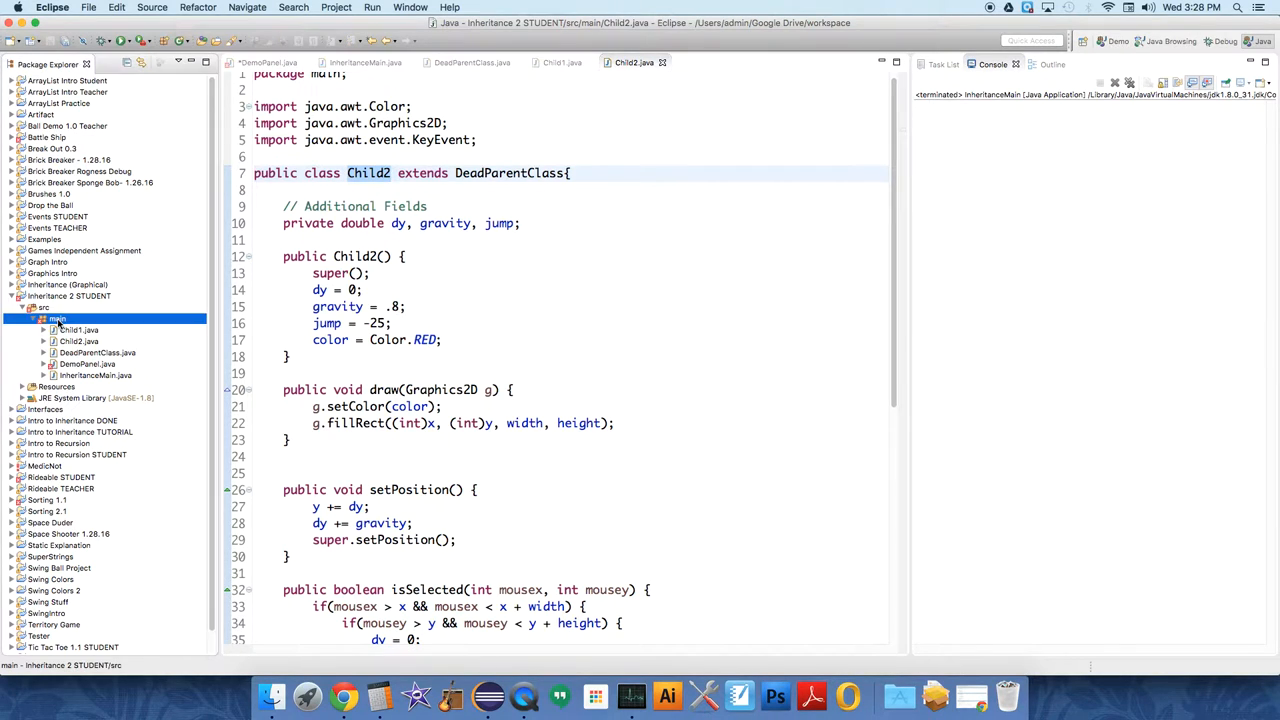
# Create an empty GrandChild class in the main package using New > Class
pyautogui.rightClick(57, 318)
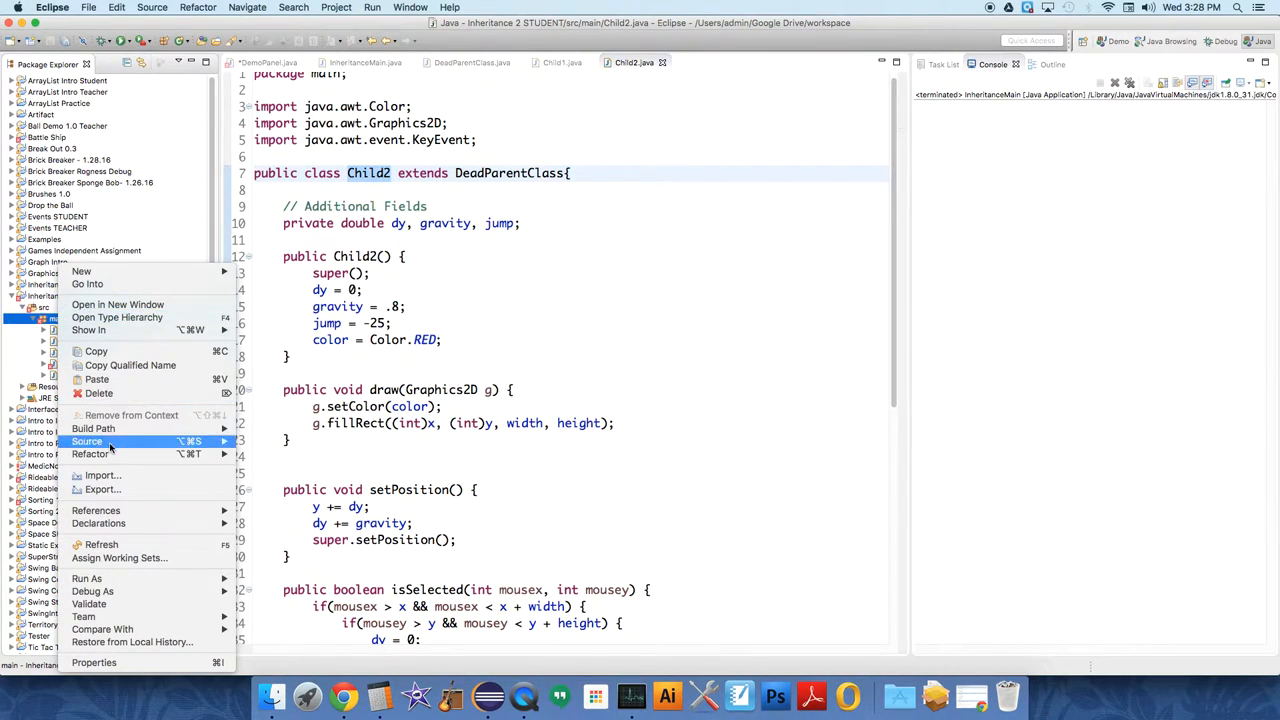
pyautogui.moveTo(105, 267)
pyautogui.write('C')
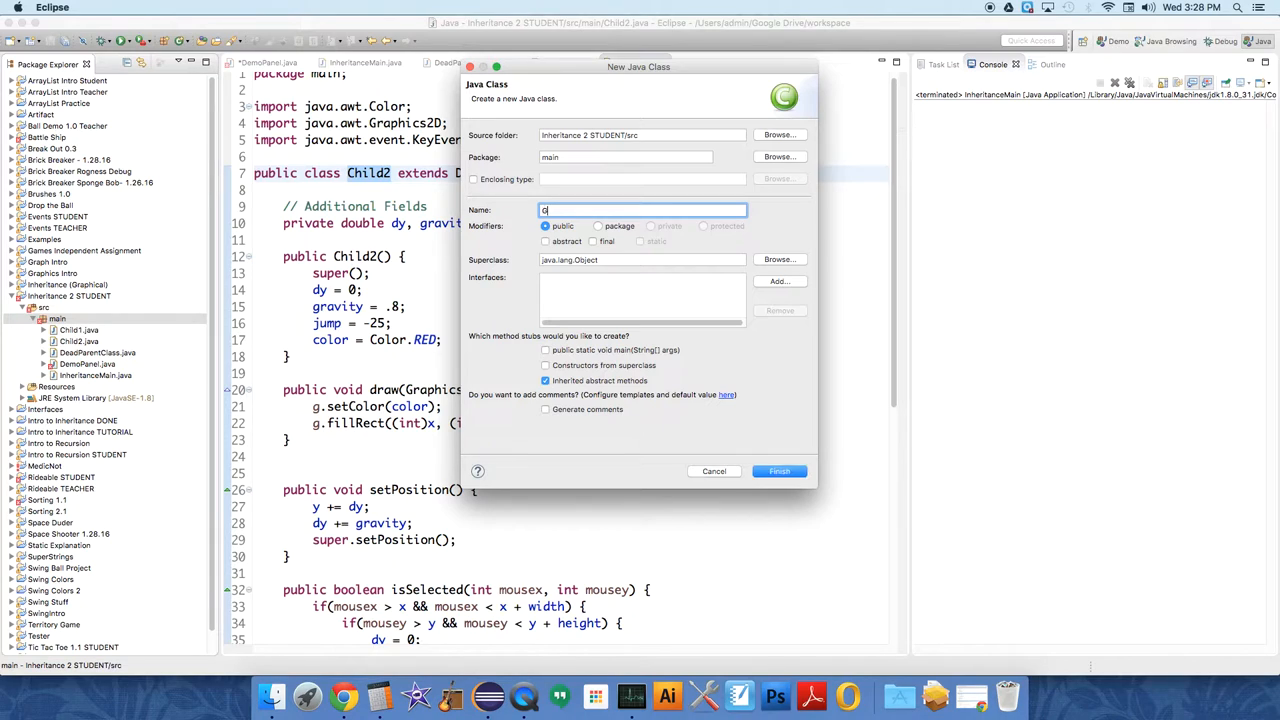
pyautogui.click(779, 471)
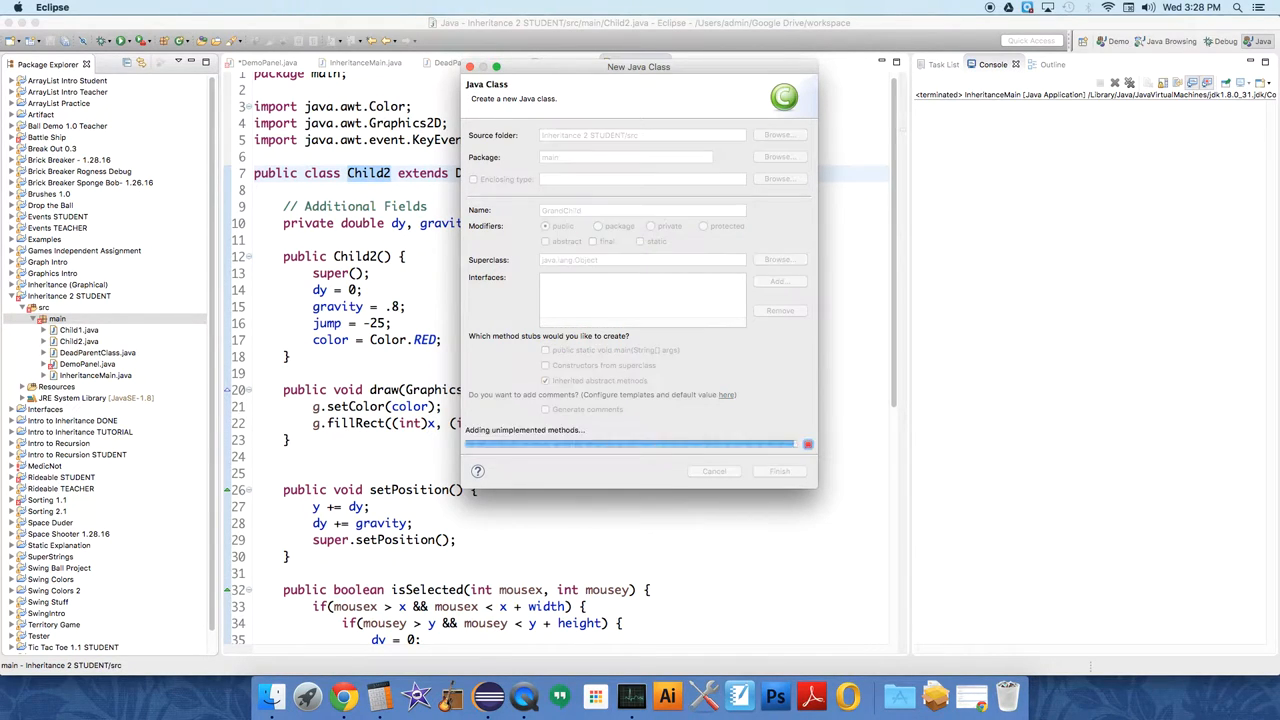
pyautogui.click(779, 471)
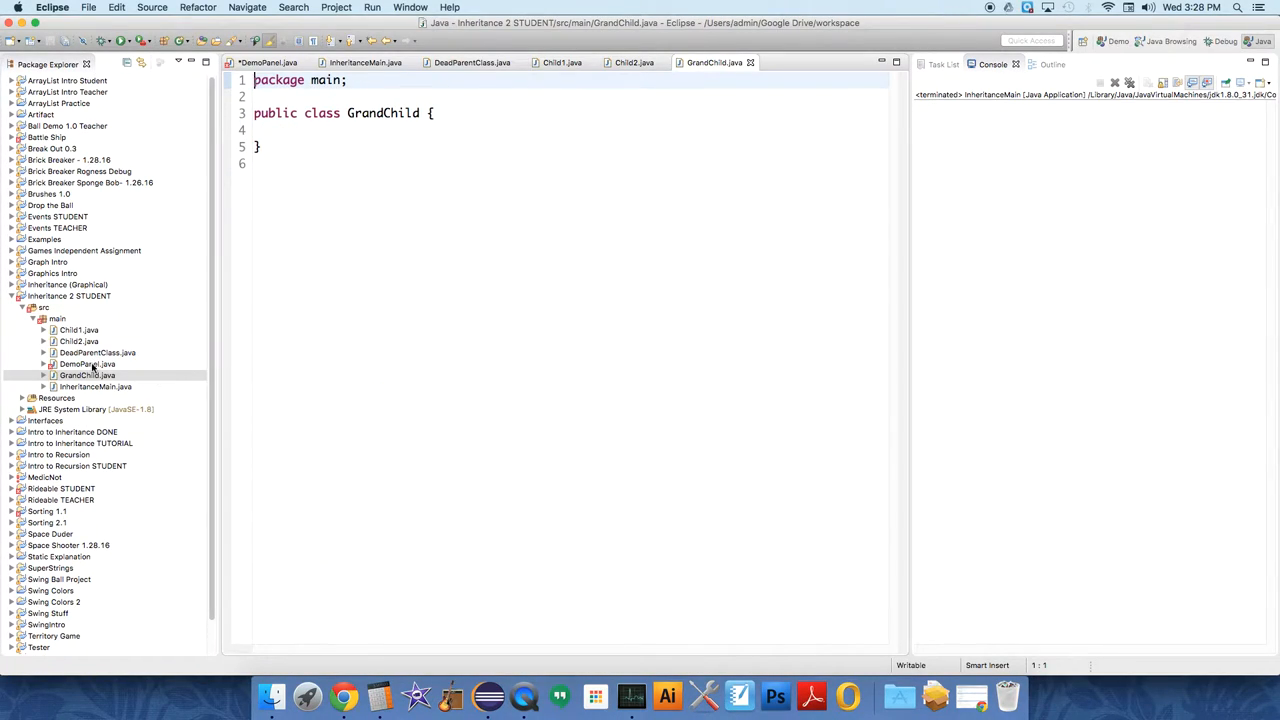
pyautogui.click(95, 387)
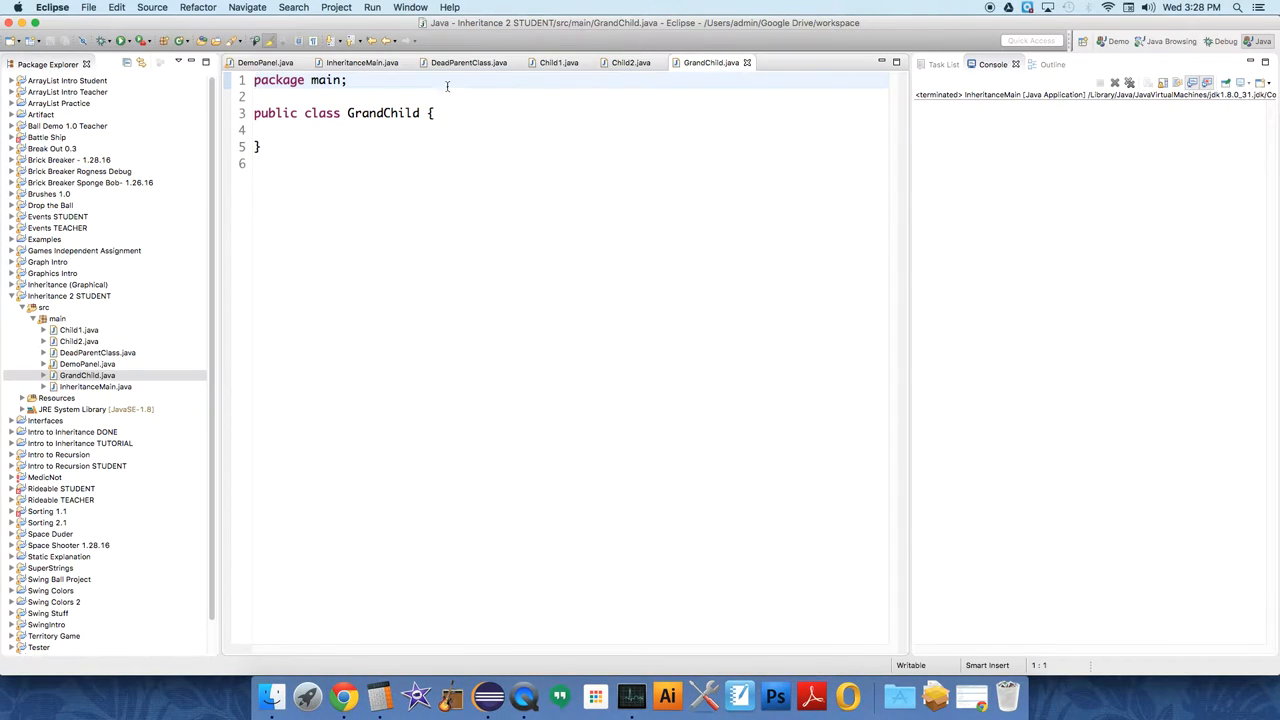
# Make GrandChild extend Child2 and open blank lines in its class body
pyautogui.write('extends')
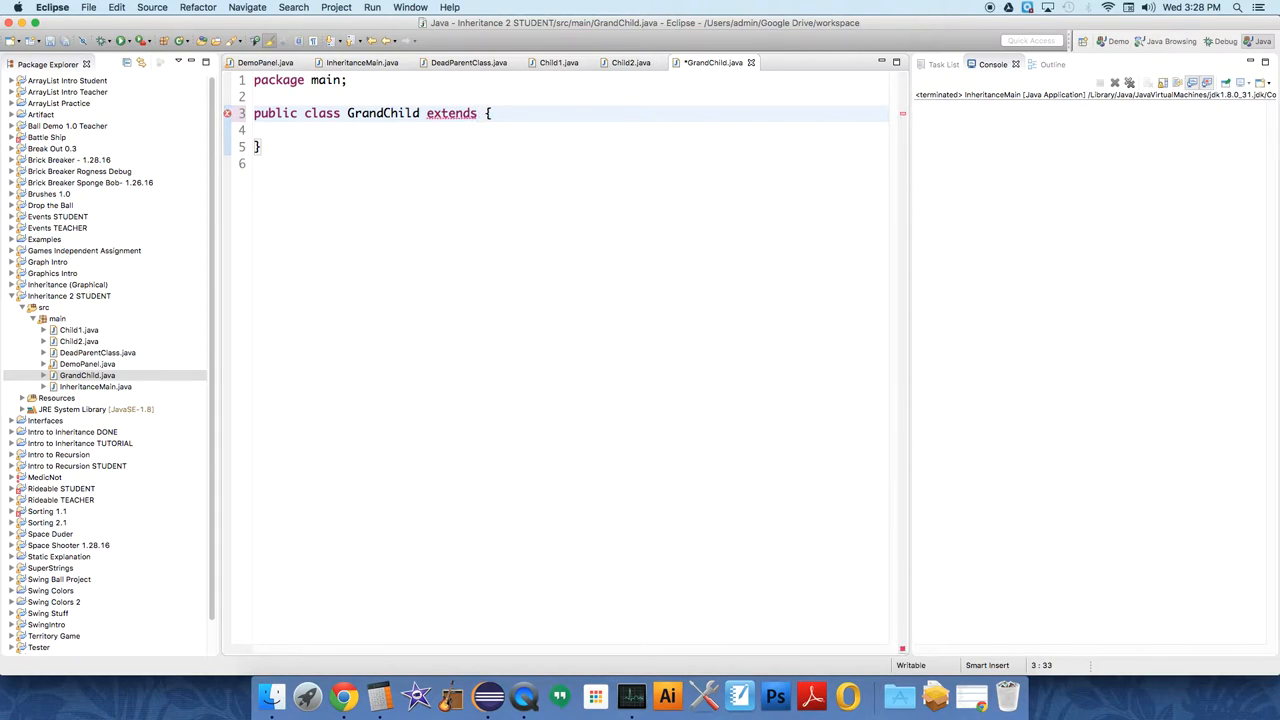
pyautogui.write('Child2')
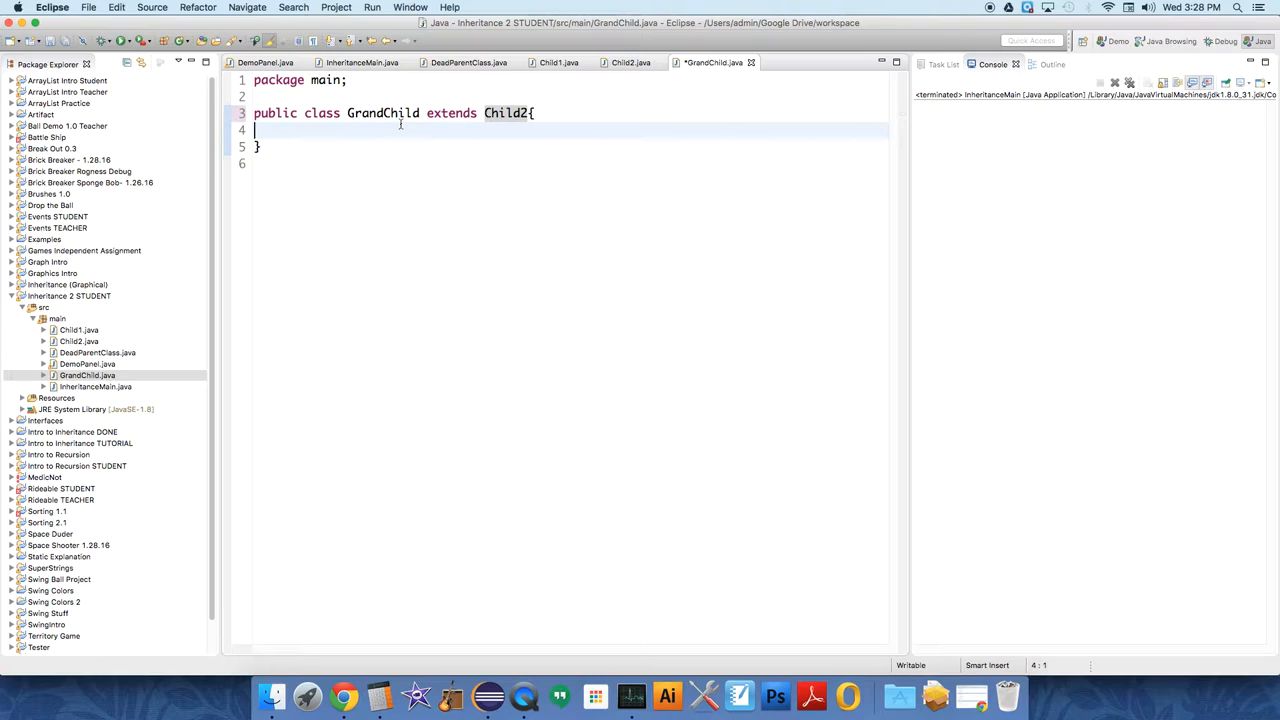
pyautogui.press('Enter')
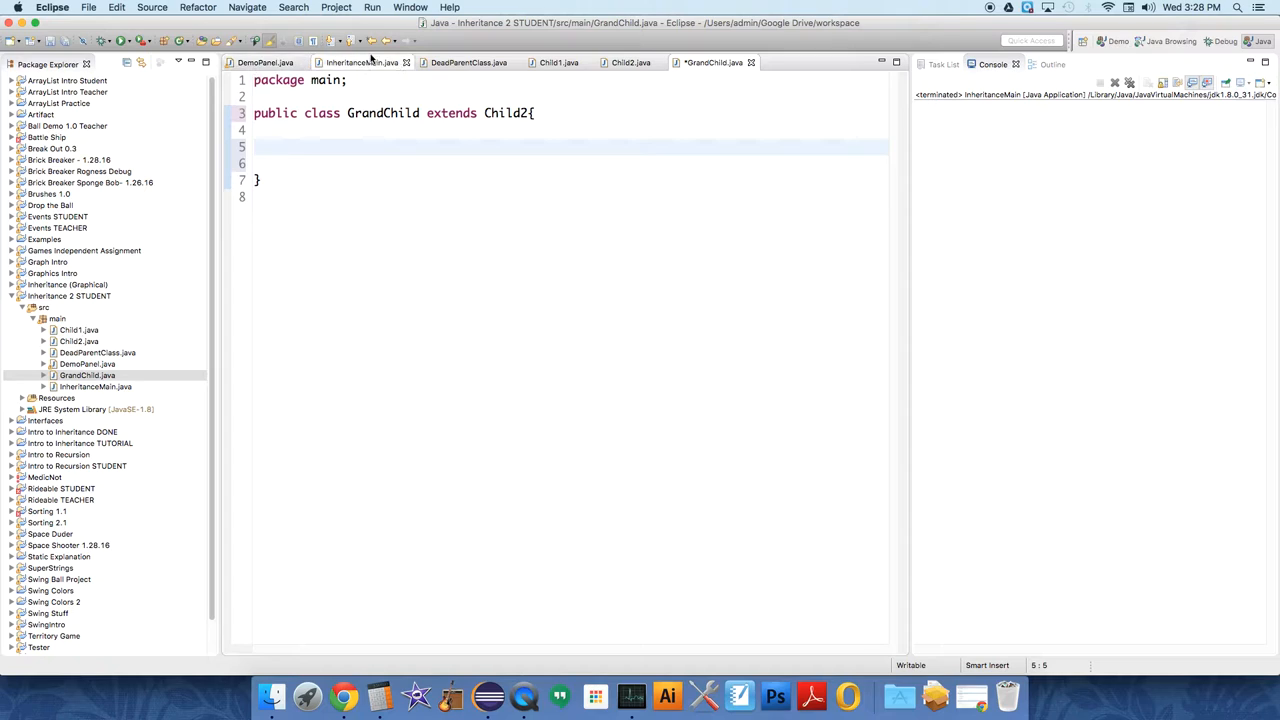
# Add entities.add(new GrandChild()) to DemoPanel's init, run the demo, and close it
pyautogui.click(360, 62)
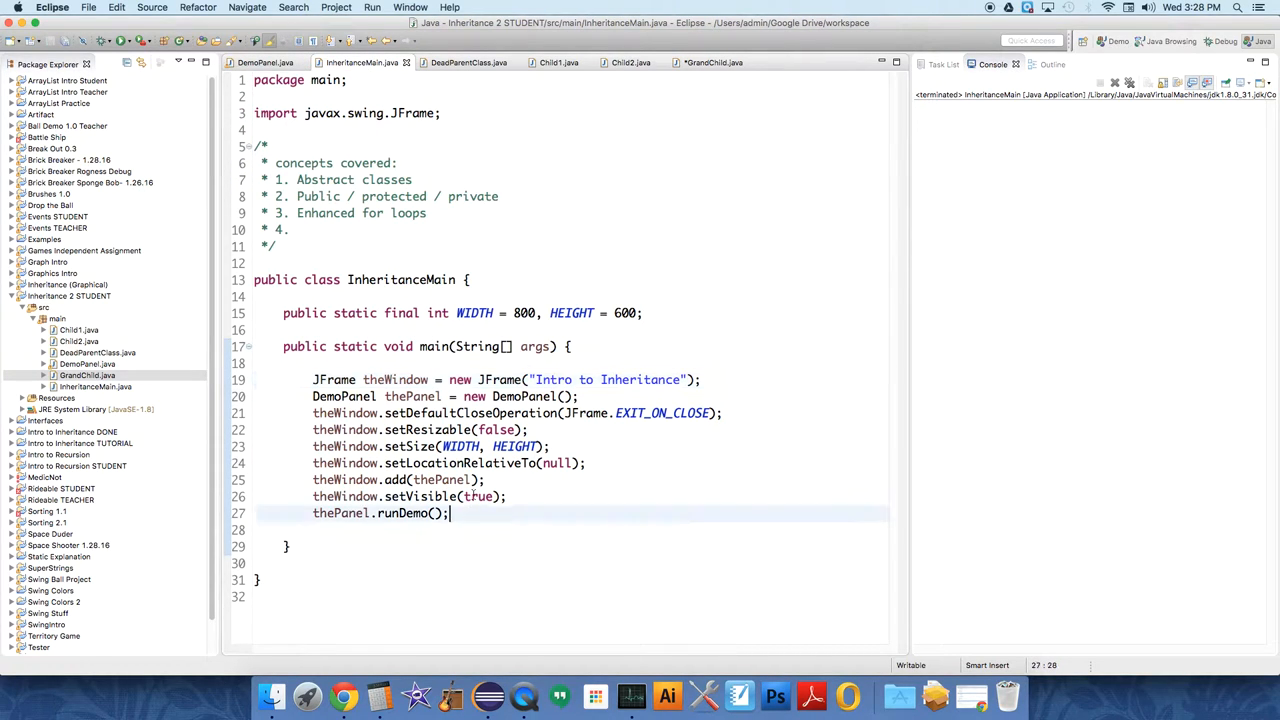
pyautogui.click(265, 62)
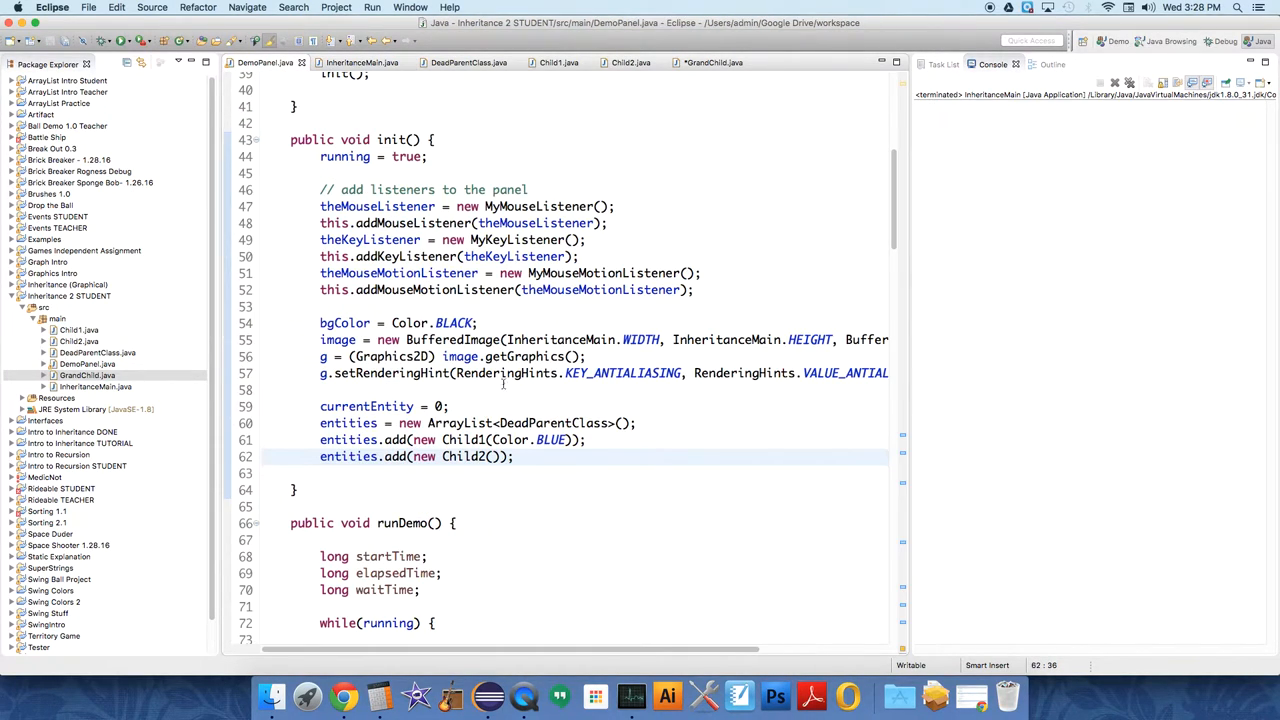
pyautogui.press('Return')
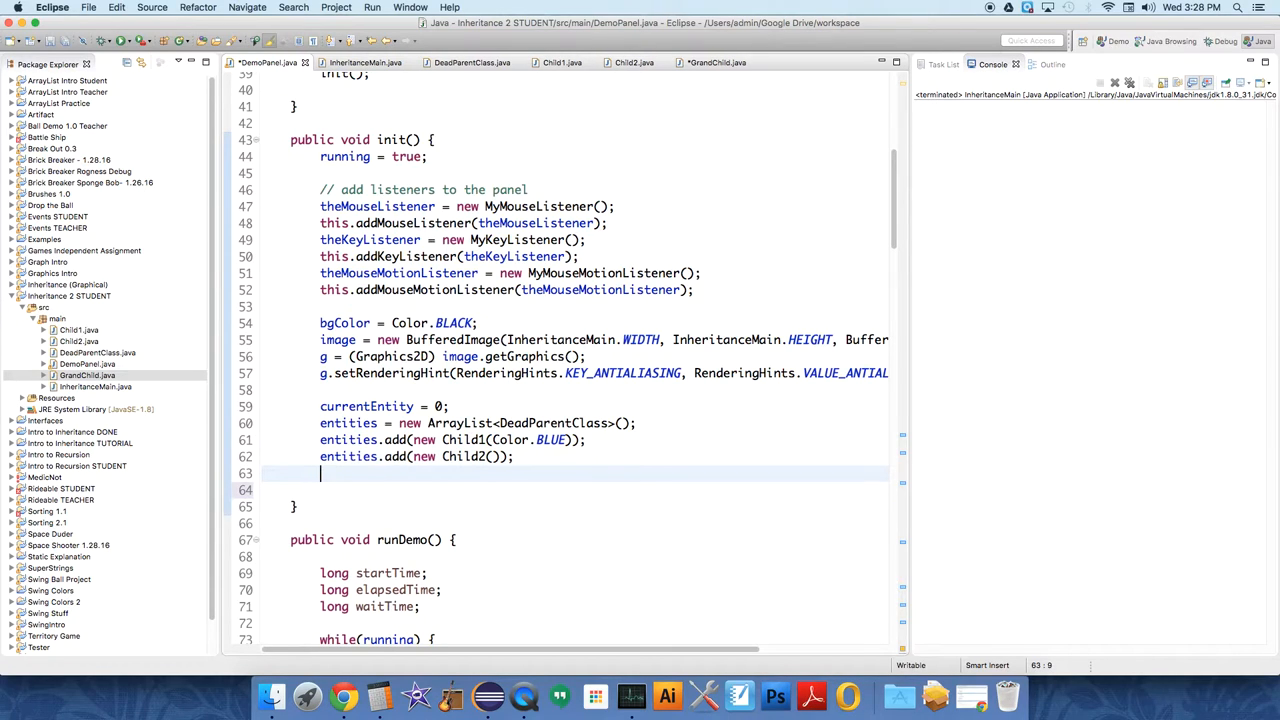
pyautogui.write('entities.add(e')
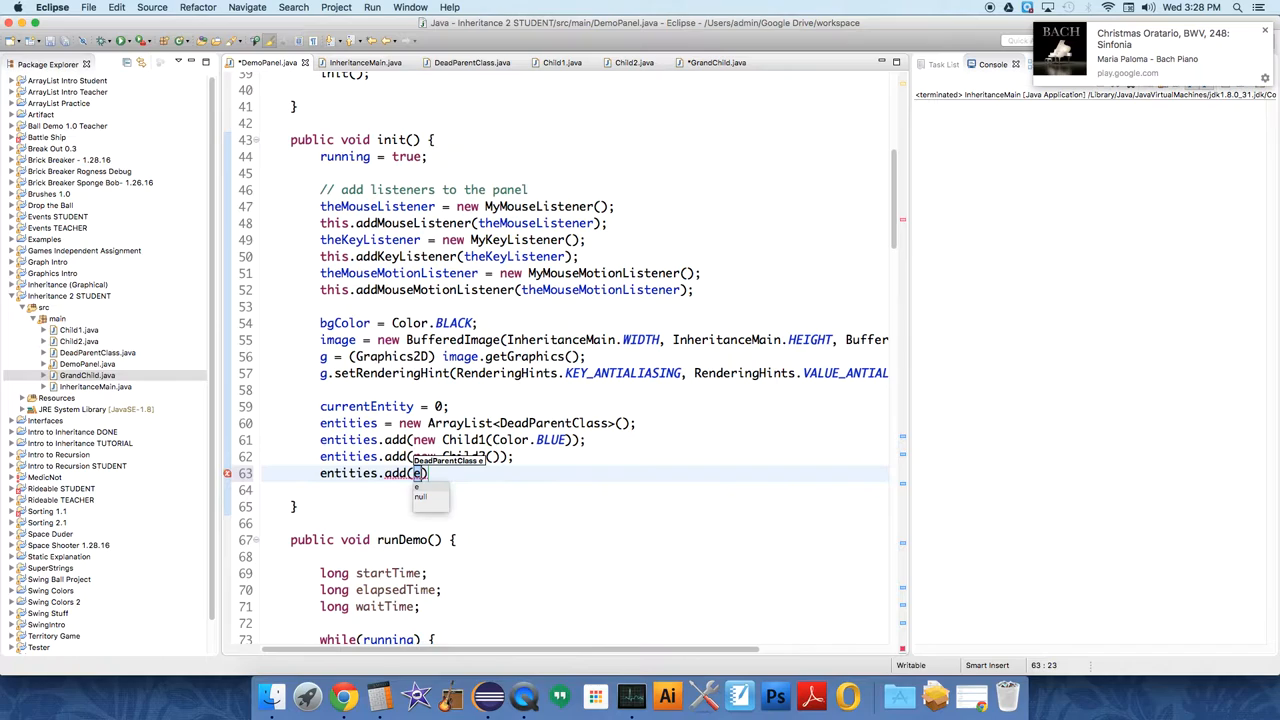
pyautogui.write('new GrandChi')
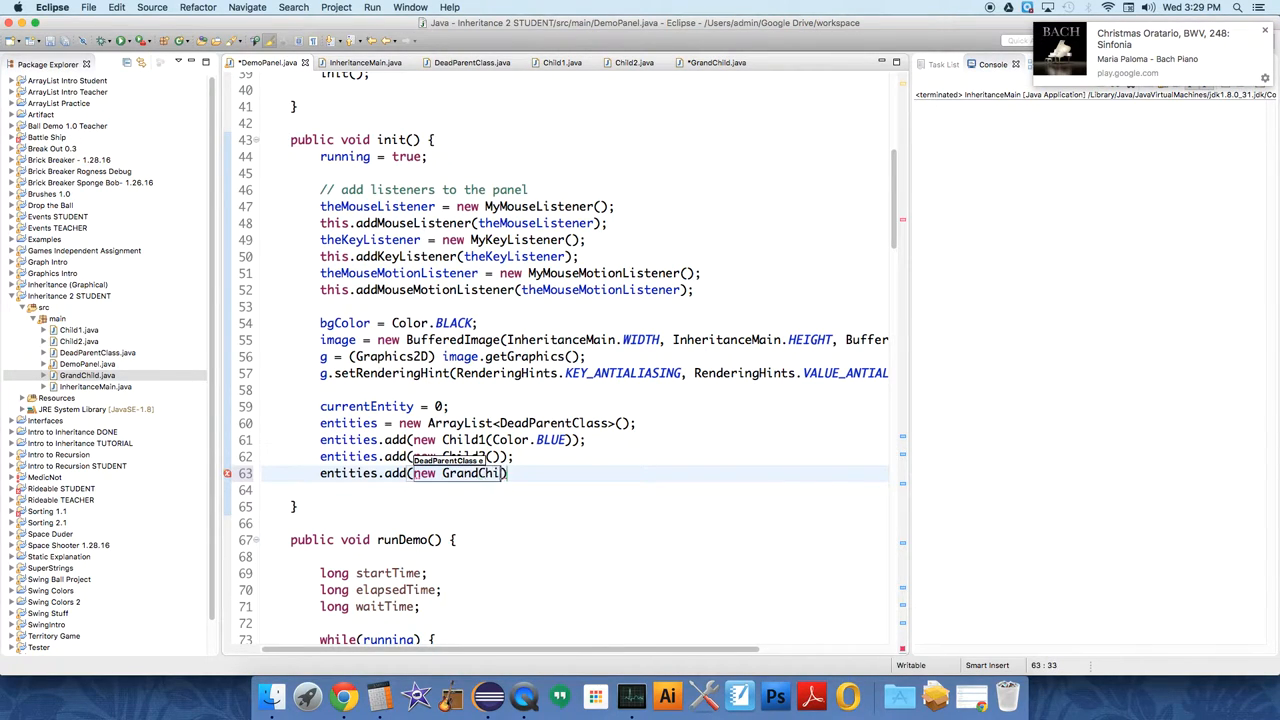
pyautogui.write('()')
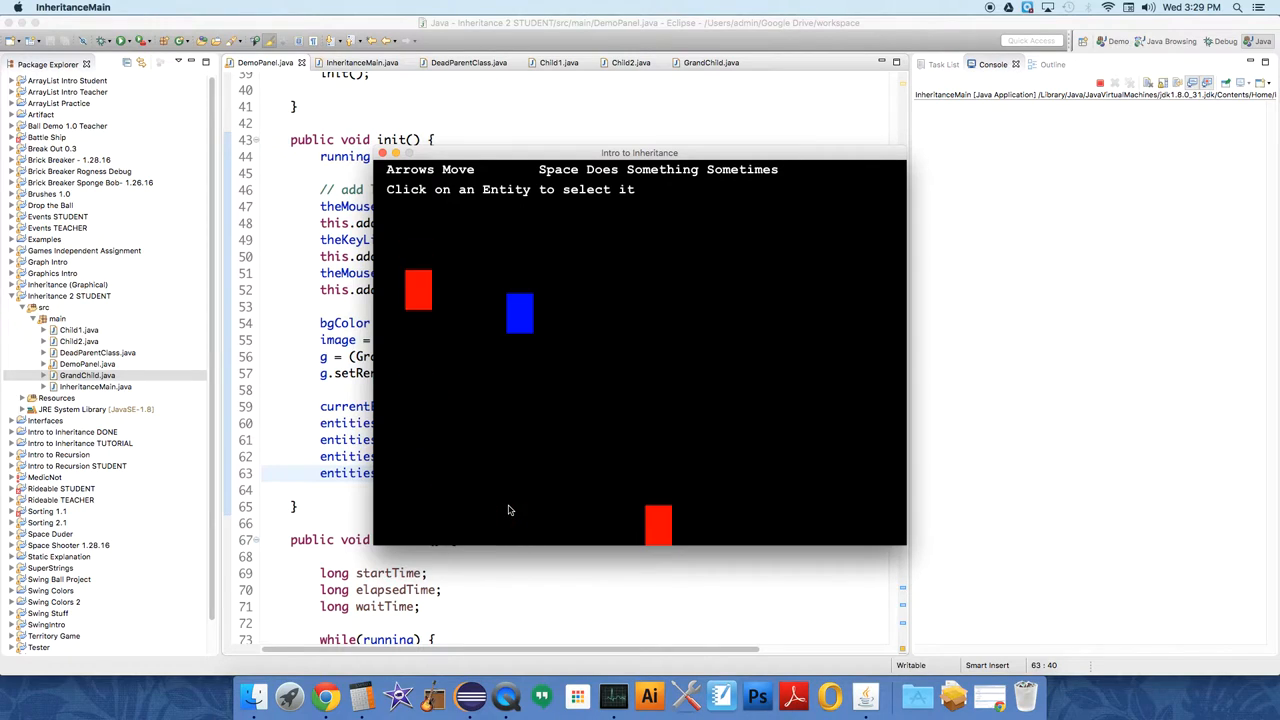
pyautogui.click(382, 153)
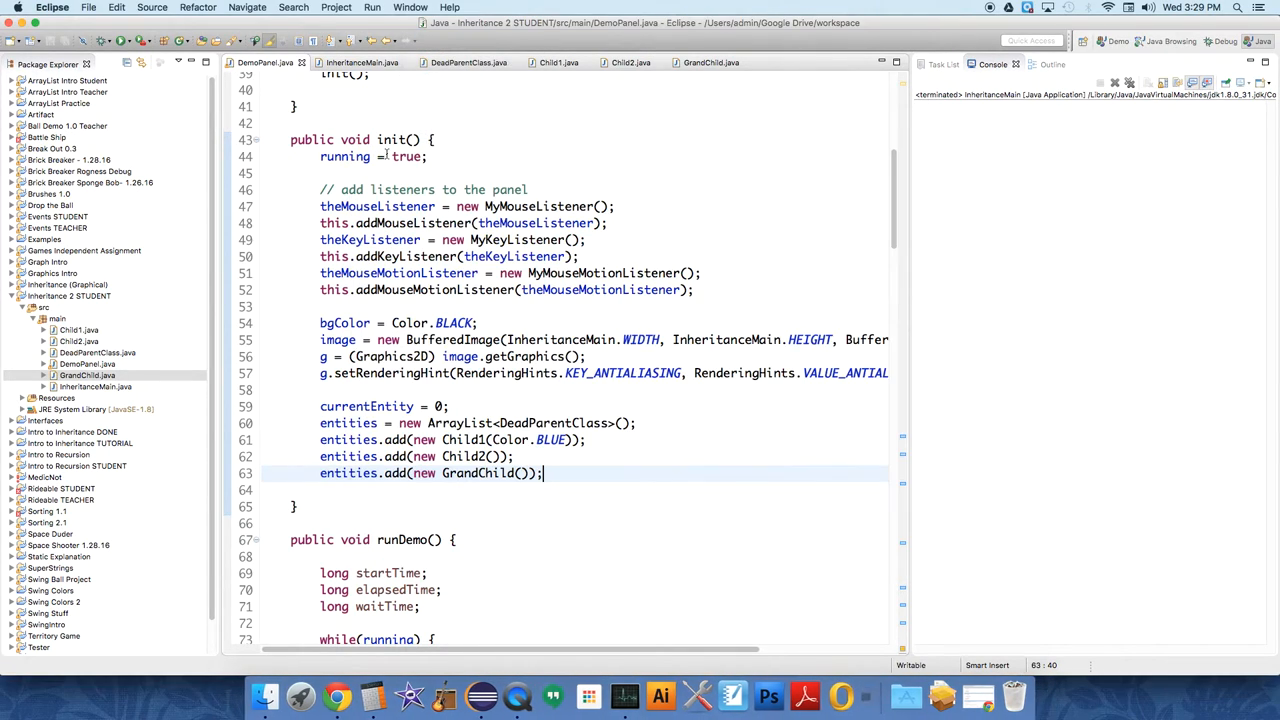
# Declare a private boolean waxing field in GrandChild
pyautogui.click(710, 62)
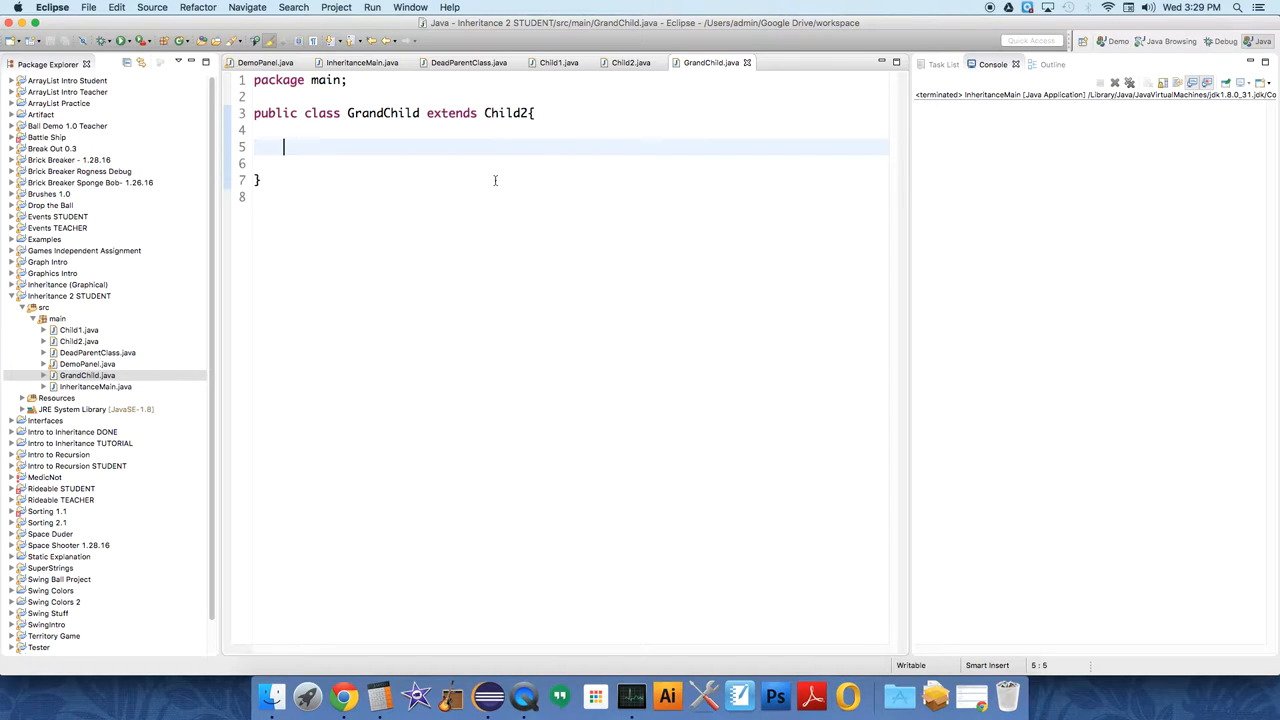
pyautogui.write('// additional fields')
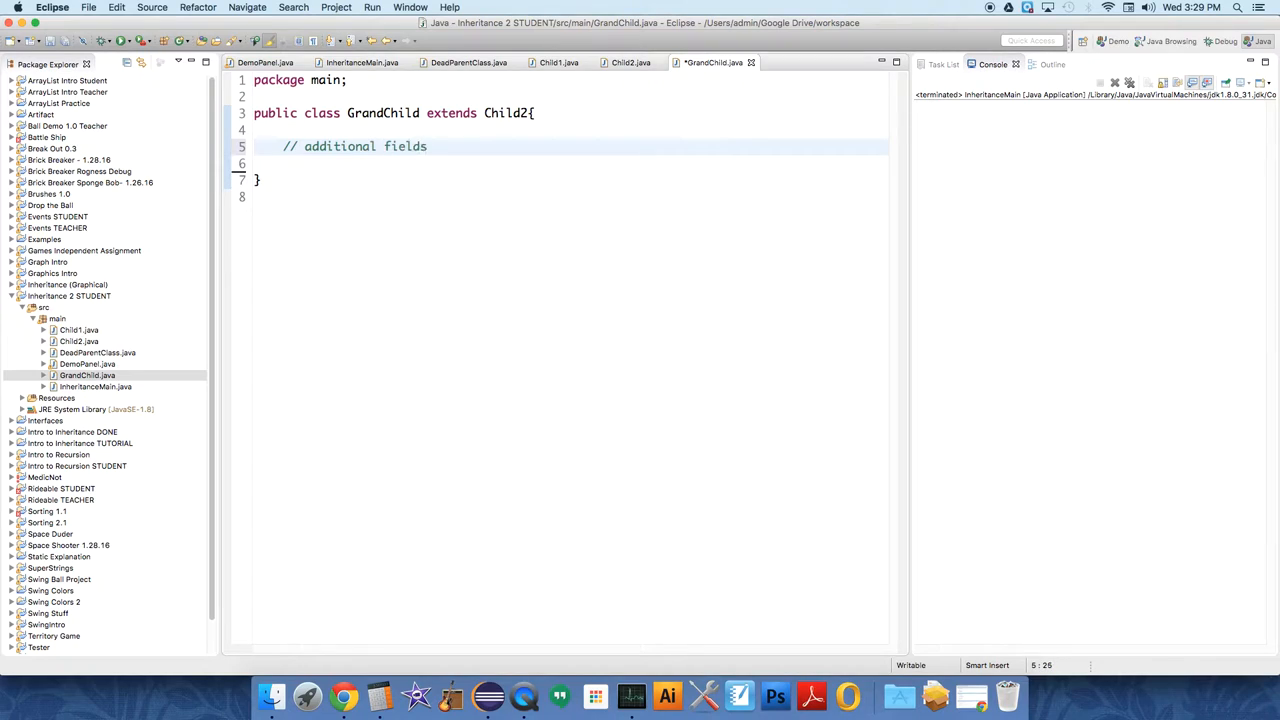
pyautogui.write('priva')
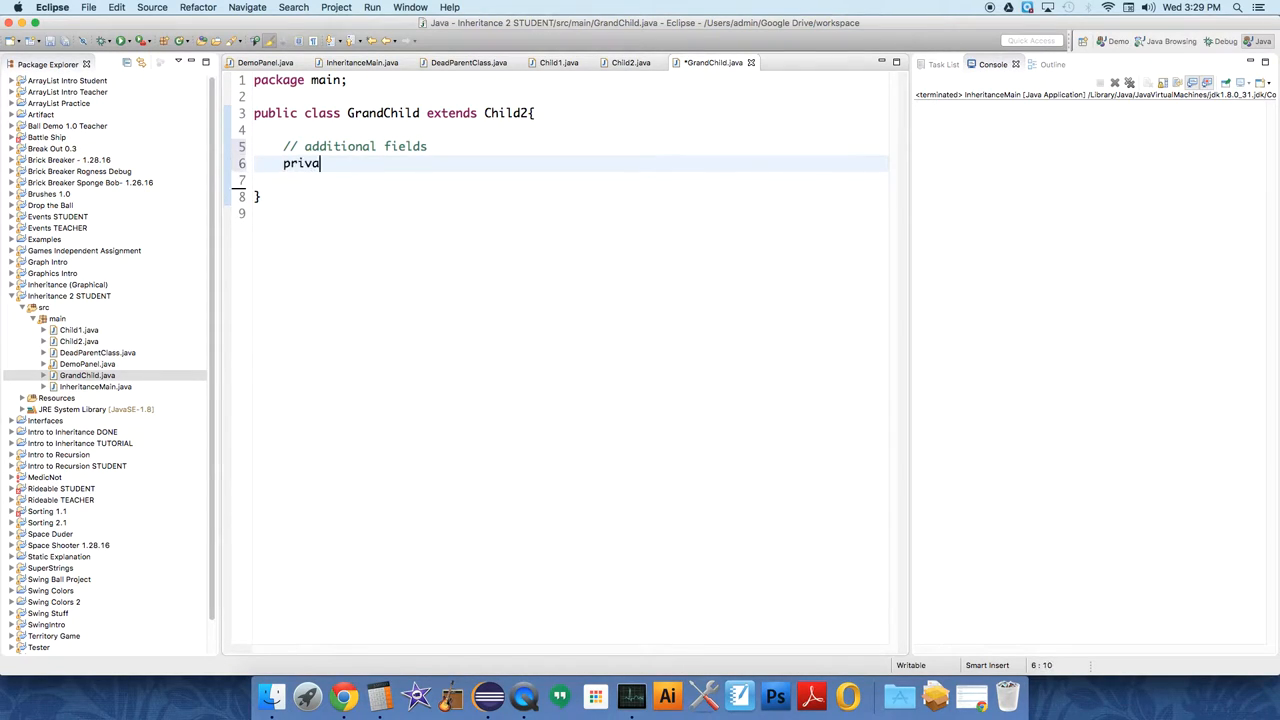
pyautogui.write('te boolean')
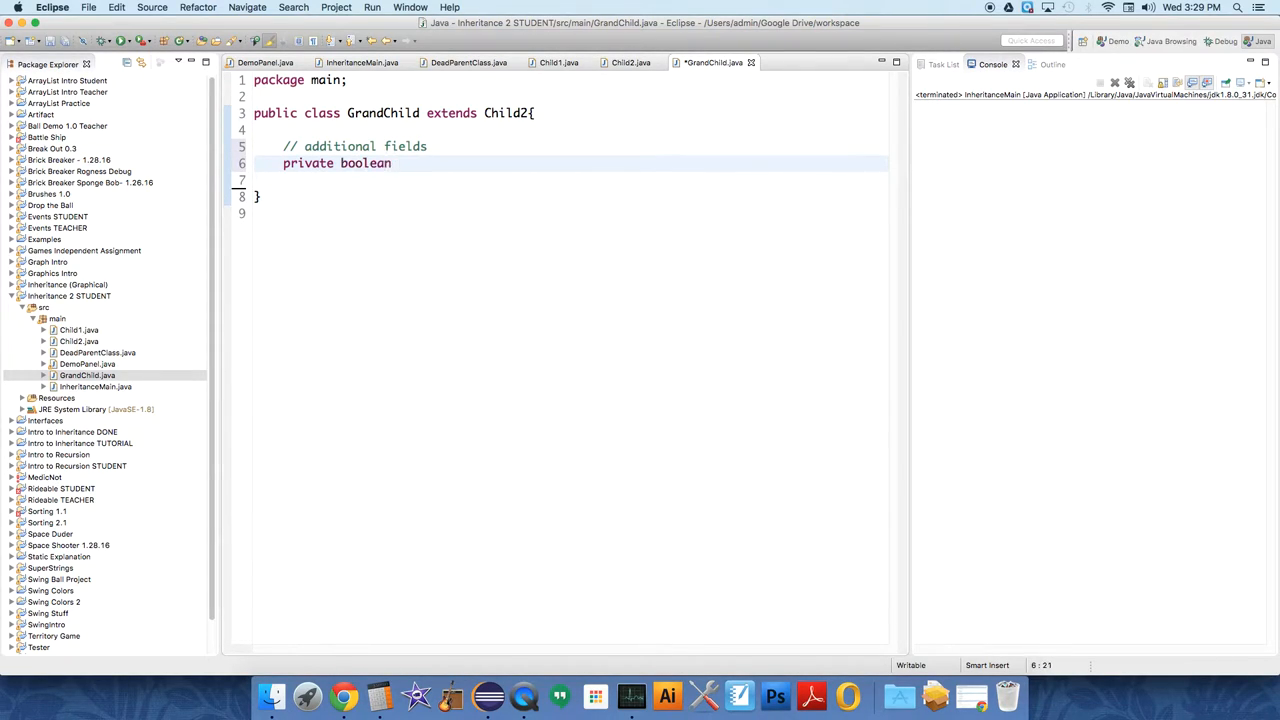
pyautogui.write('waxing')
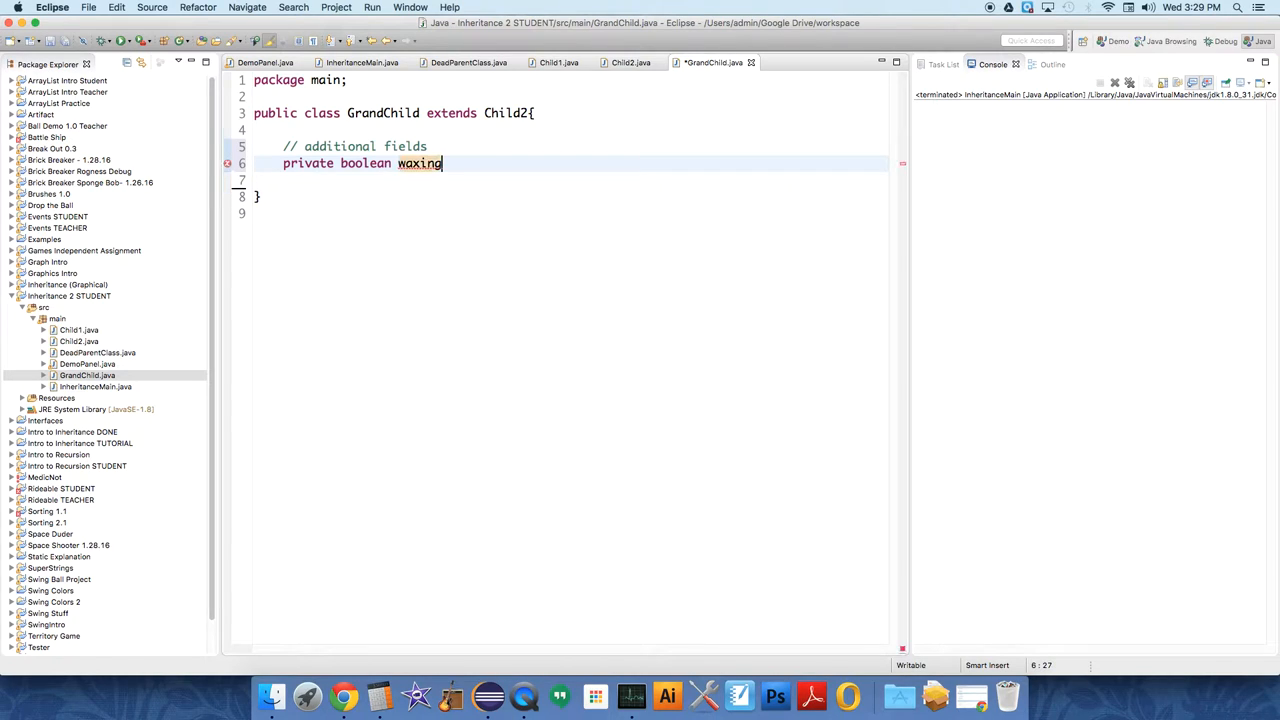
pyautogui.write(';')
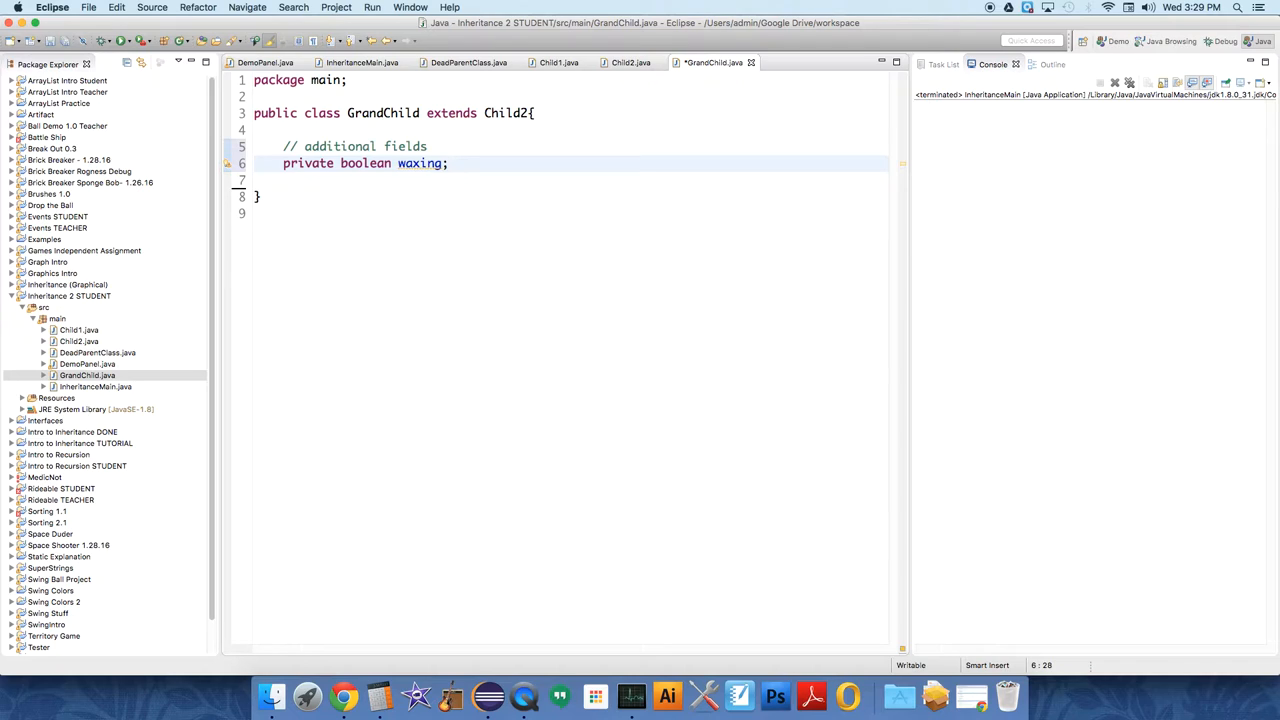
# Add a GrandChild() constructor setting color to Color.GREEN, importing java.awt.Color
pyautogui.write('public')
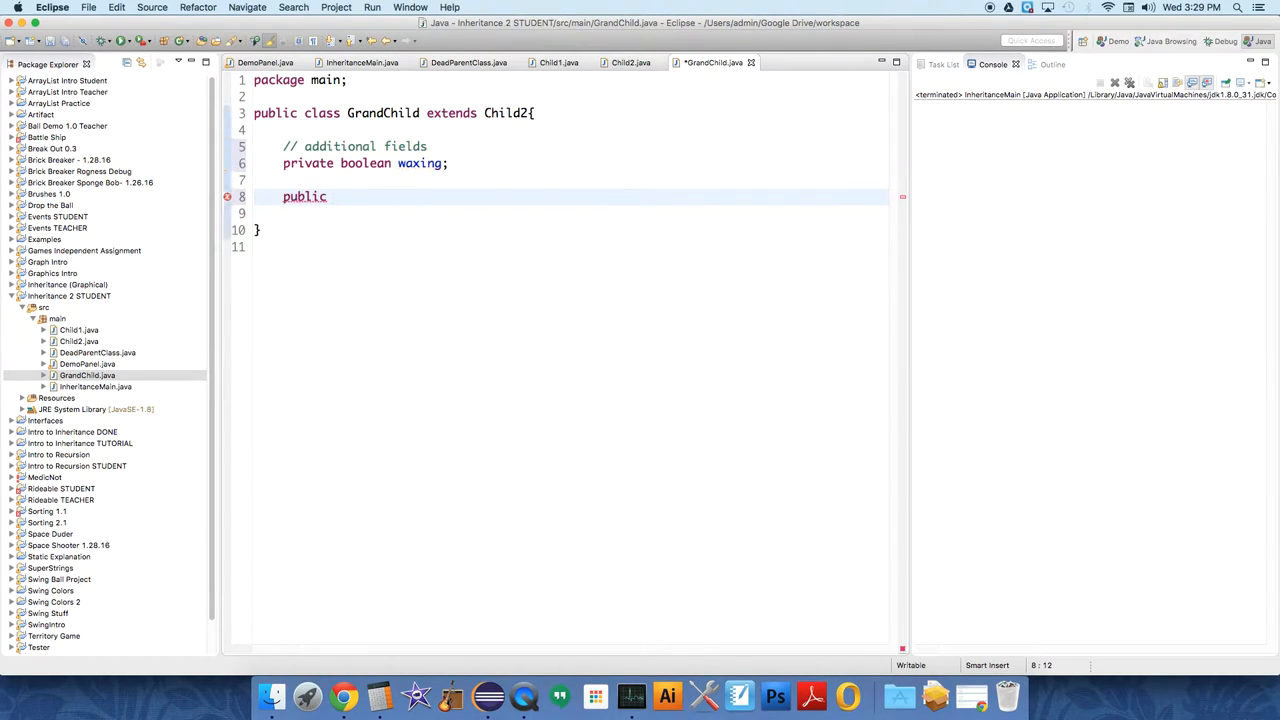
pyautogui.write('GrandCh')
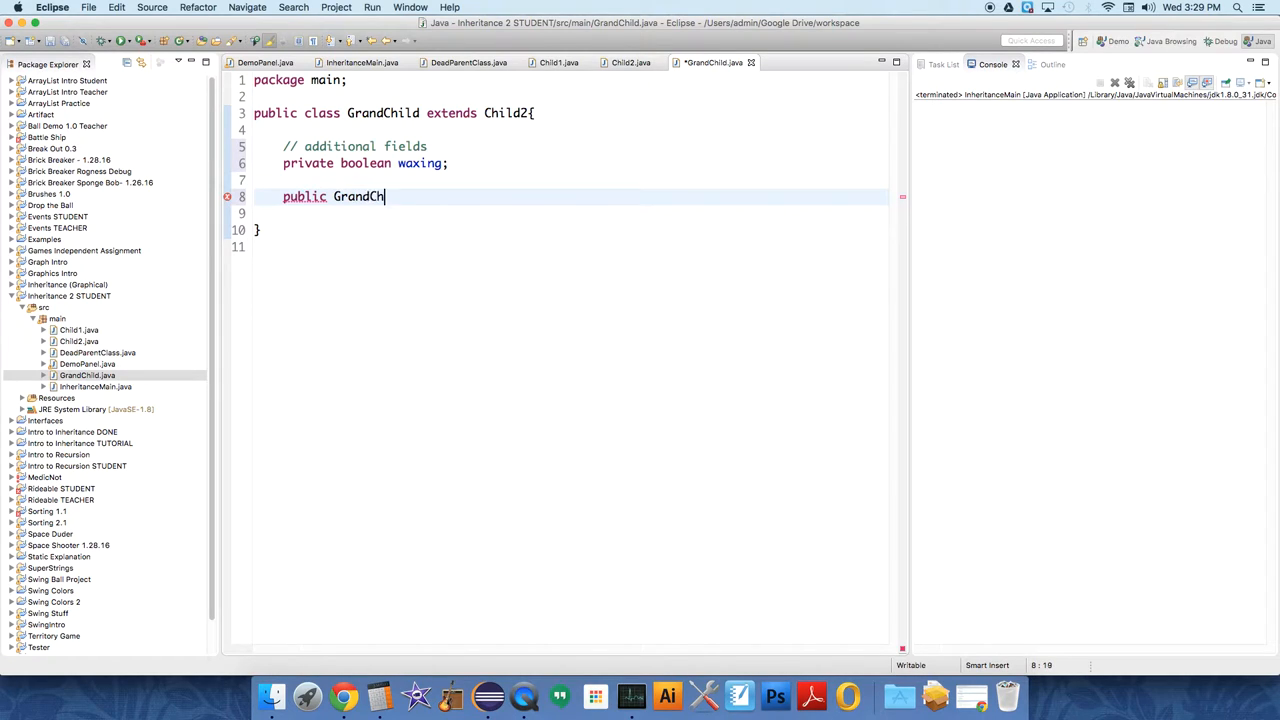
pyautogui.write('ild() {')
pyautogui.write('c')
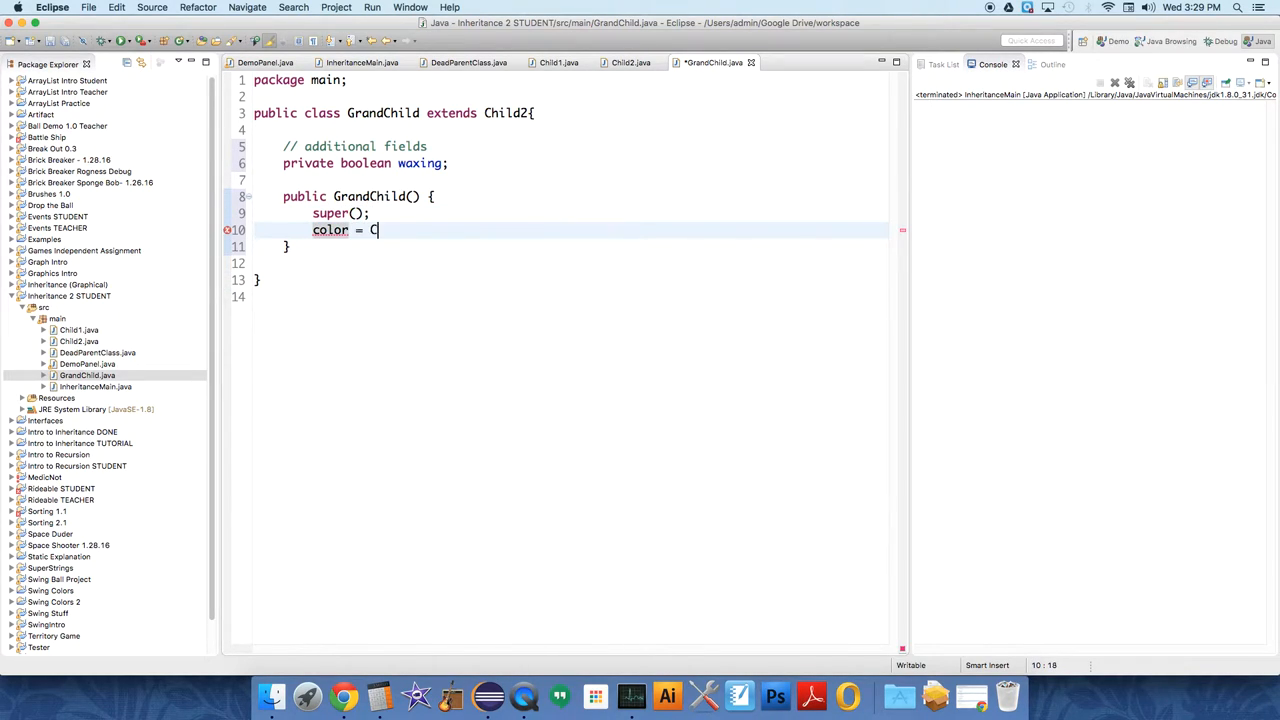
pyautogui.write('olor =')
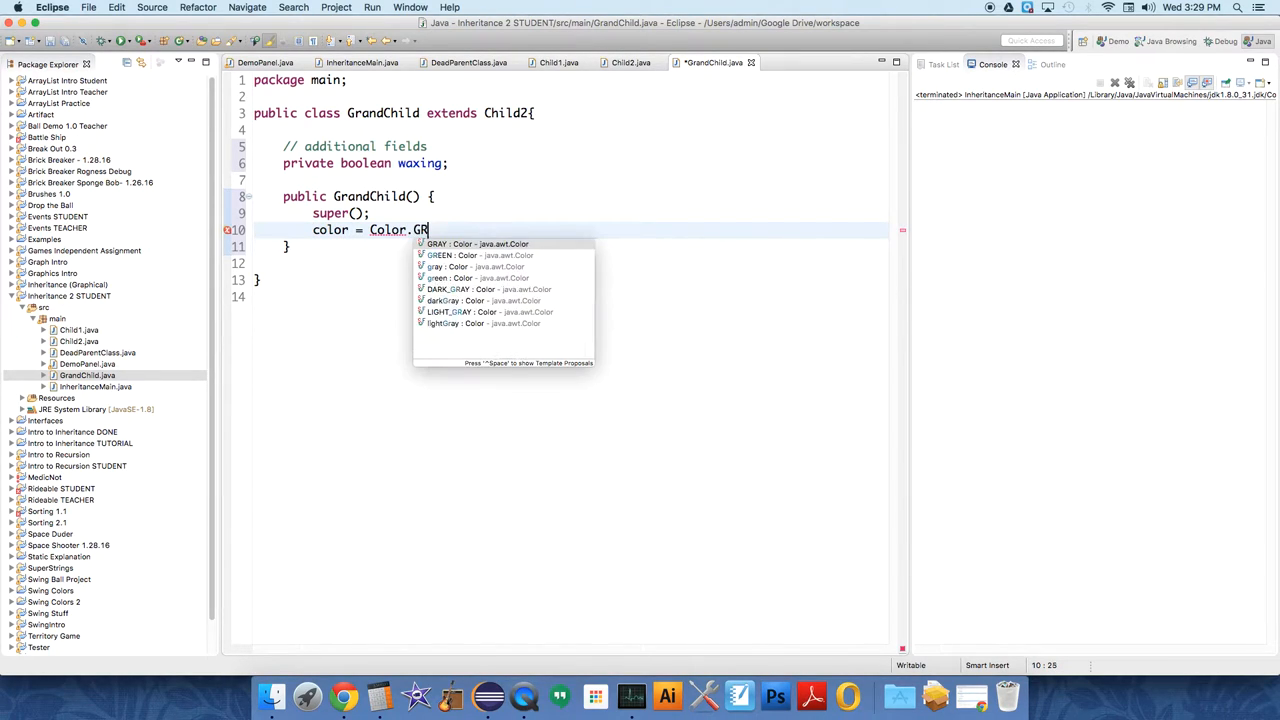
pyautogui.click(460, 255)
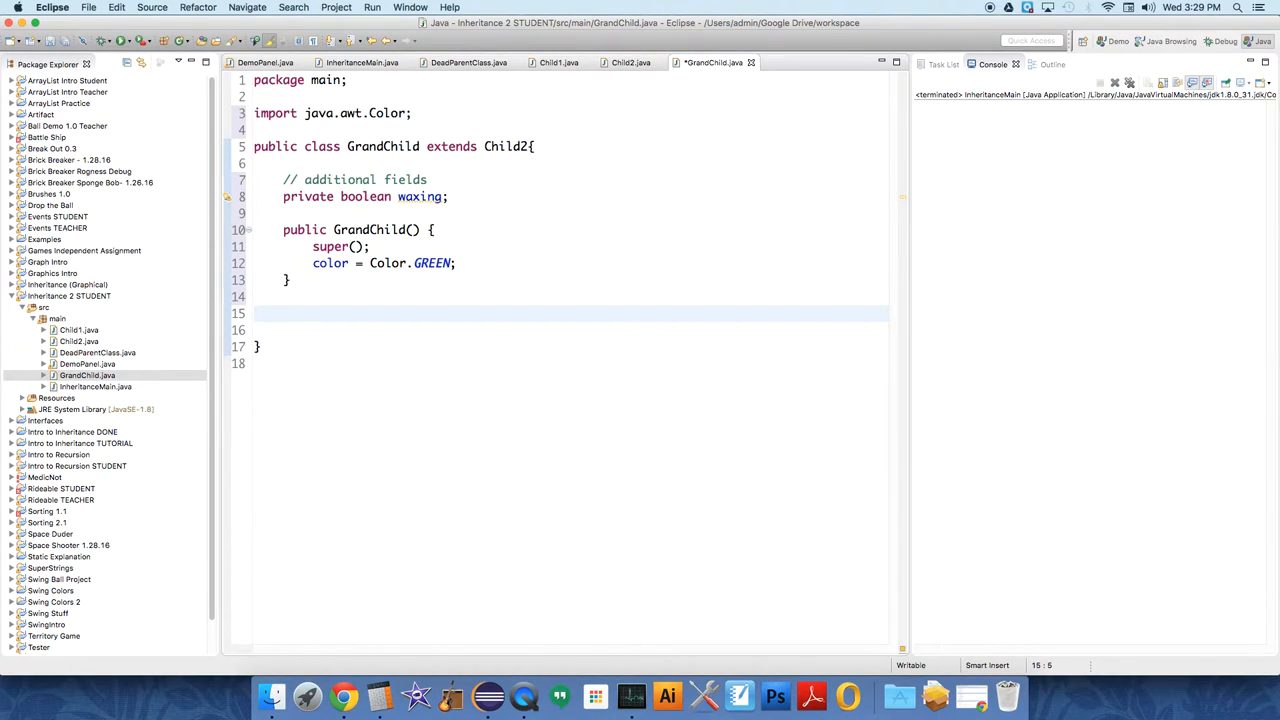
# Add an empty public void update() method and check DeadParentClass's update code
pyautogui.write('public void udpa')
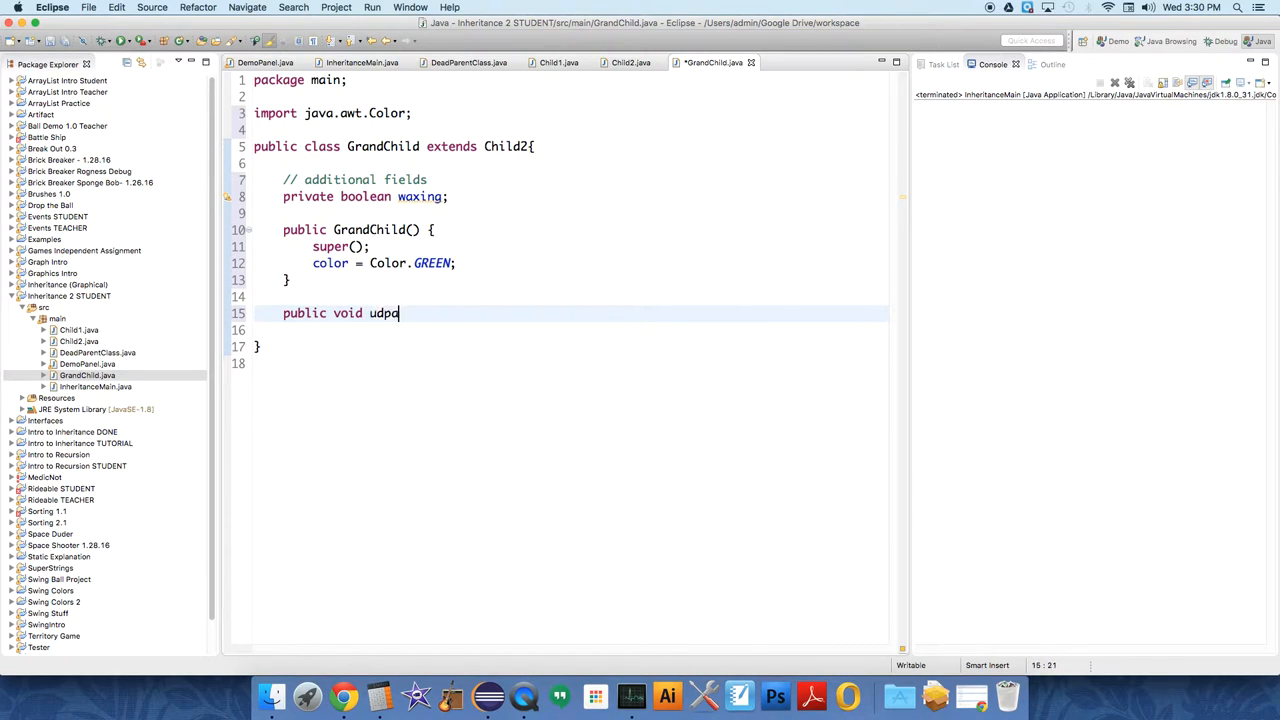
pyautogui.press('Backspace')
pyautogui.write('pdate() {')
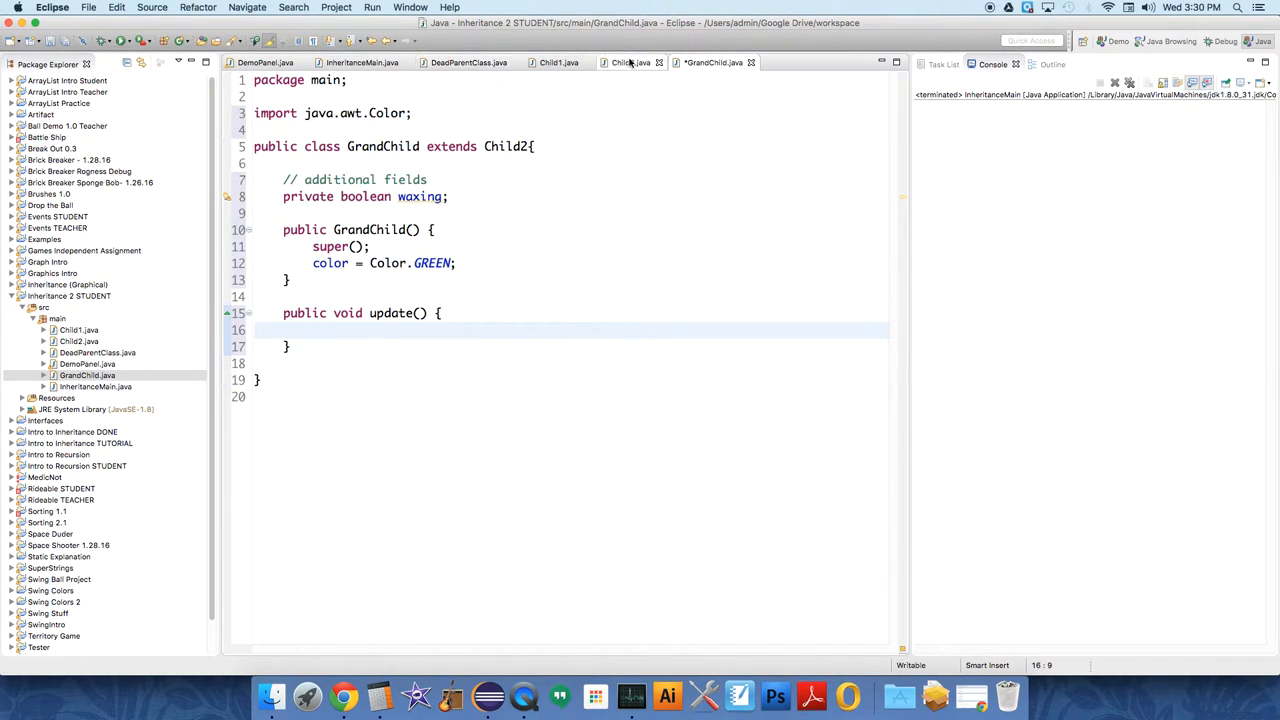
pyautogui.click(631, 62)
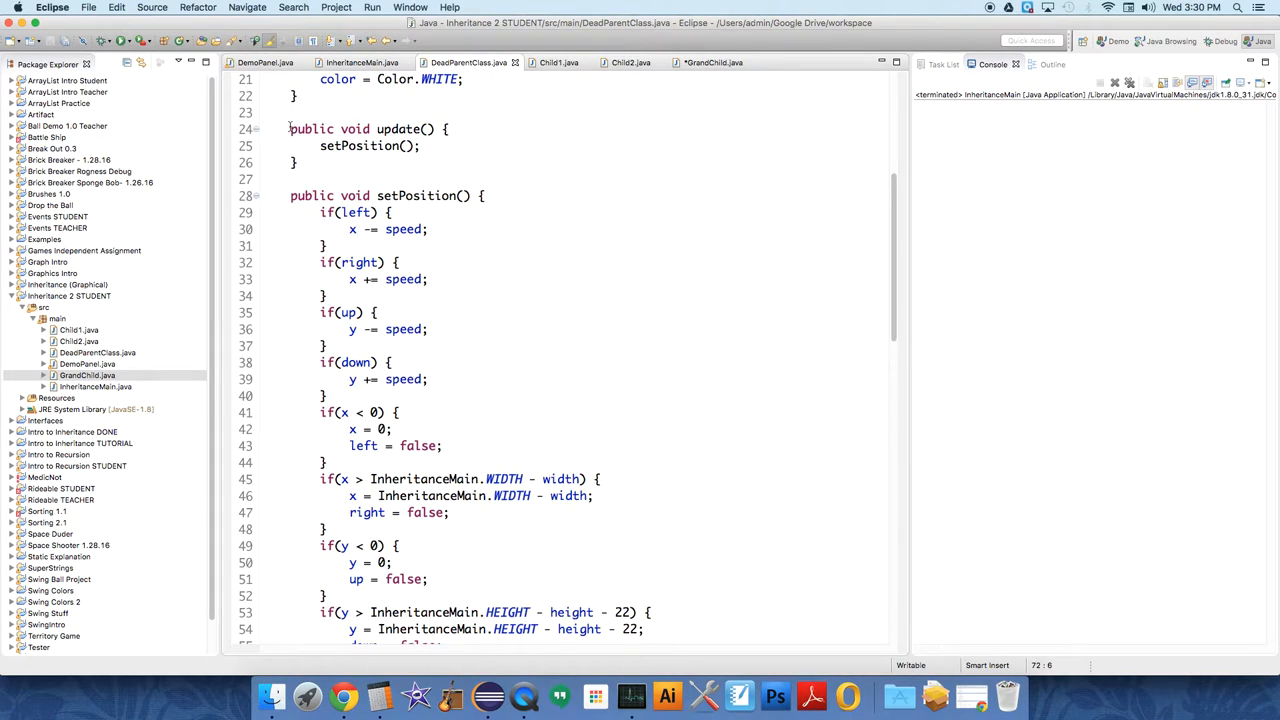
pyautogui.moveTo(290, 128); pyautogui.dragTo(295, 162)
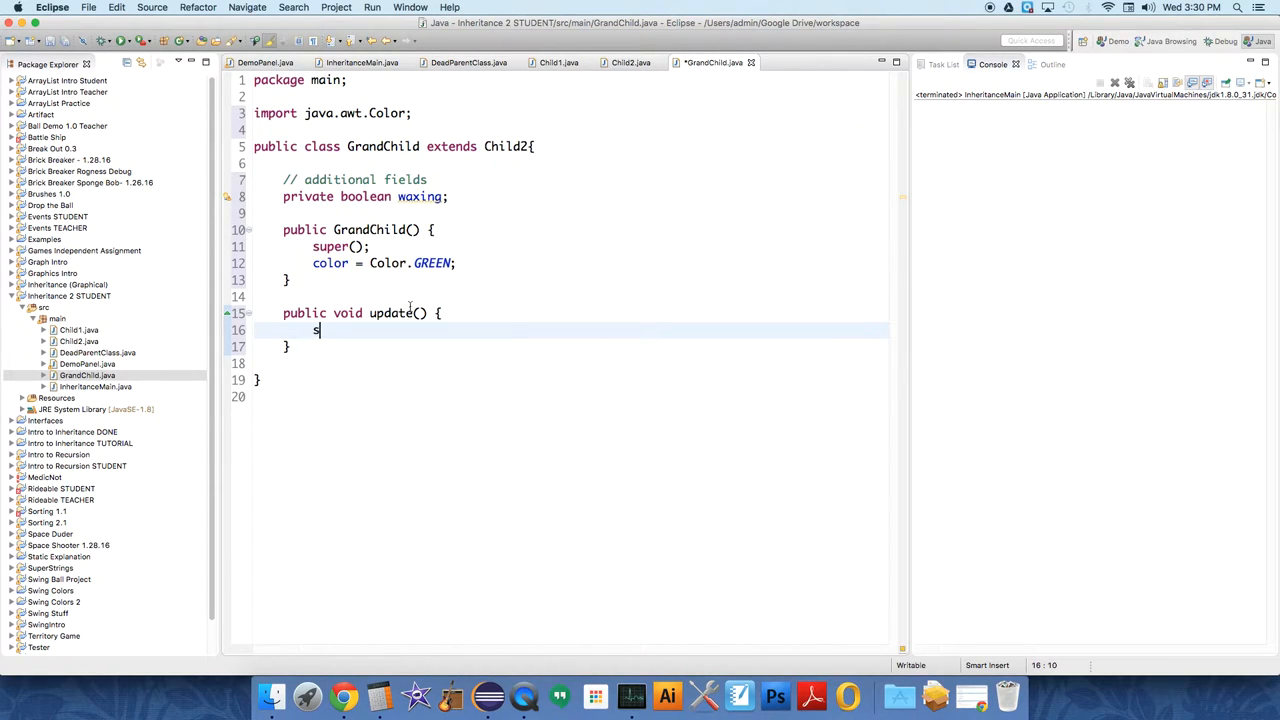
# Call super.update() and set waxing to true when width is at most 10
pyautogui.write('uper.update();')
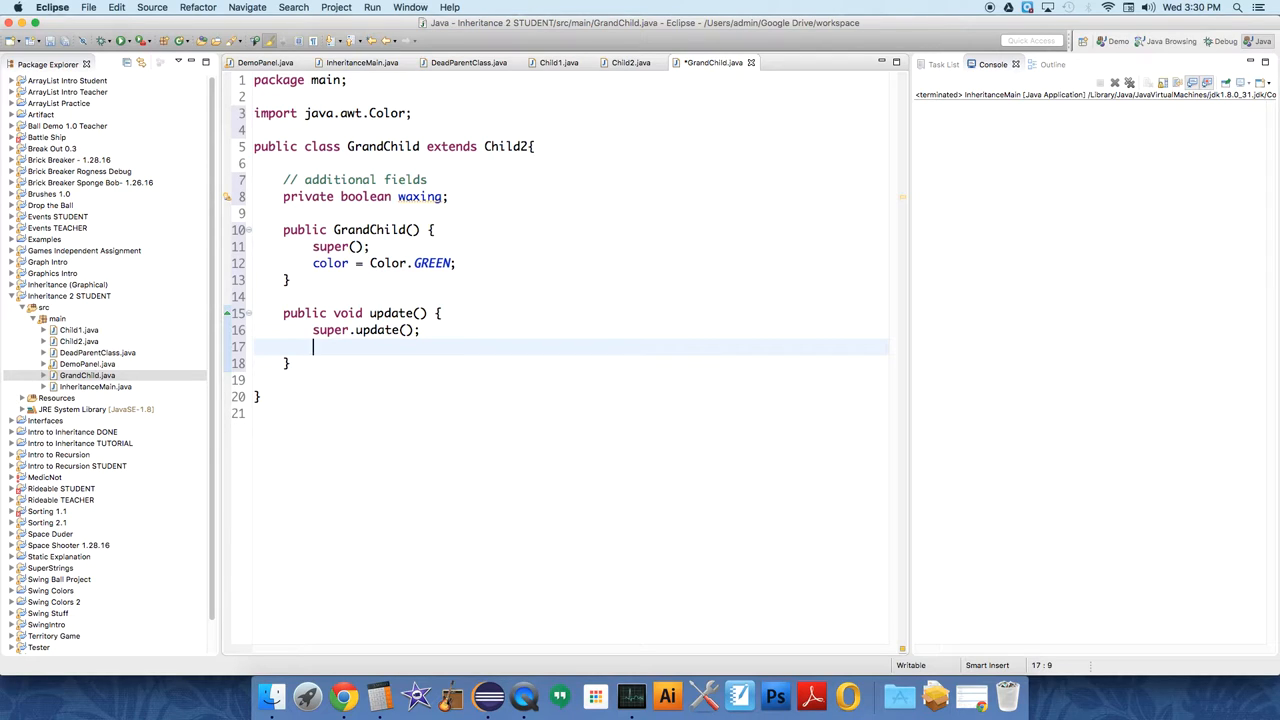
pyautogui.write('if(')
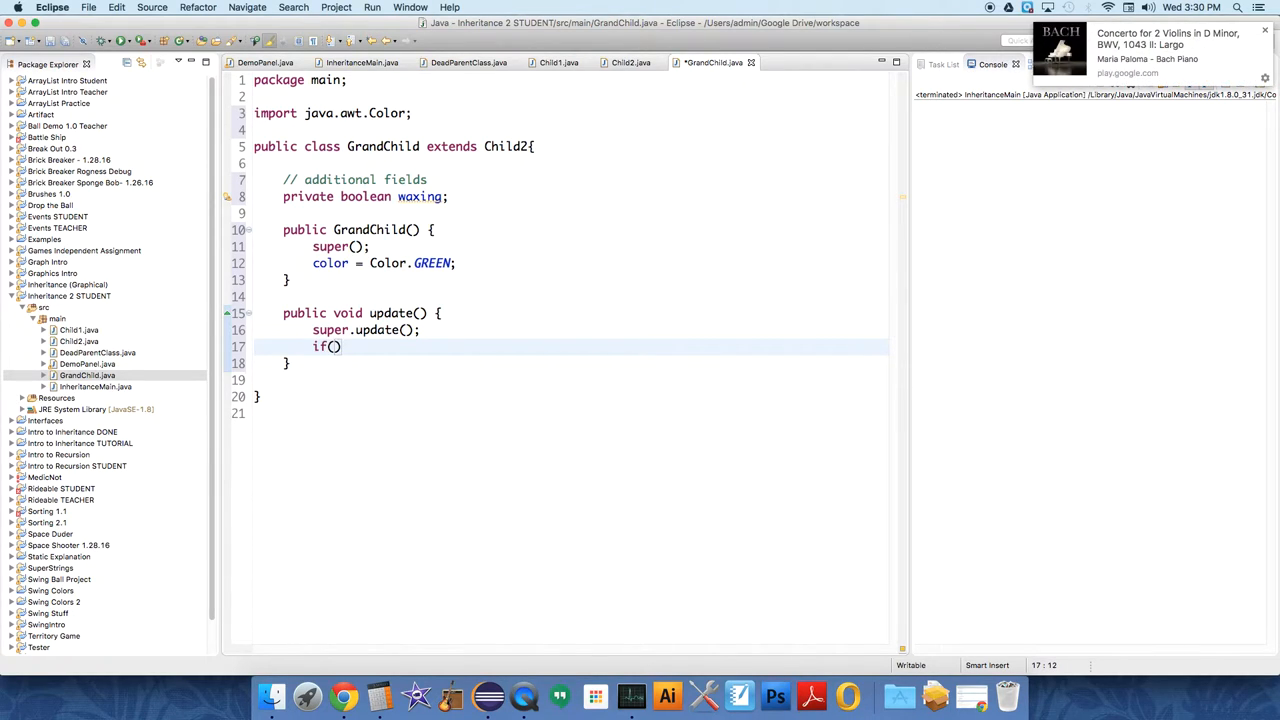
pyautogui.write('width <')
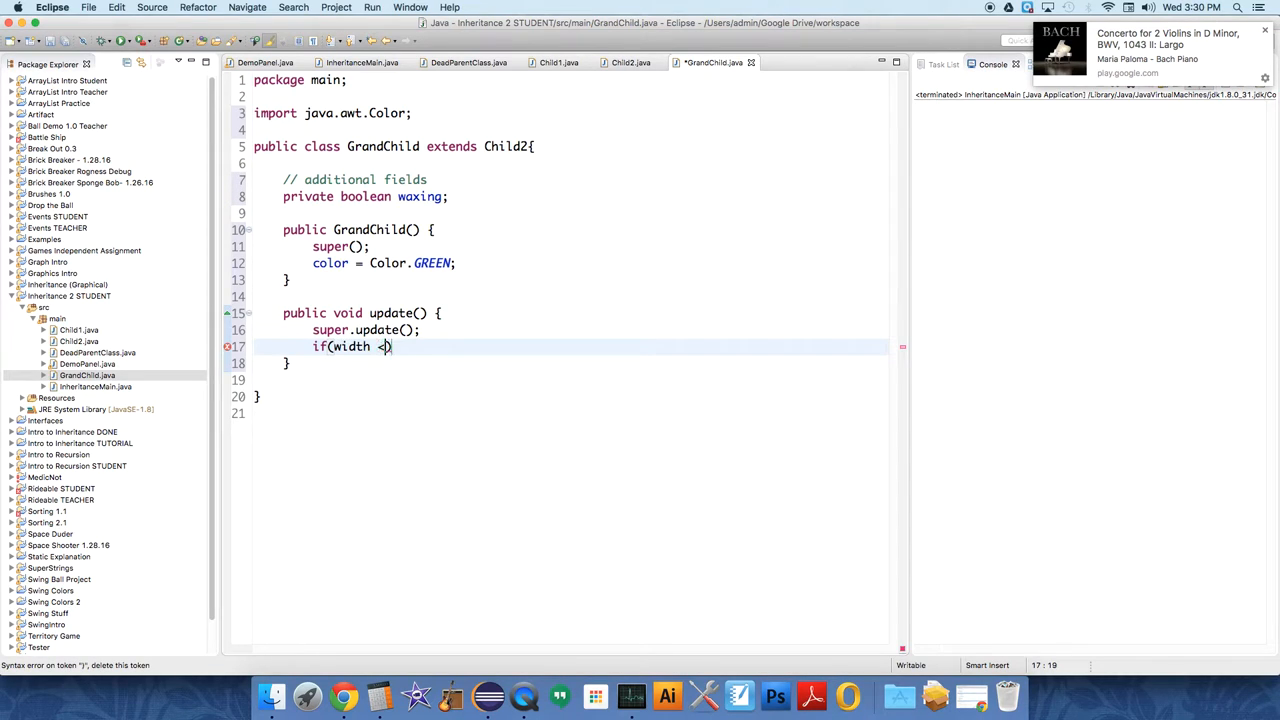
pyautogui.write('= 10')
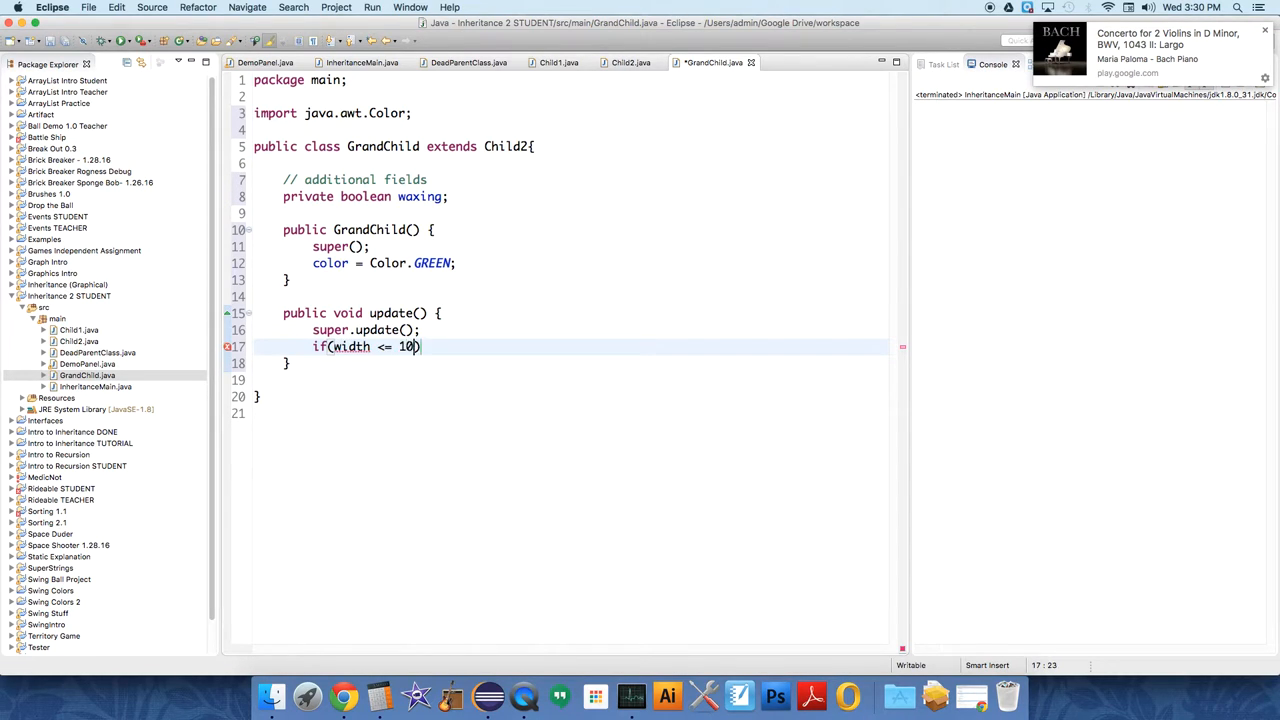
pyautogui.write('{')
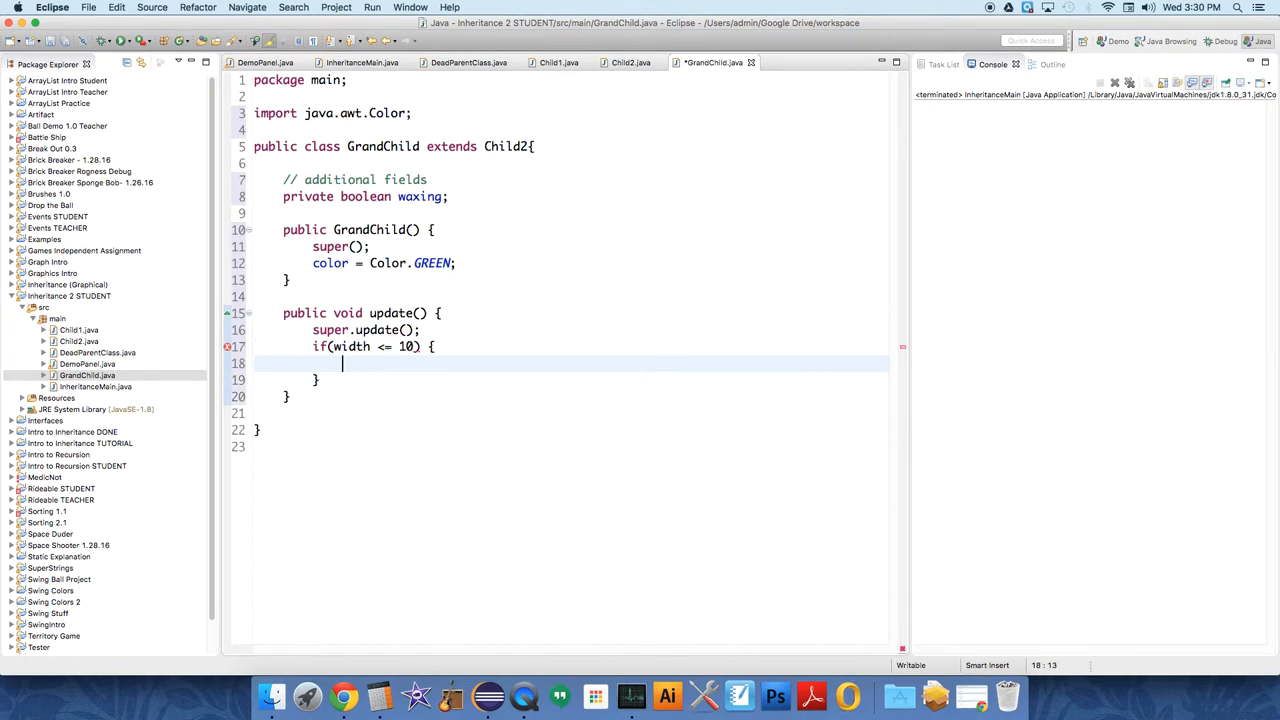
pyautogui.write('waxing = tr')
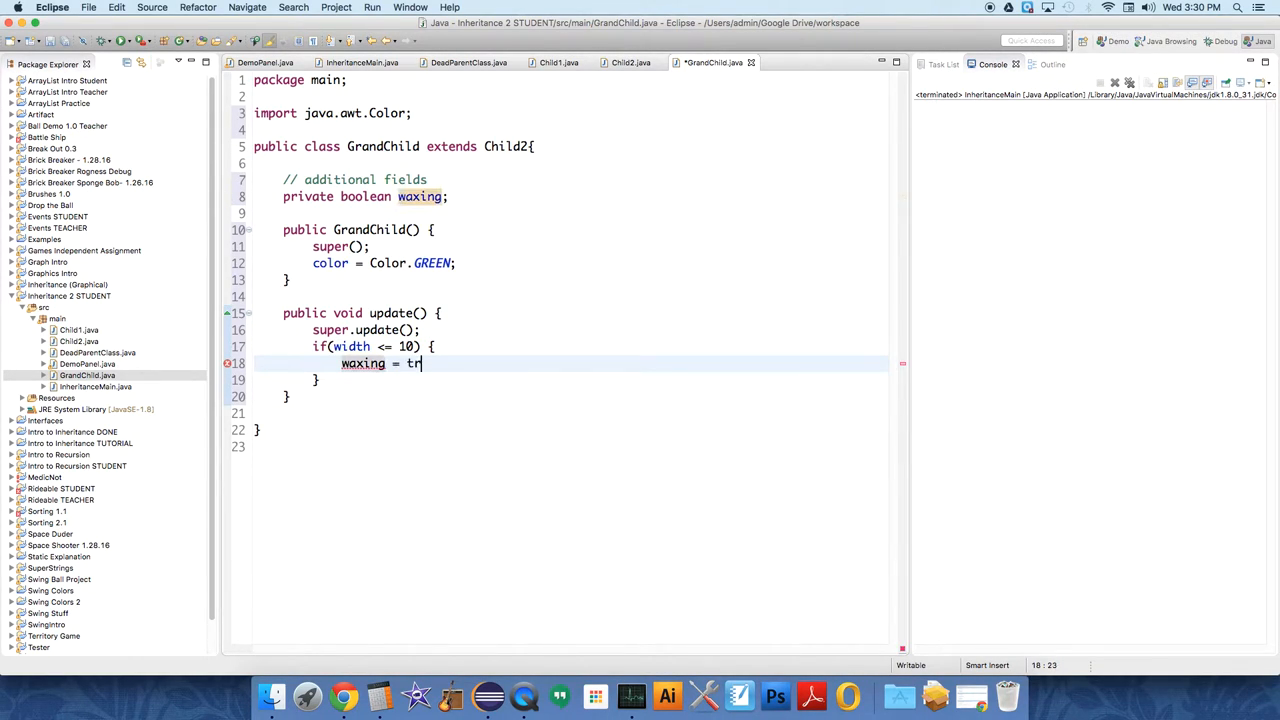
pyautogui.write('ue;')
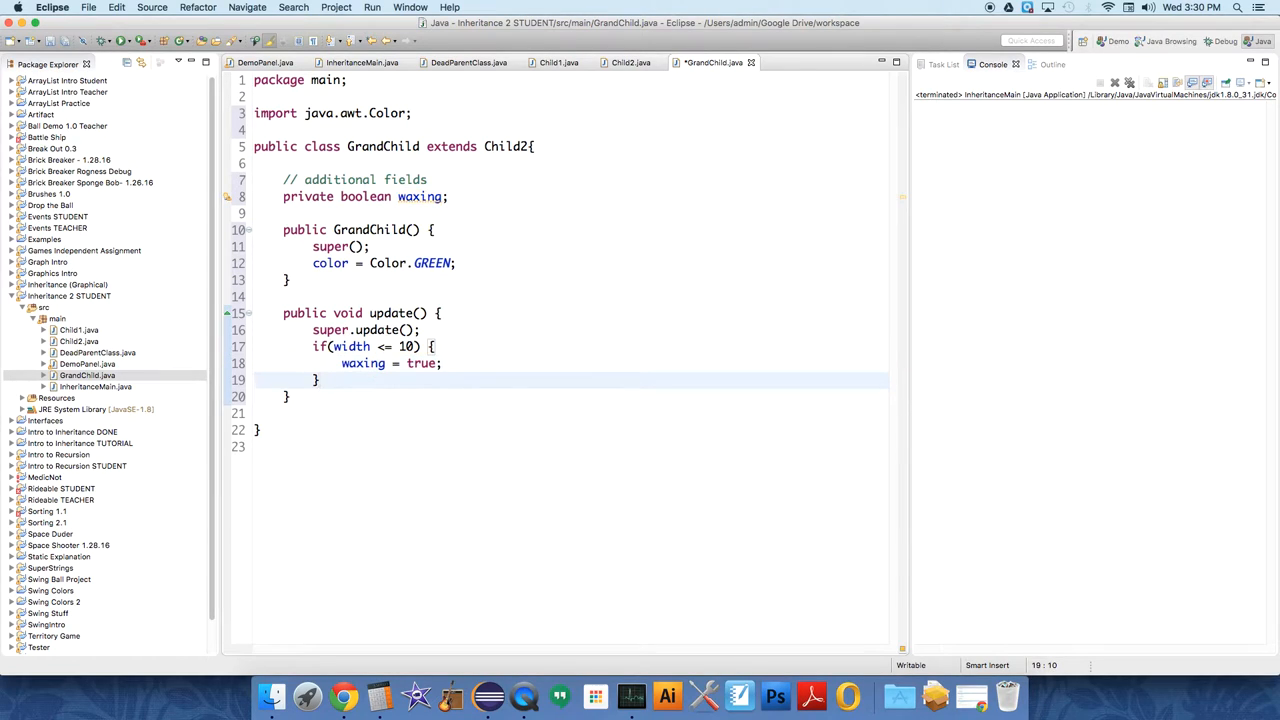
# Toggle waxing at width 200, and grow width while waxing or shrink it otherwise
pyautogui.write('if')
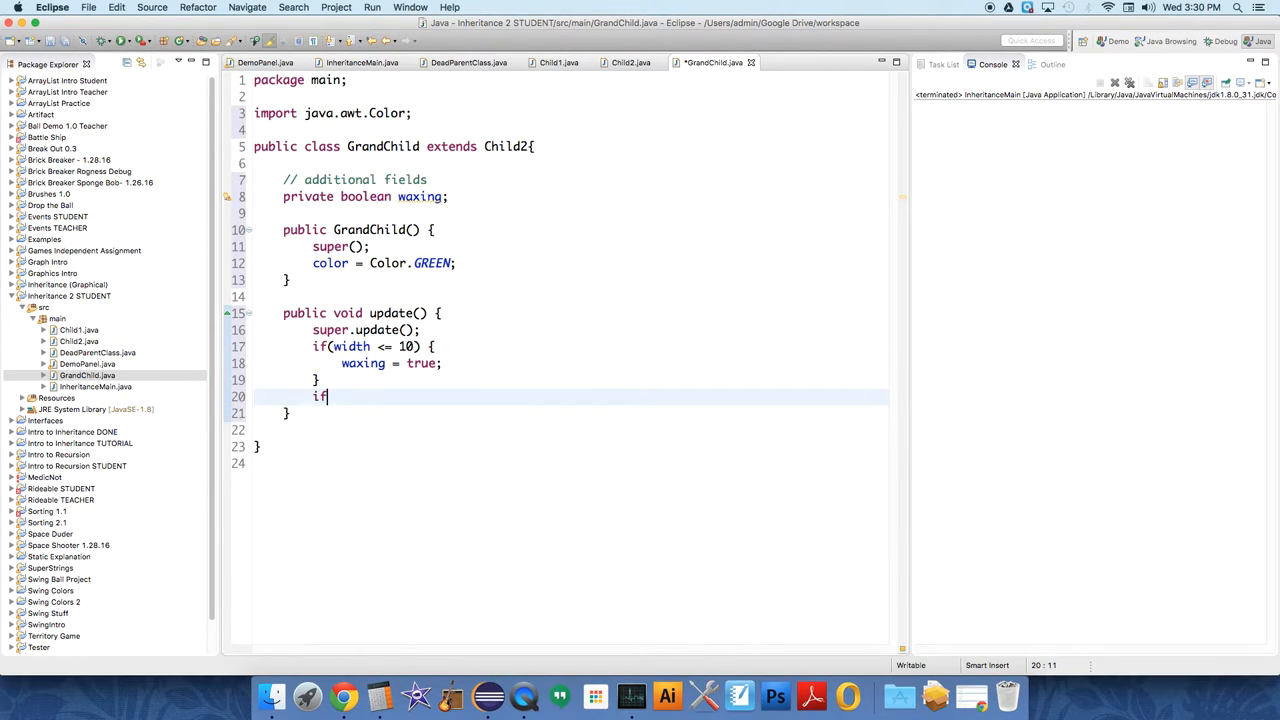
pyautogui.write('(width >=')
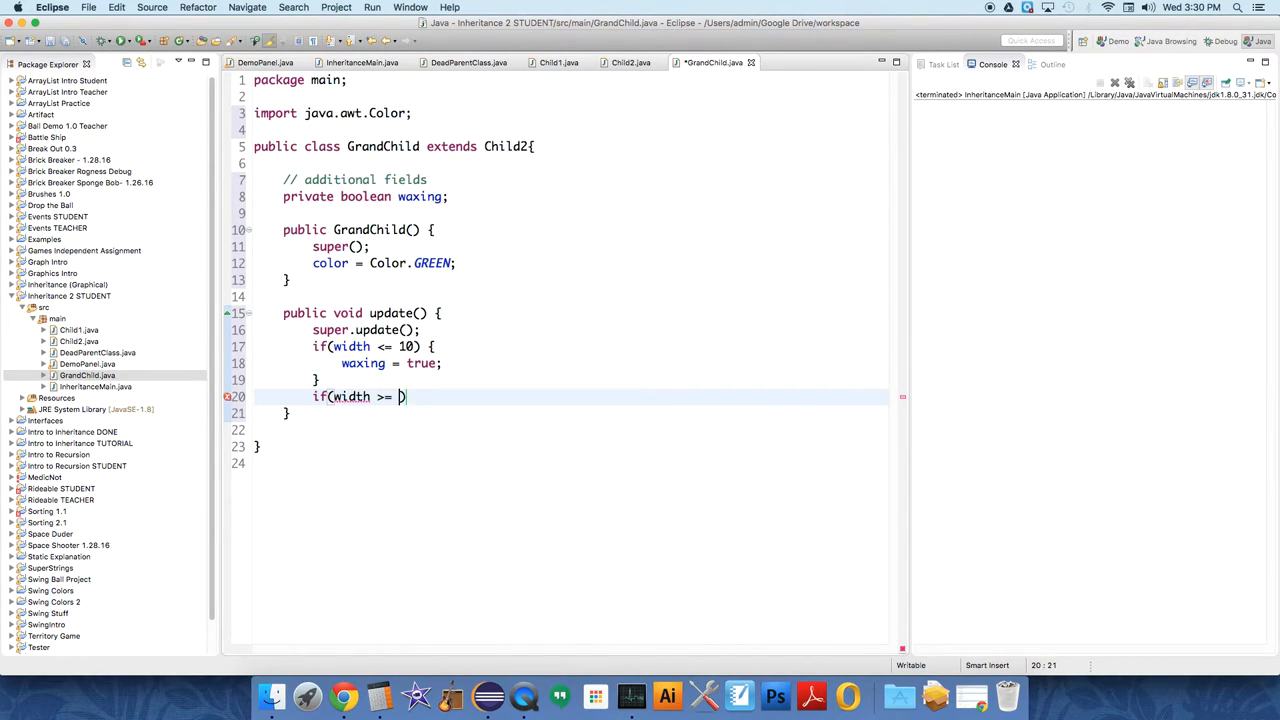
pyautogui.write('200')
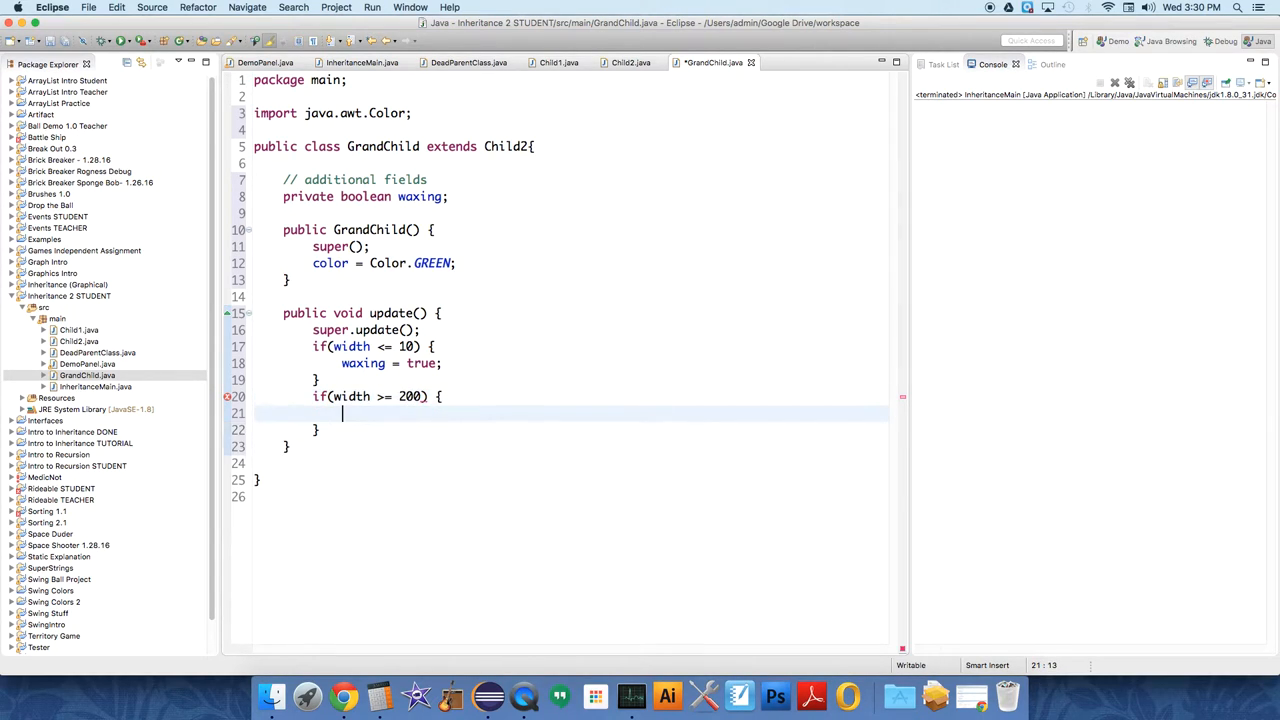
pyautogui.write('waxing = false;')
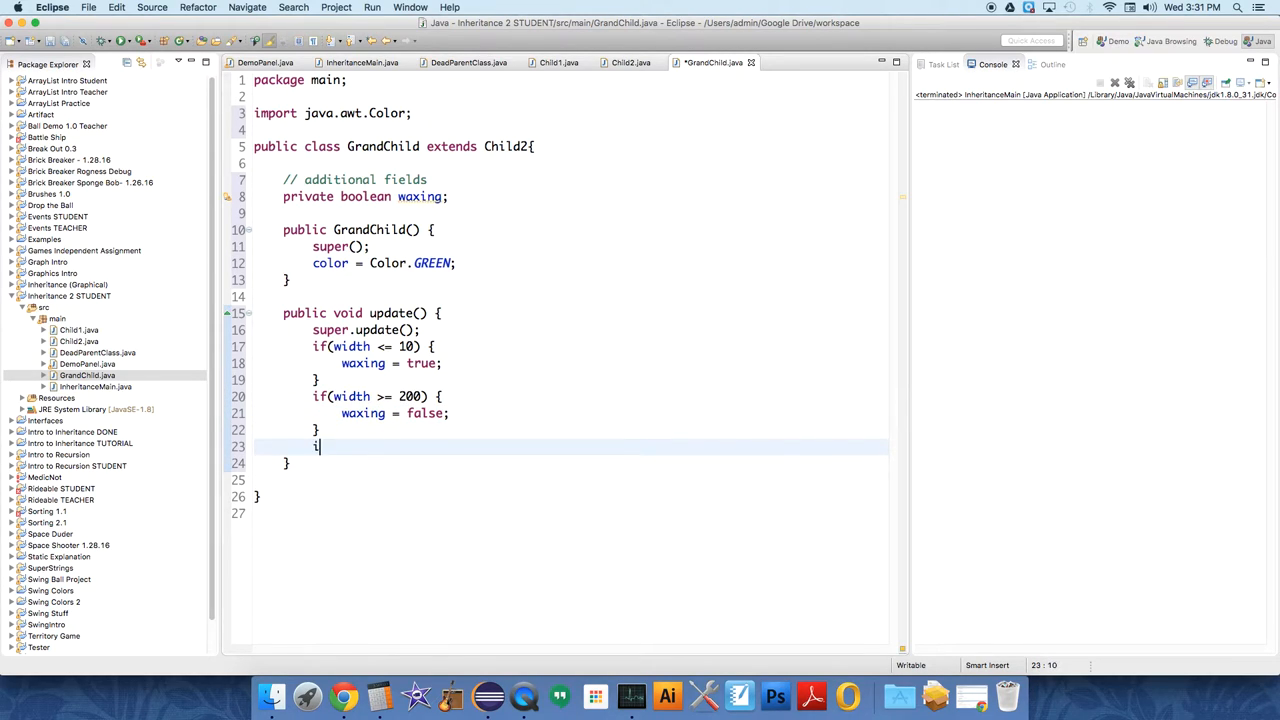
pyautogui.write('f(waxing)')
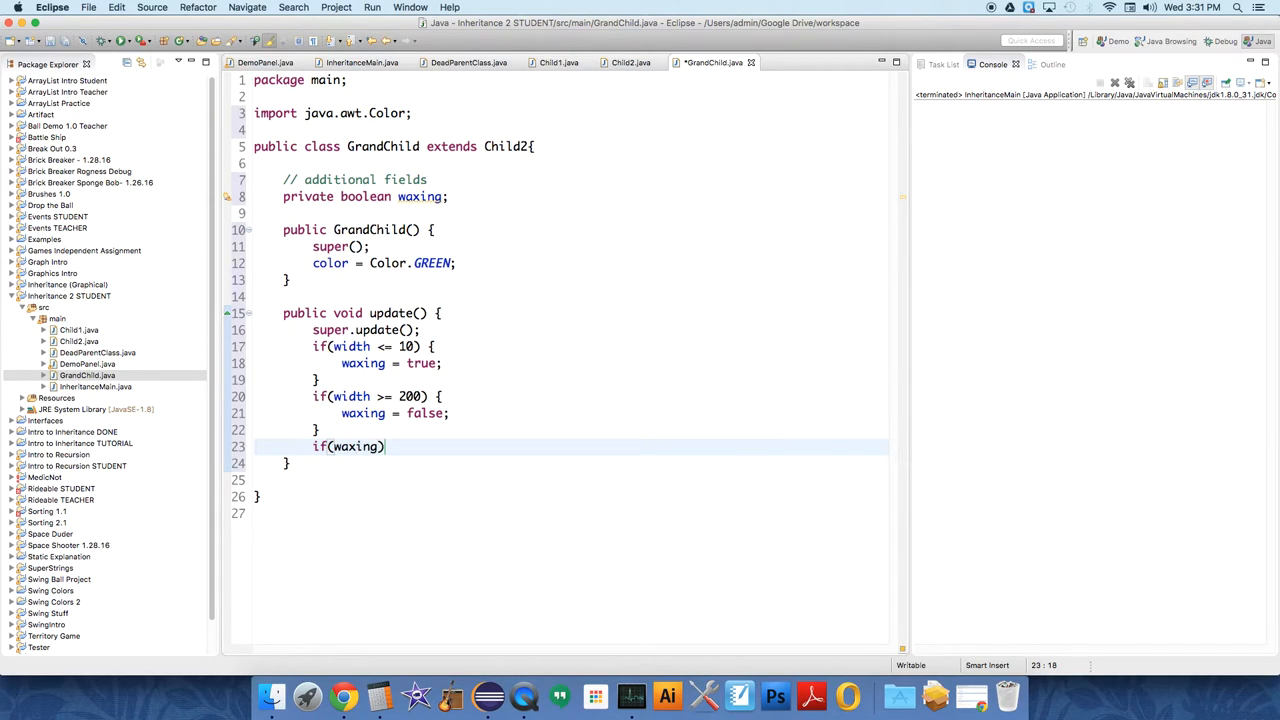
pyautogui.write('{')
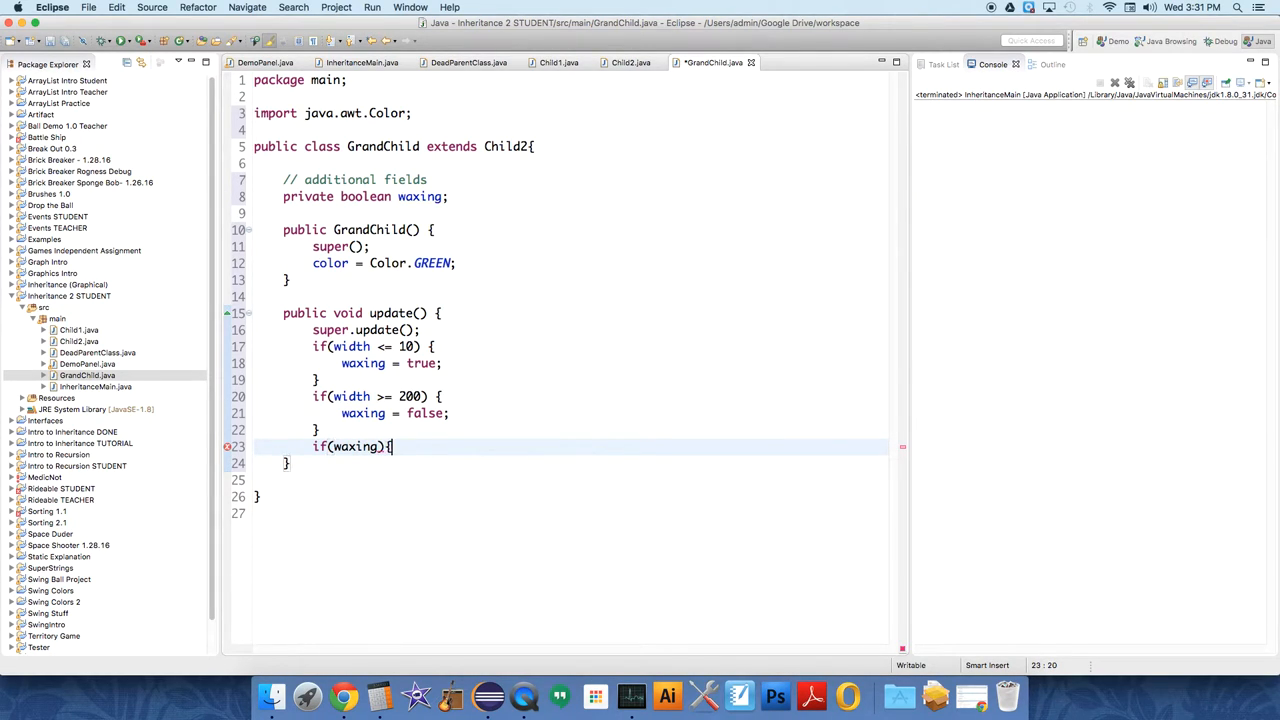
pyautogui.write('width')
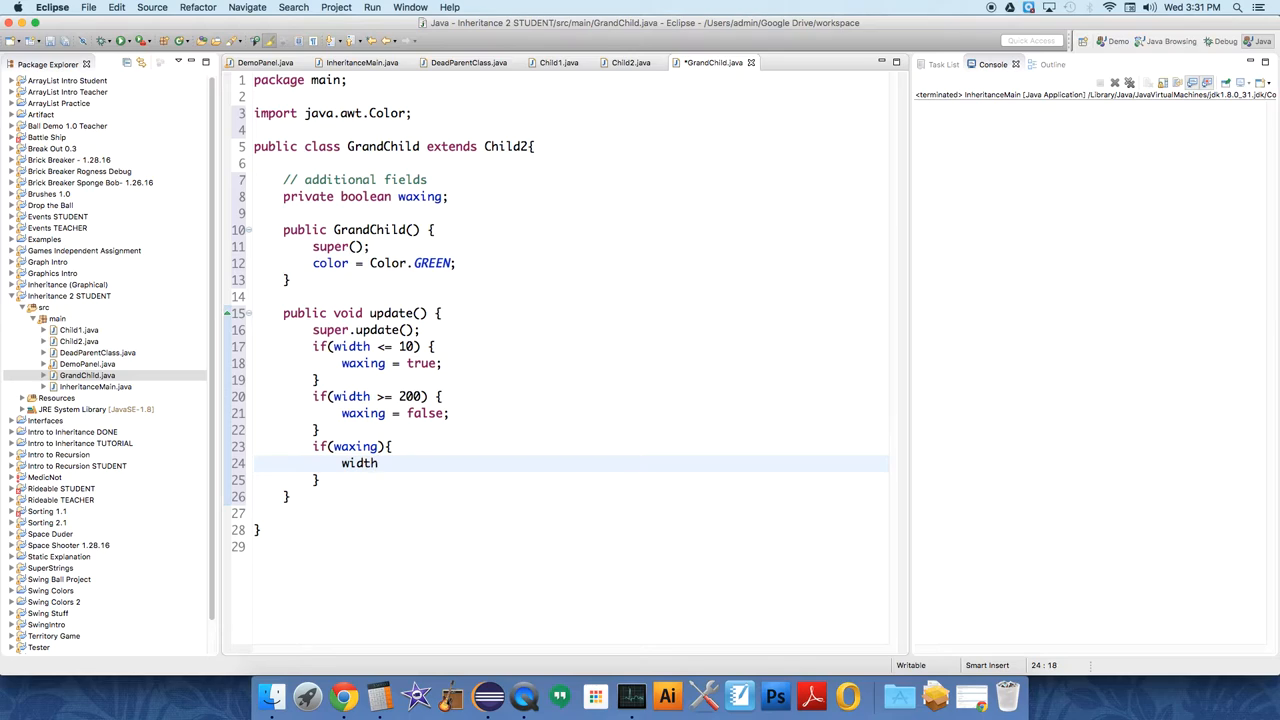
pyautogui.write('++;')
pyautogui.write('if')
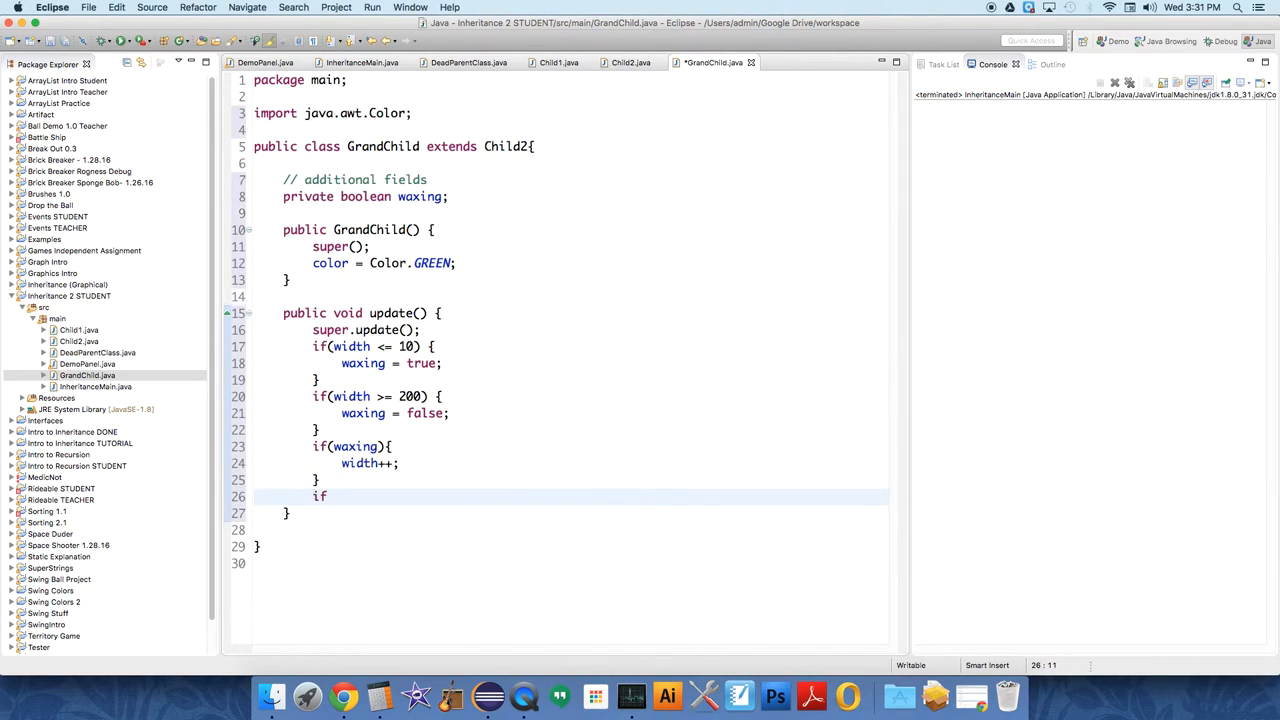
pyautogui.write('()')
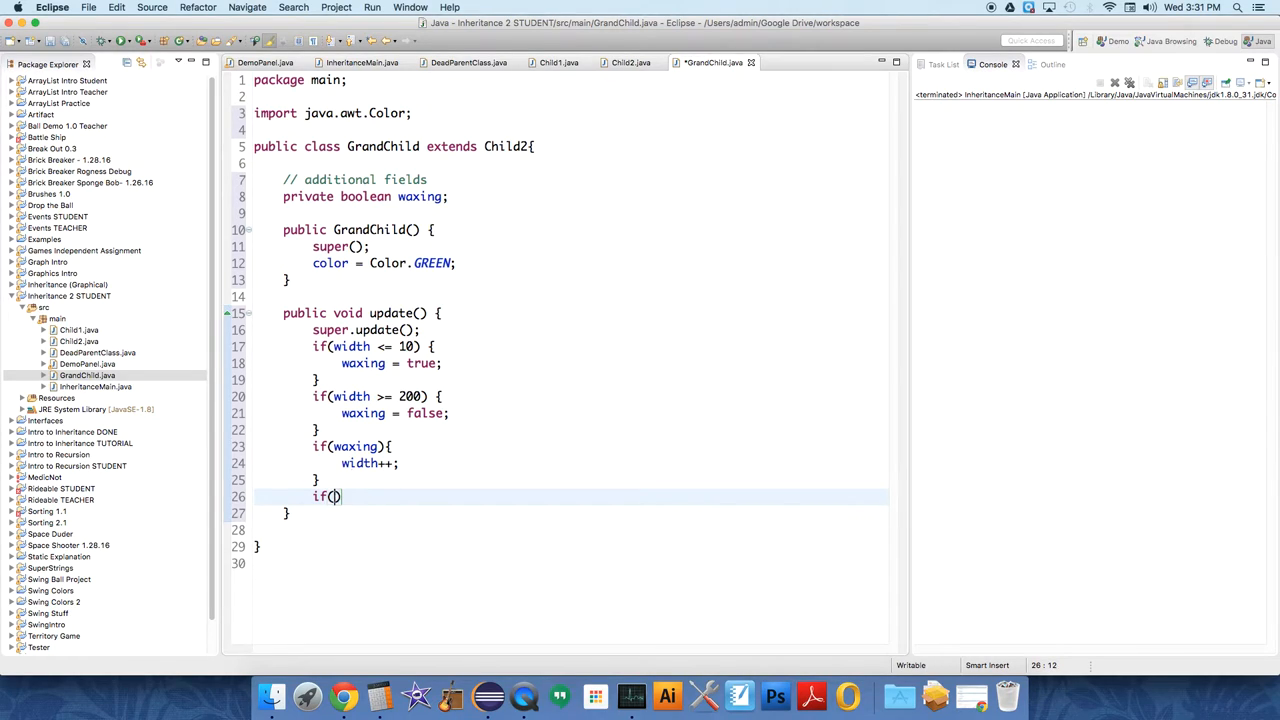
pyautogui.write('!waxing')
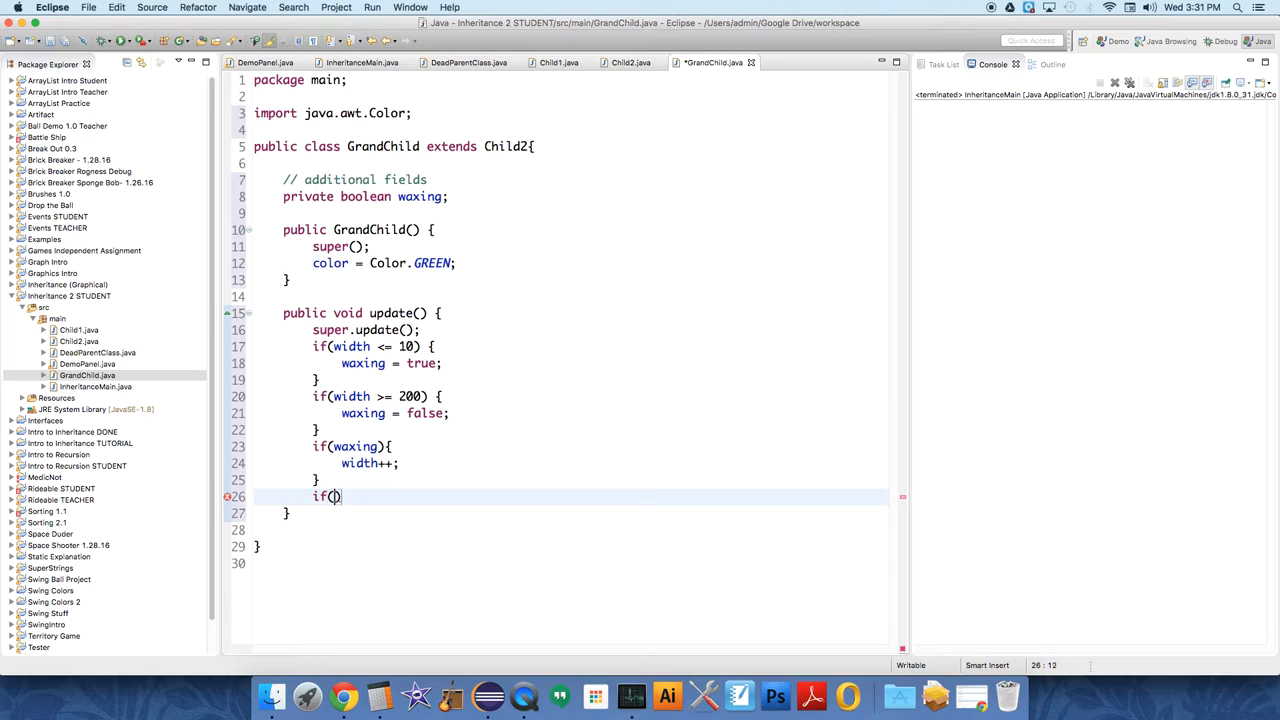
pyautogui.write('waxing =')
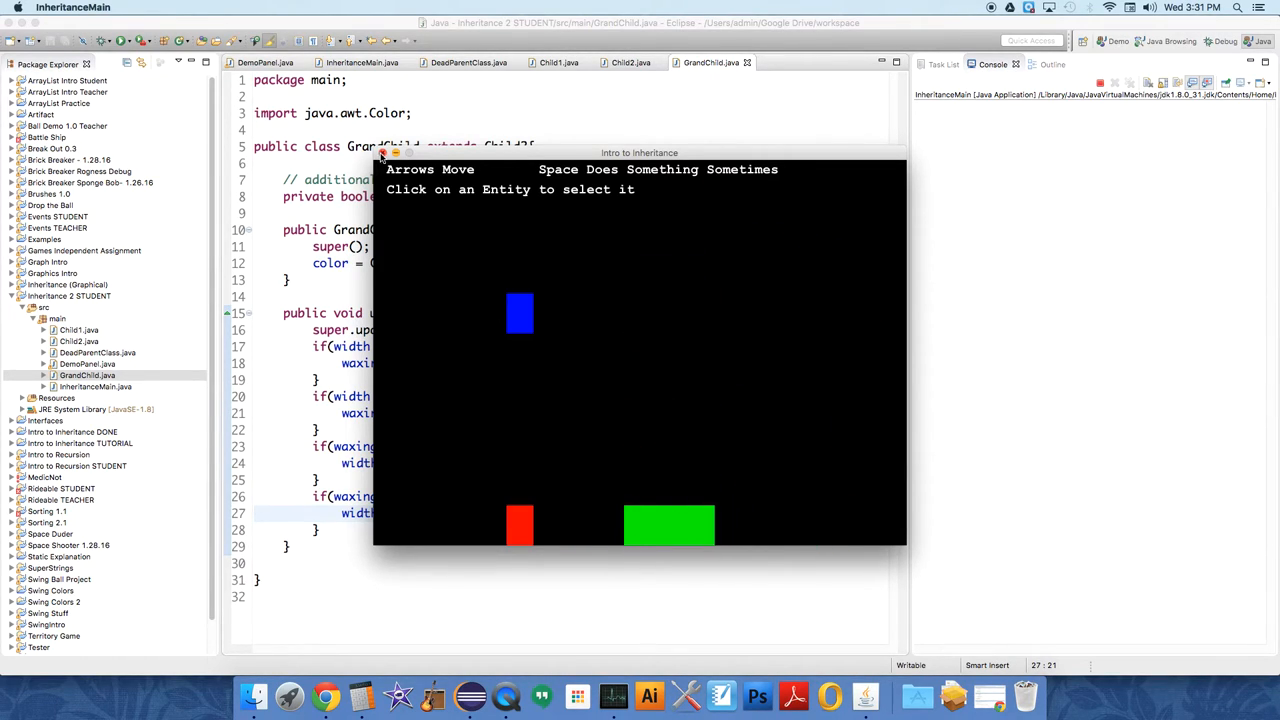
# Close the demo and declare private drawx and drawy fields in GrandChild
pyautogui.click(383, 153)
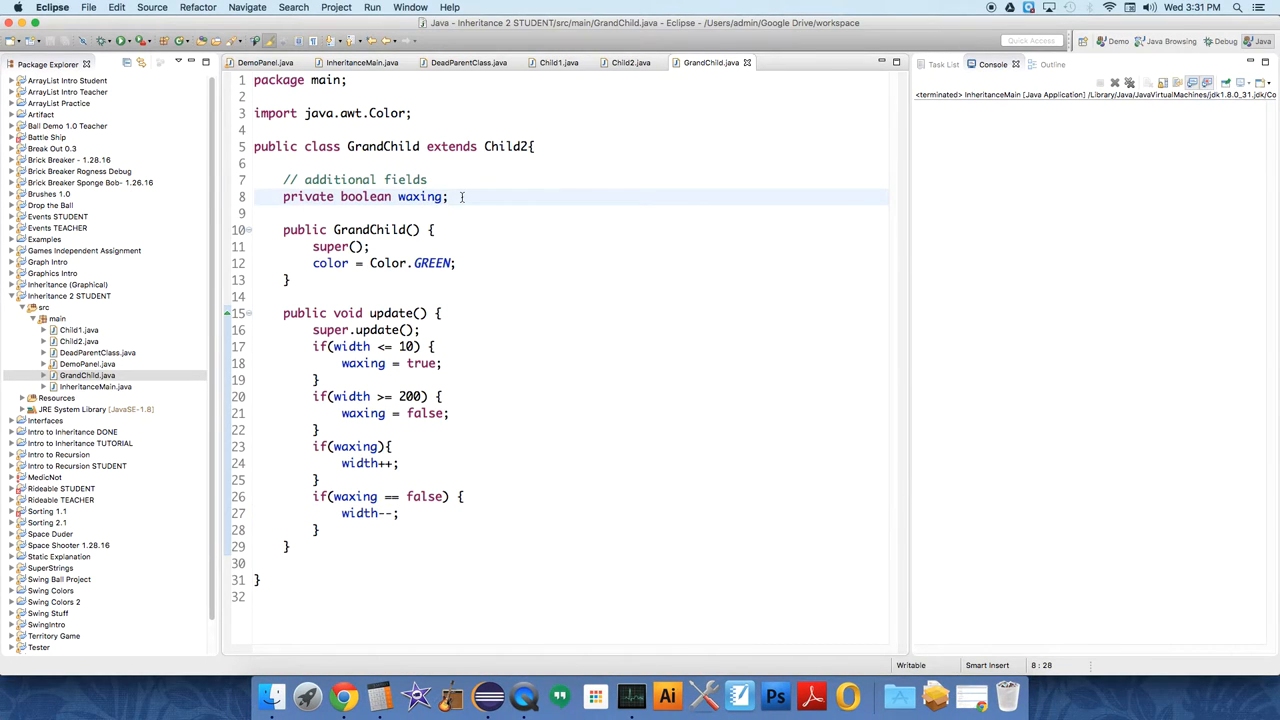
pyautogui.write('private')
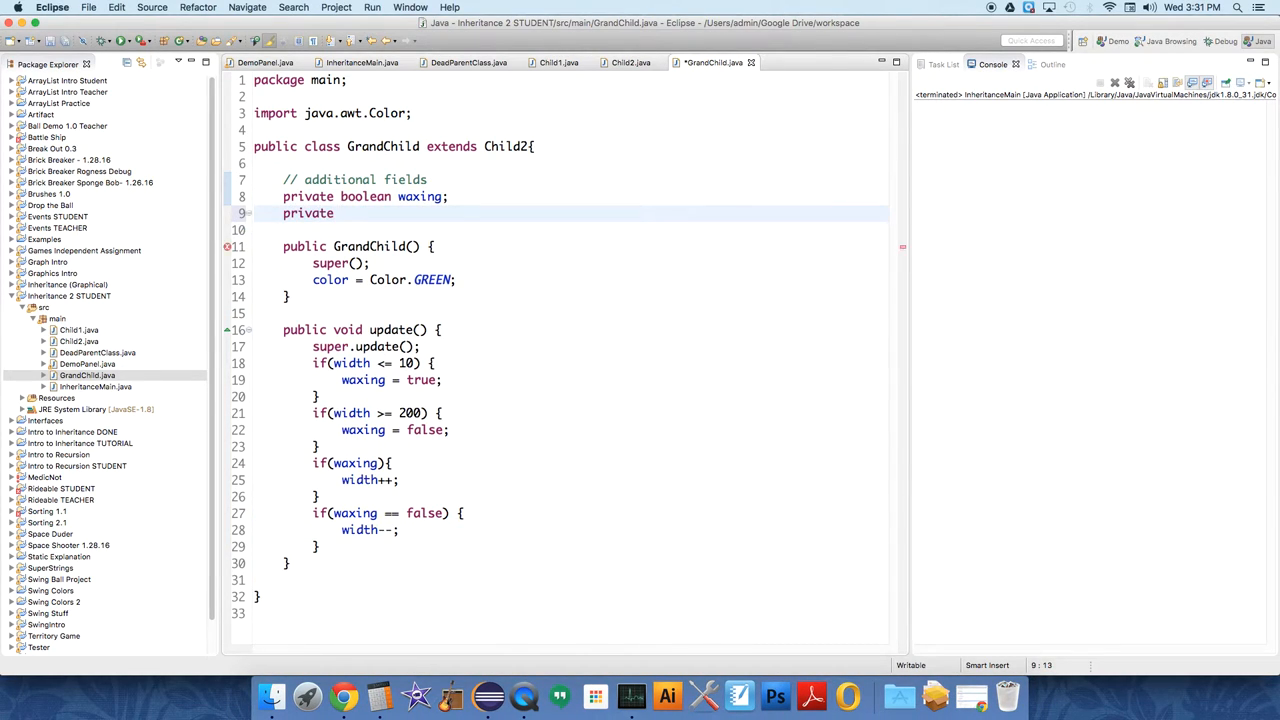
pyautogui.write('int')
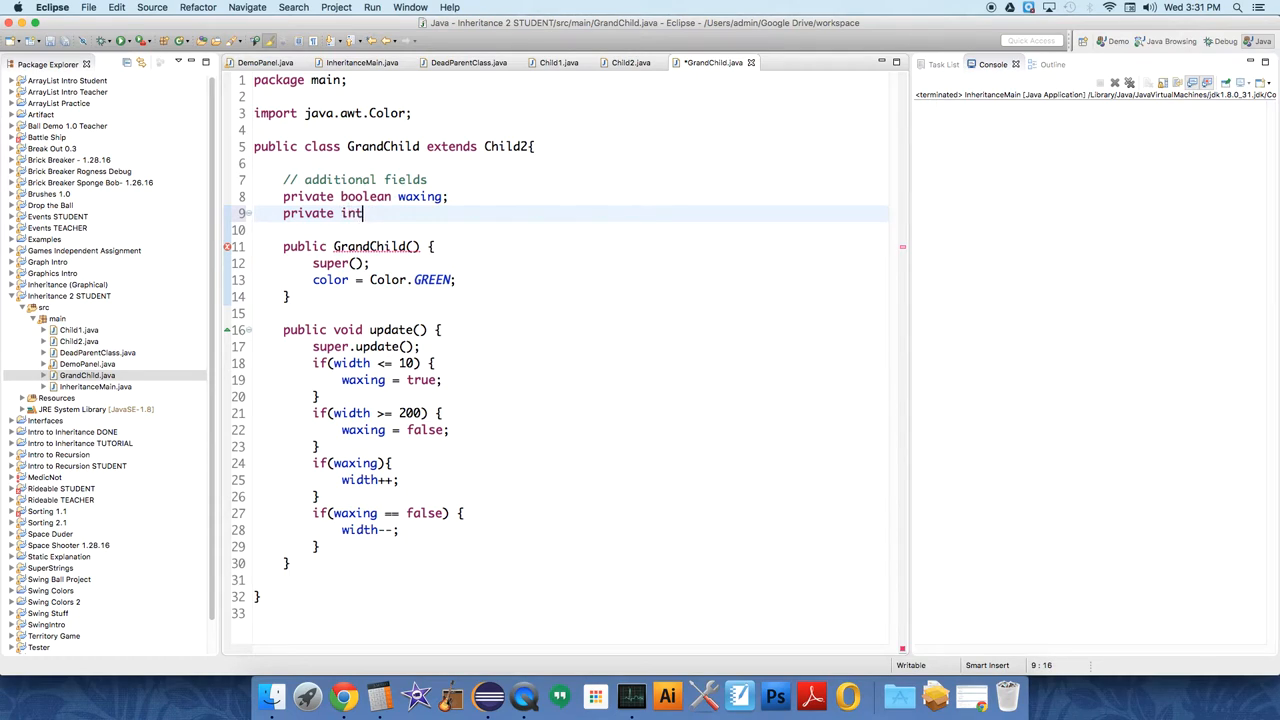
pyautogui.write('da')
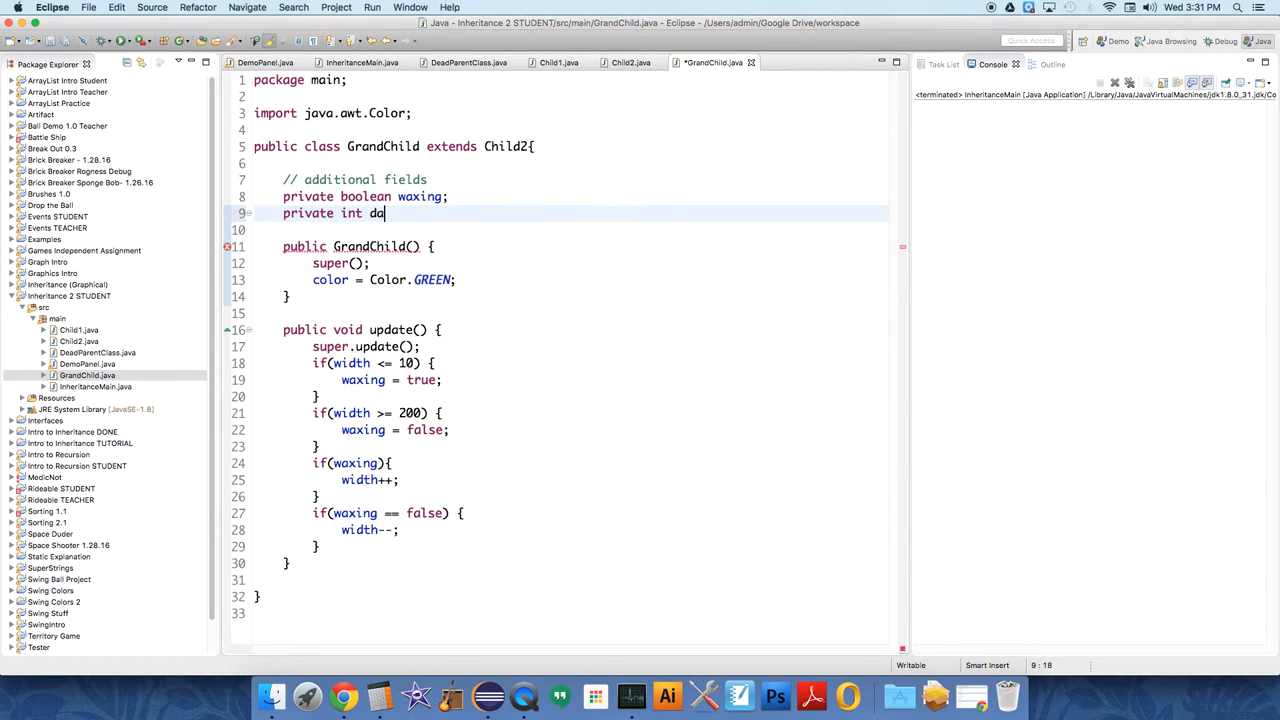
pyautogui.write('raw')
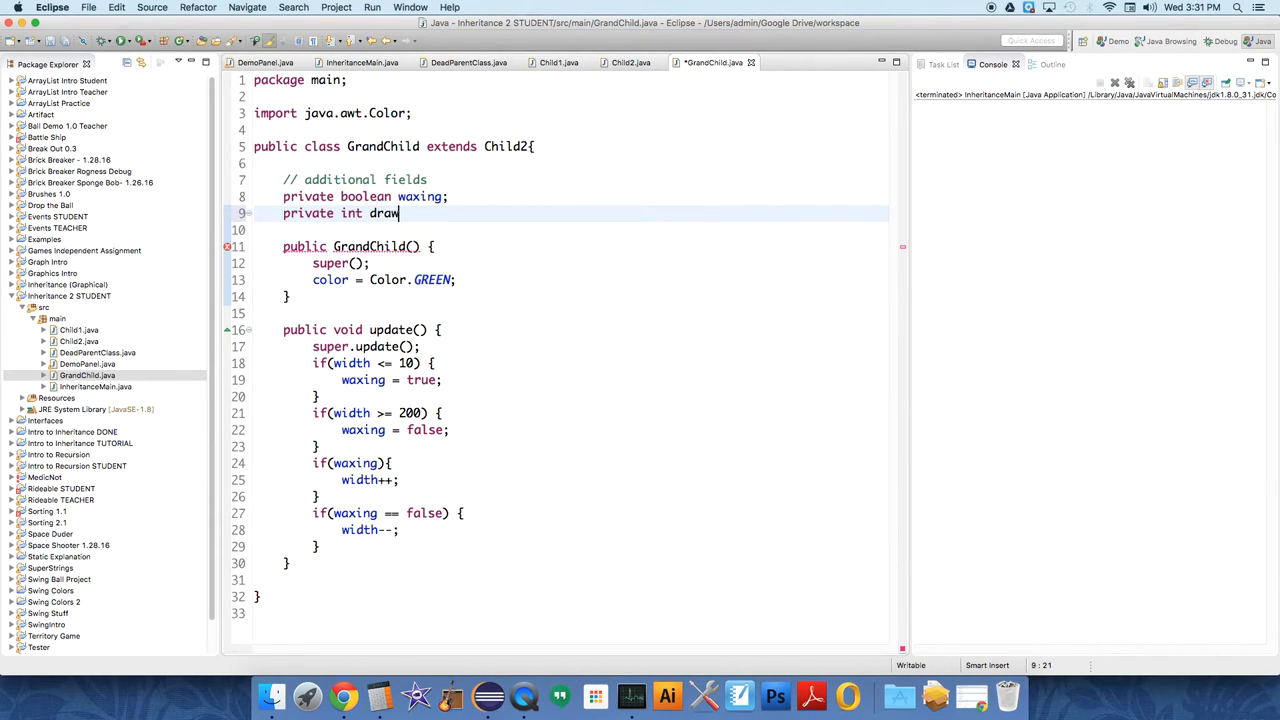
pyautogui.write('x, xr')
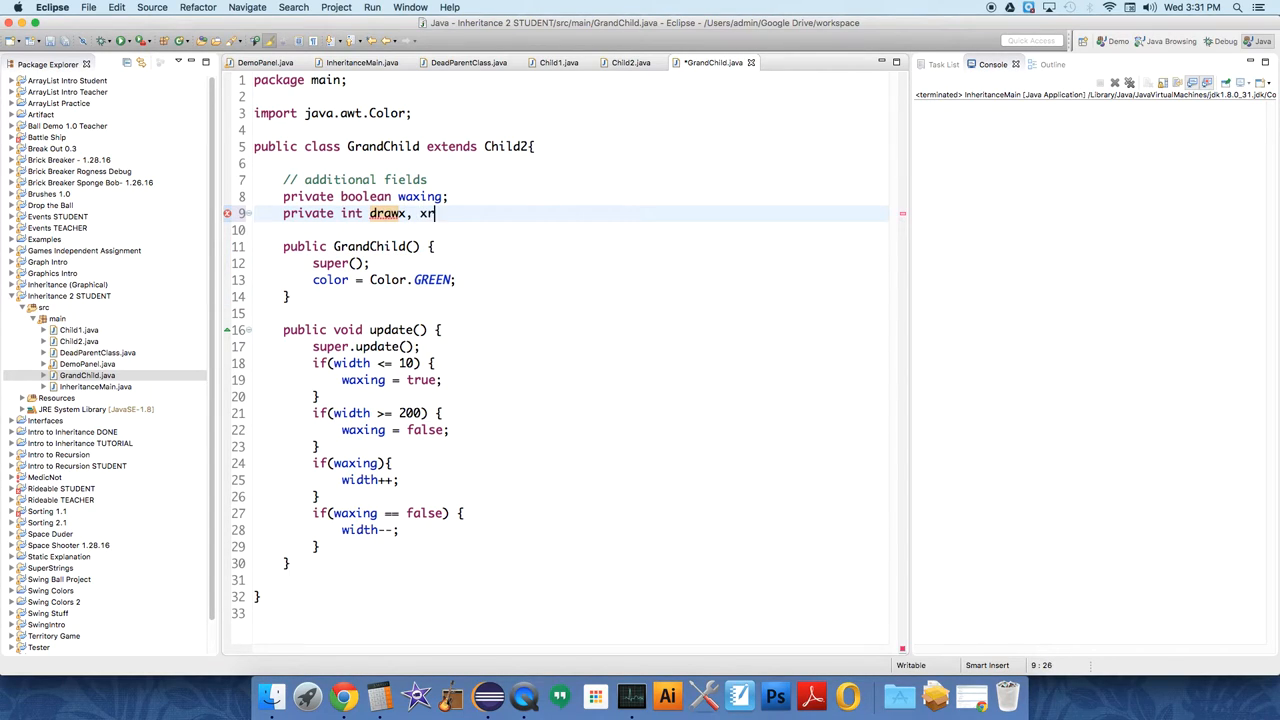
pyautogui.write('drawy;')
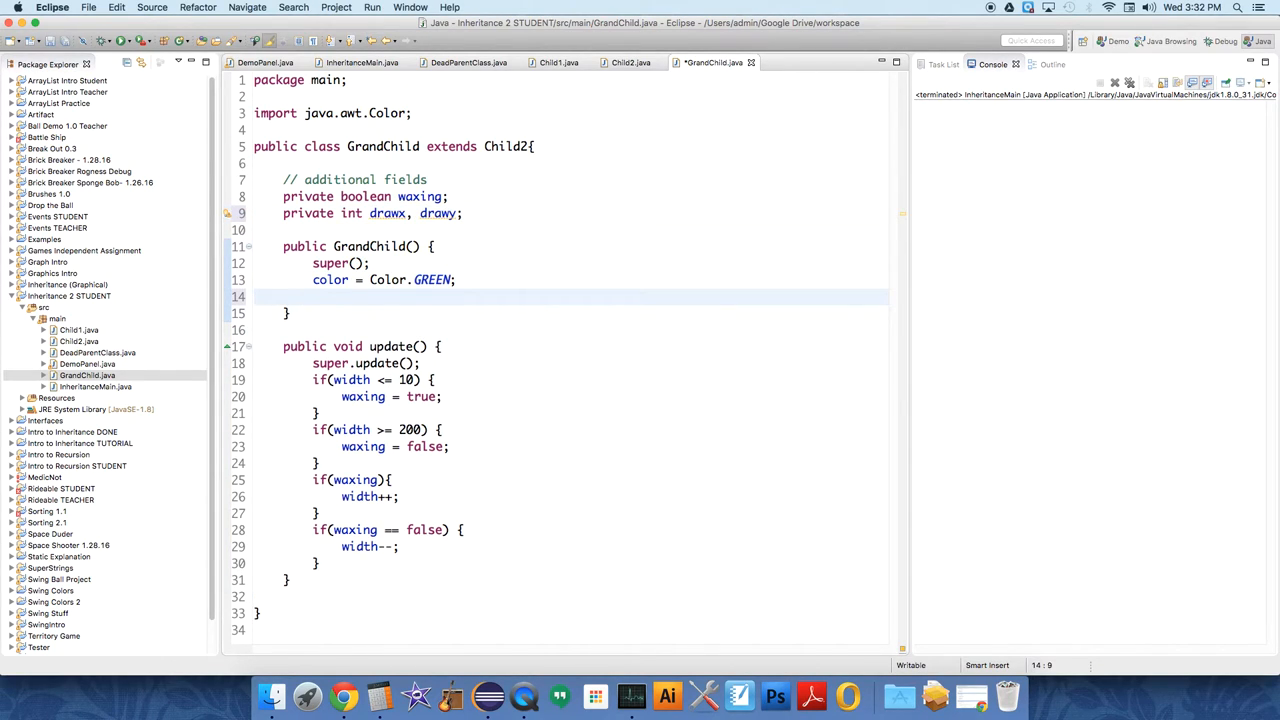
# Assign drawx = x - width / 2 and drawy = y - height / y; make the fields double
pyautogui.write('drawx =')
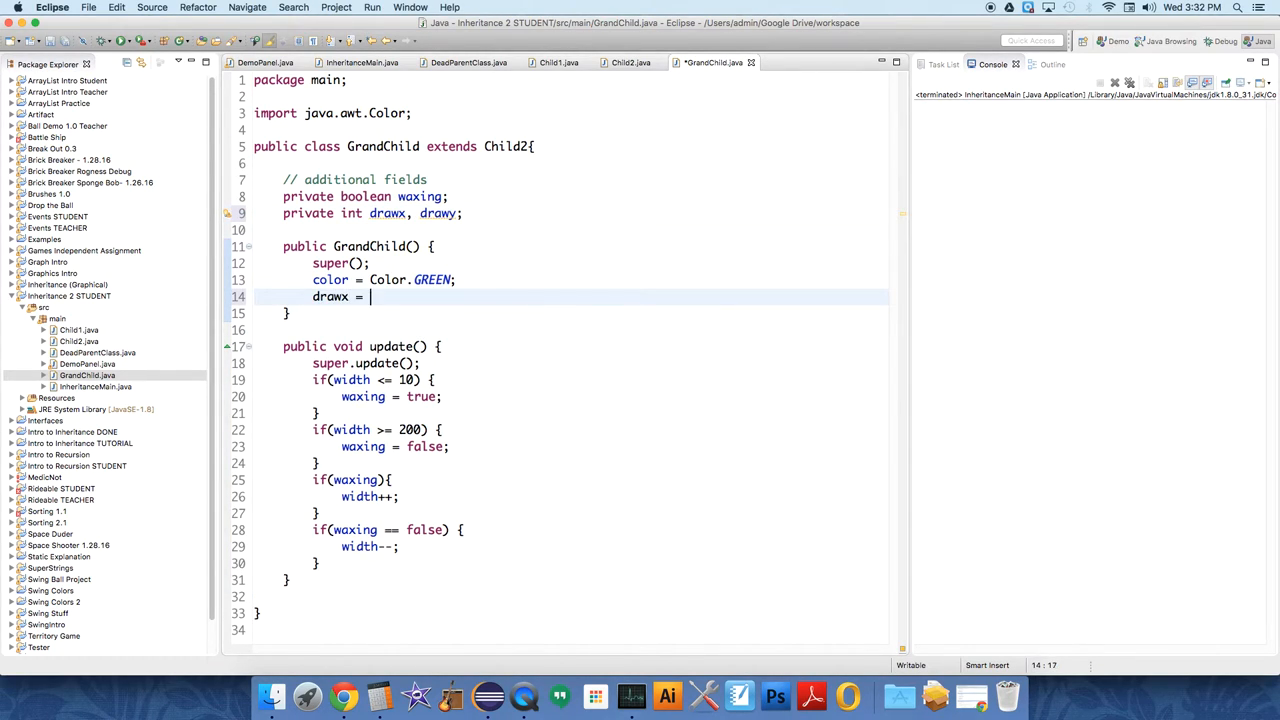
pyautogui.write('x')
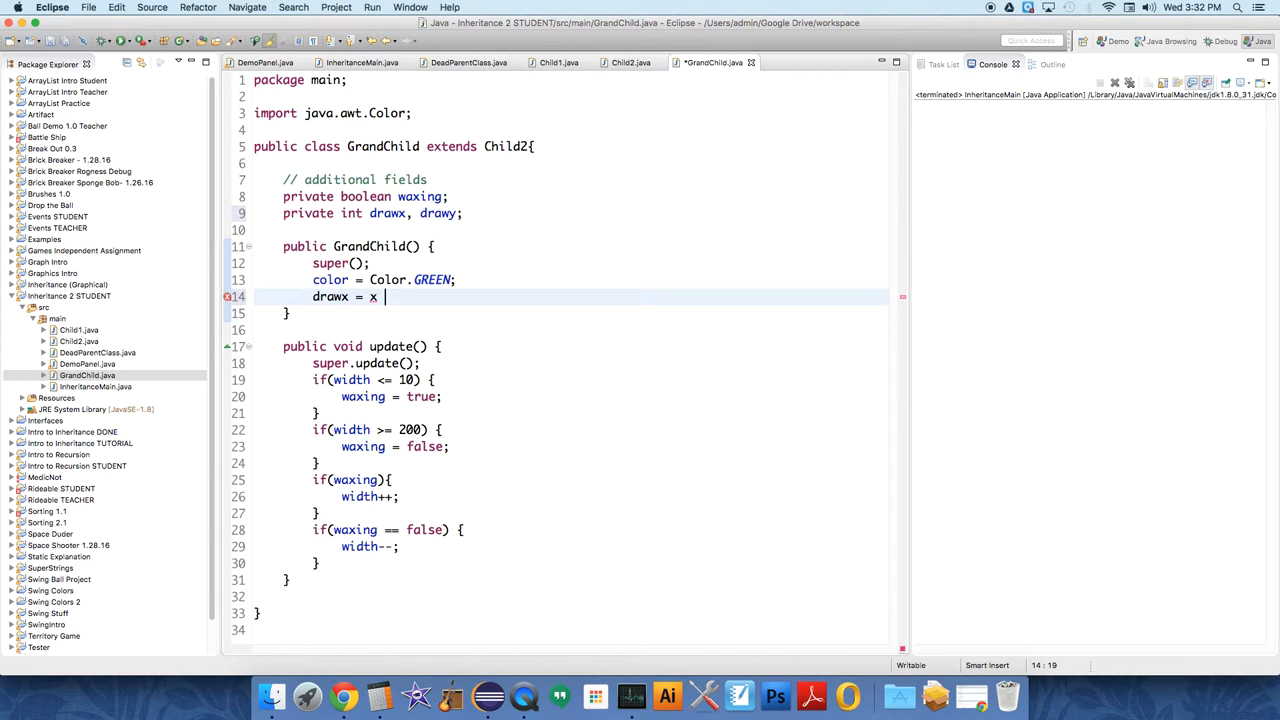
pyautogui.write('- width / 2;')
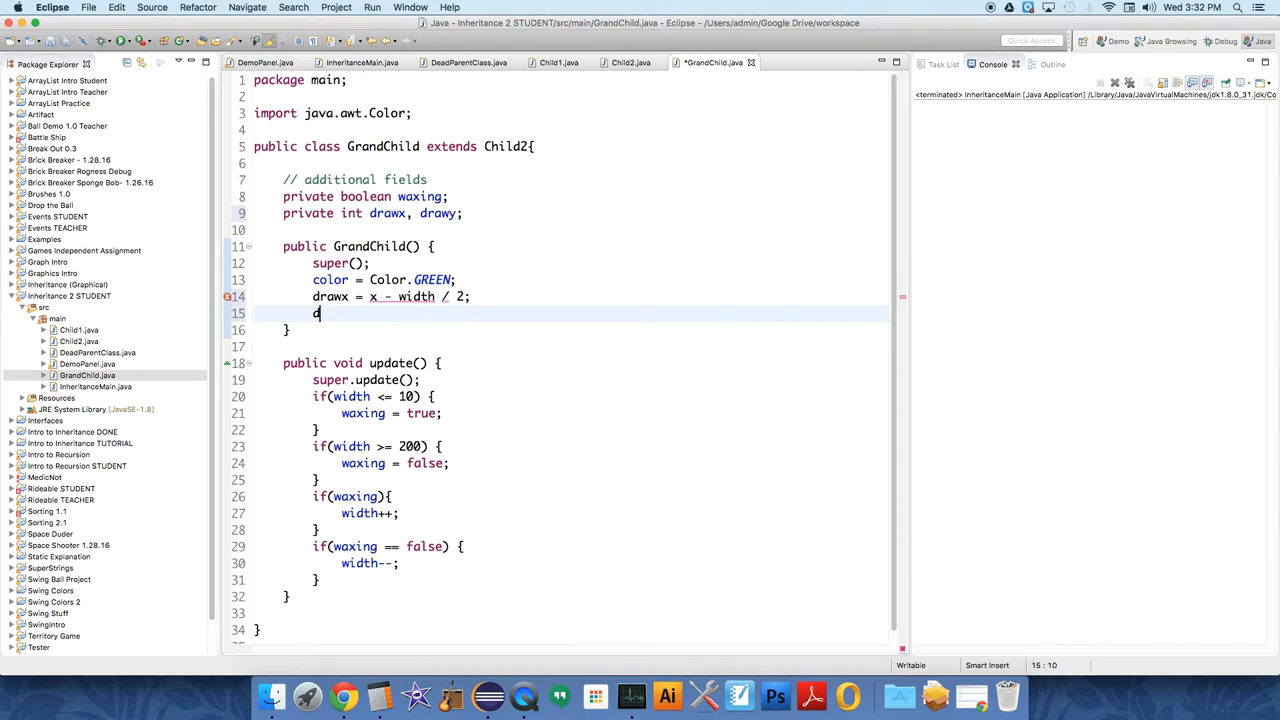
pyautogui.write('rawy =')
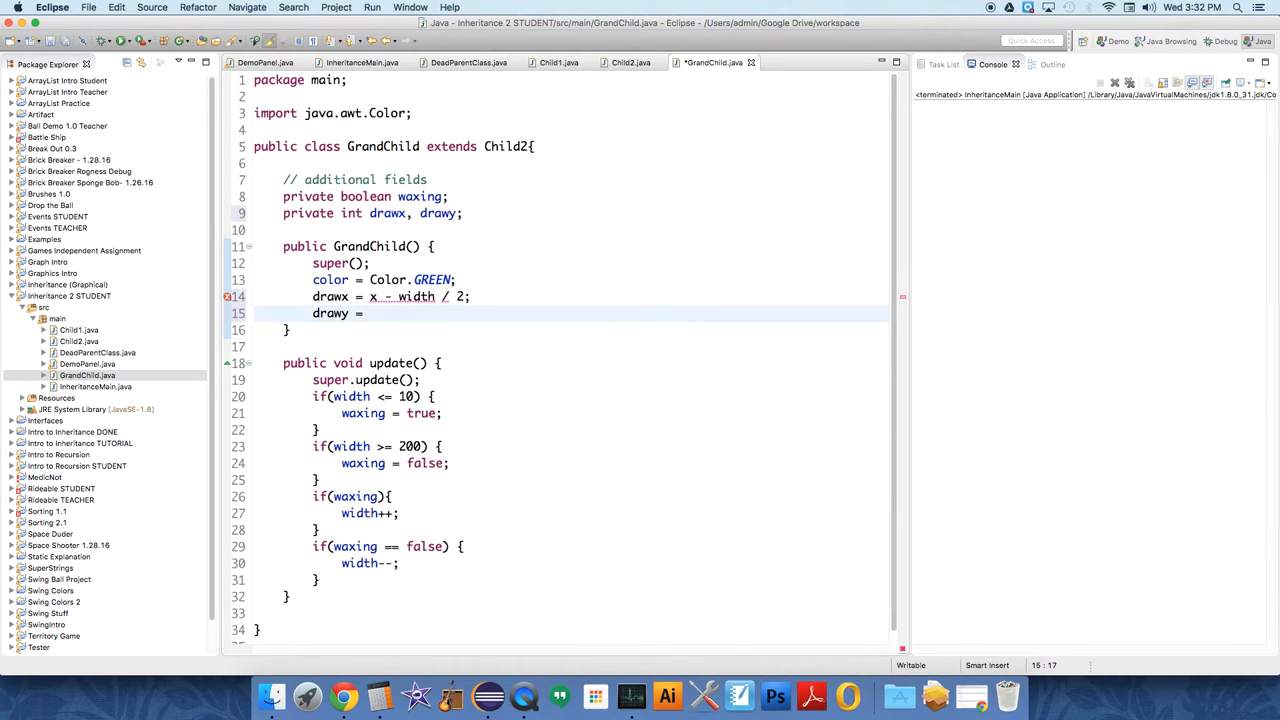
pyautogui.write('y -')
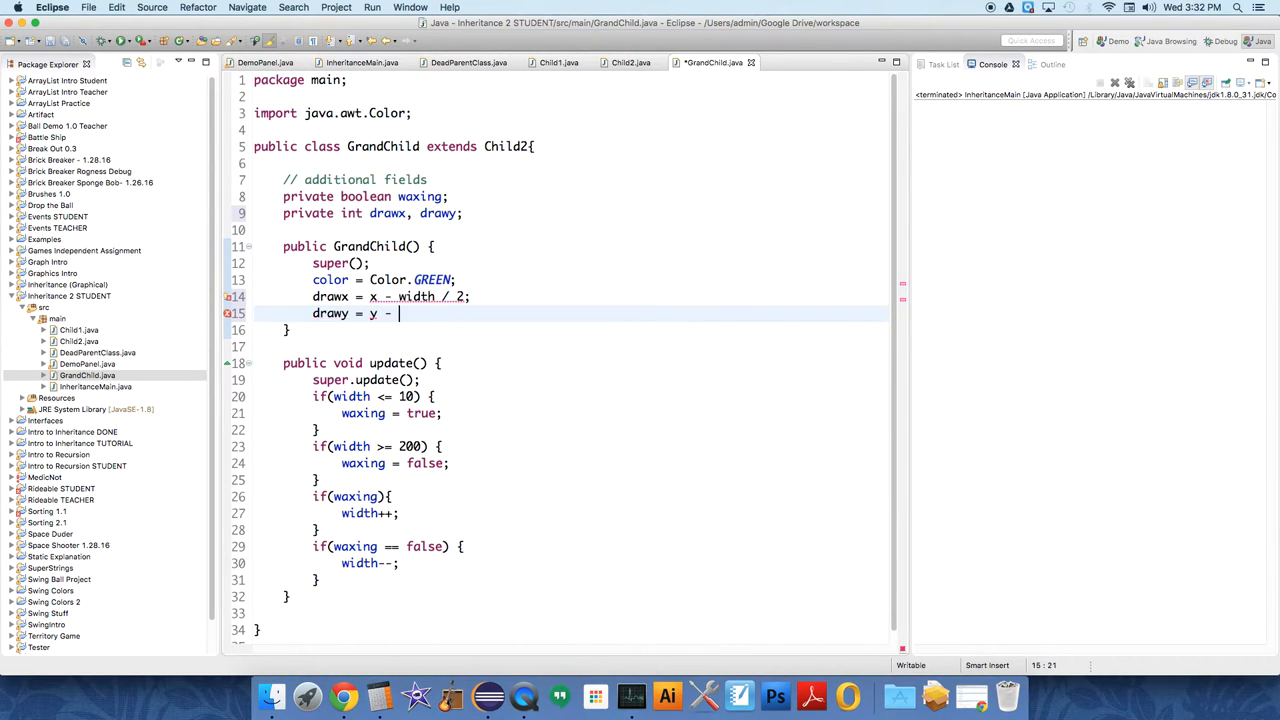
pyautogui.write('height')
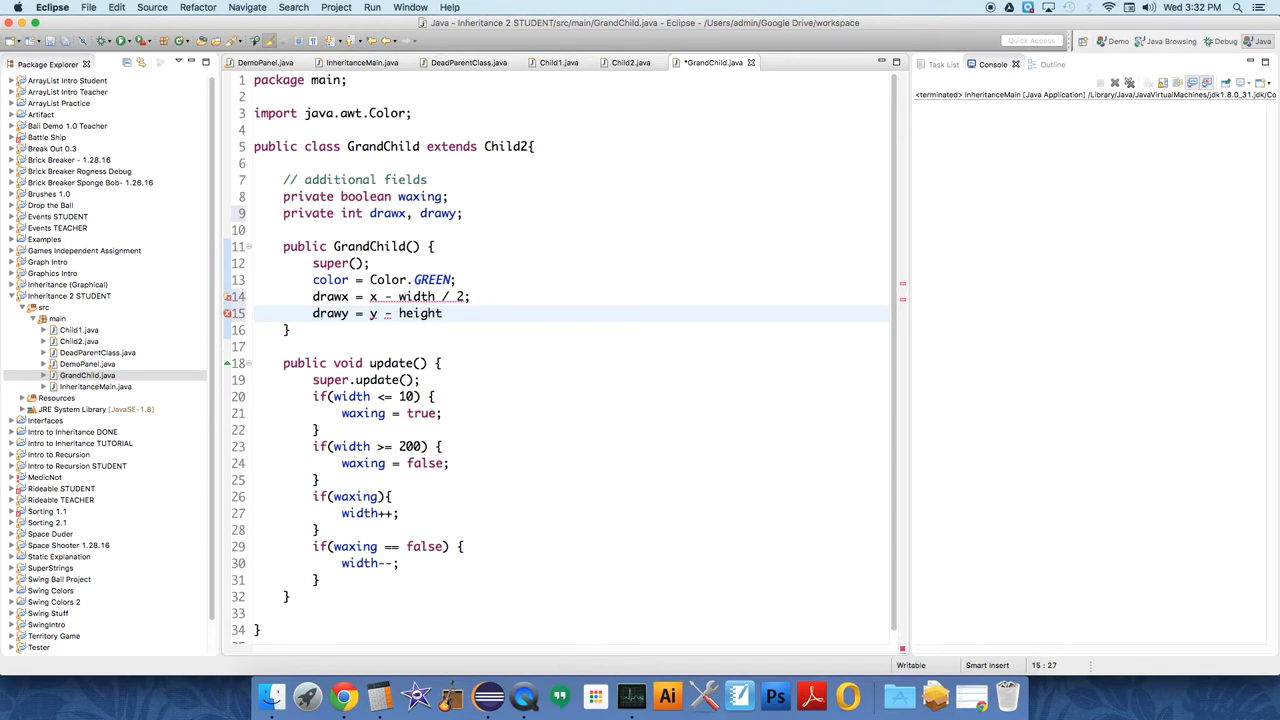
pyautogui.write('/')
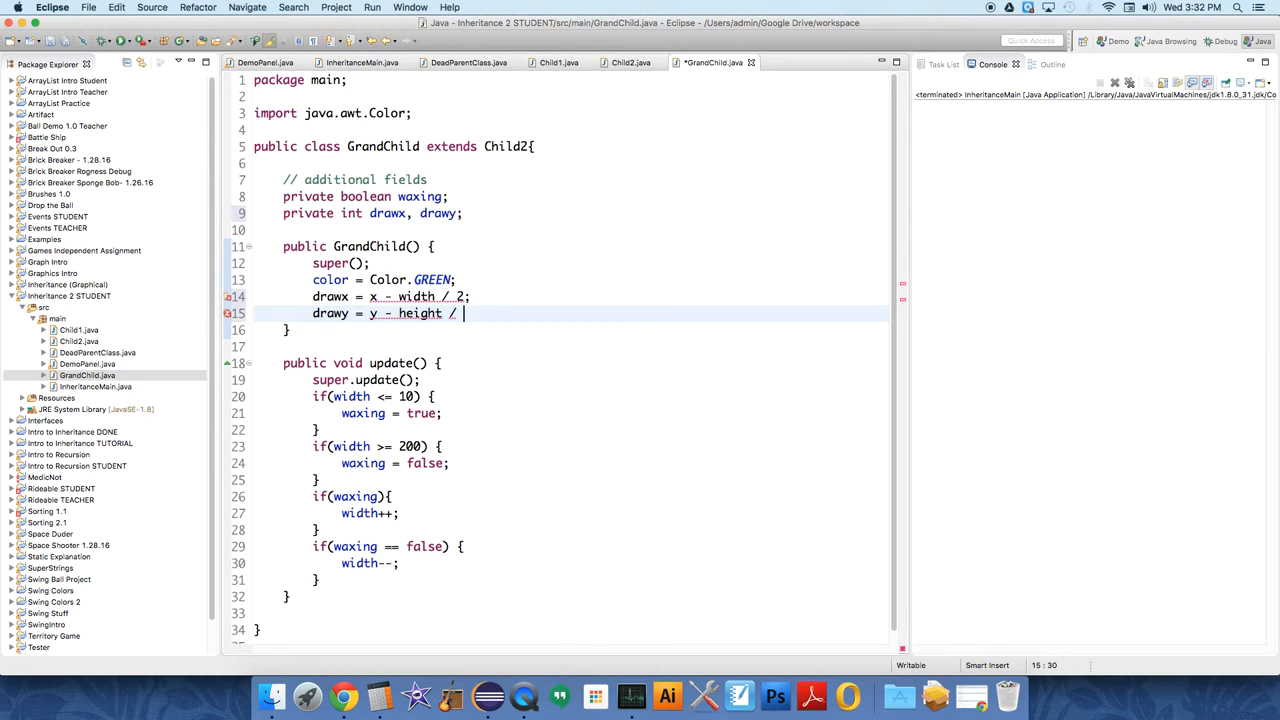
pyautogui.write('y;')
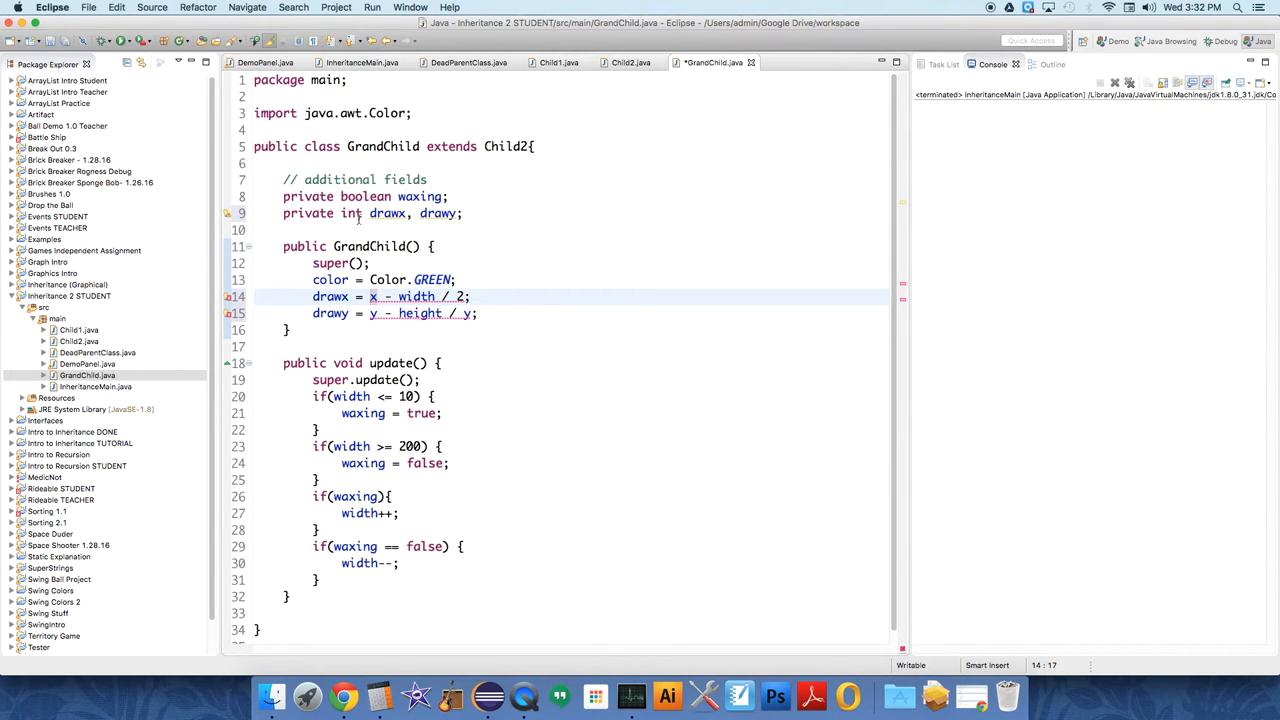
pyautogui.write('double')
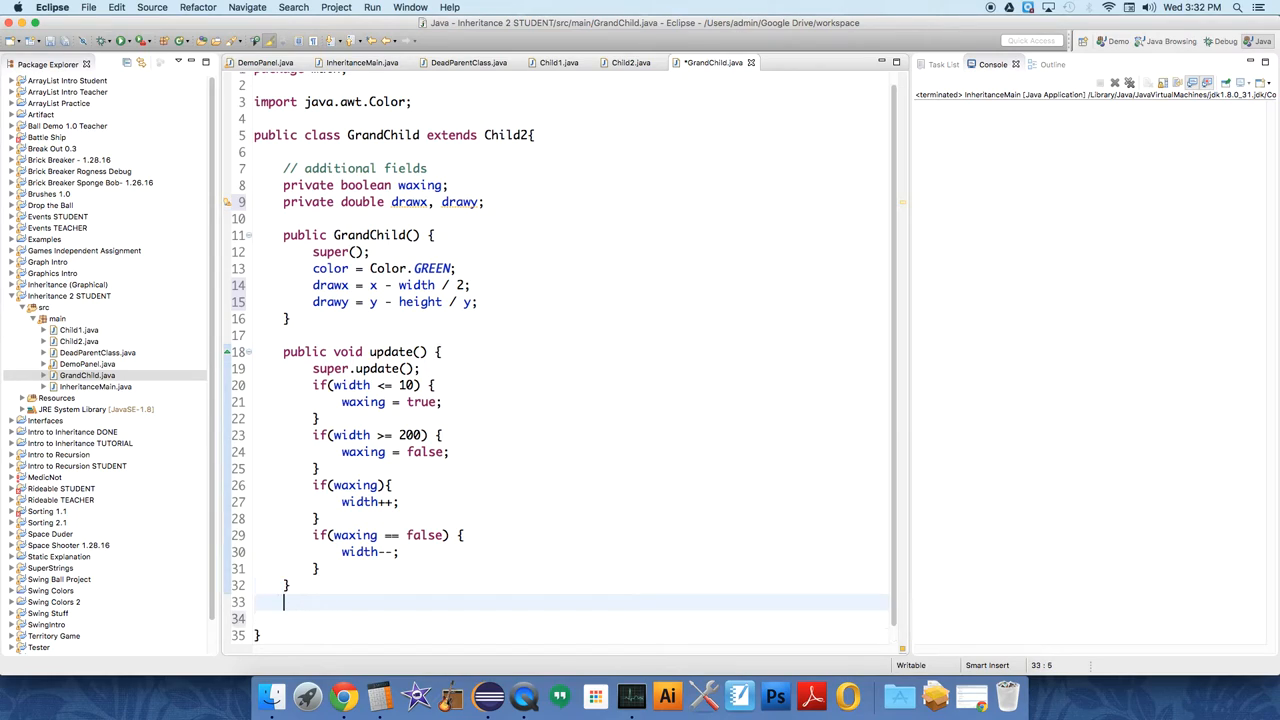
# Add a public void draw(Graphics2D g) method to GrandChild
pyautogui.write('p')
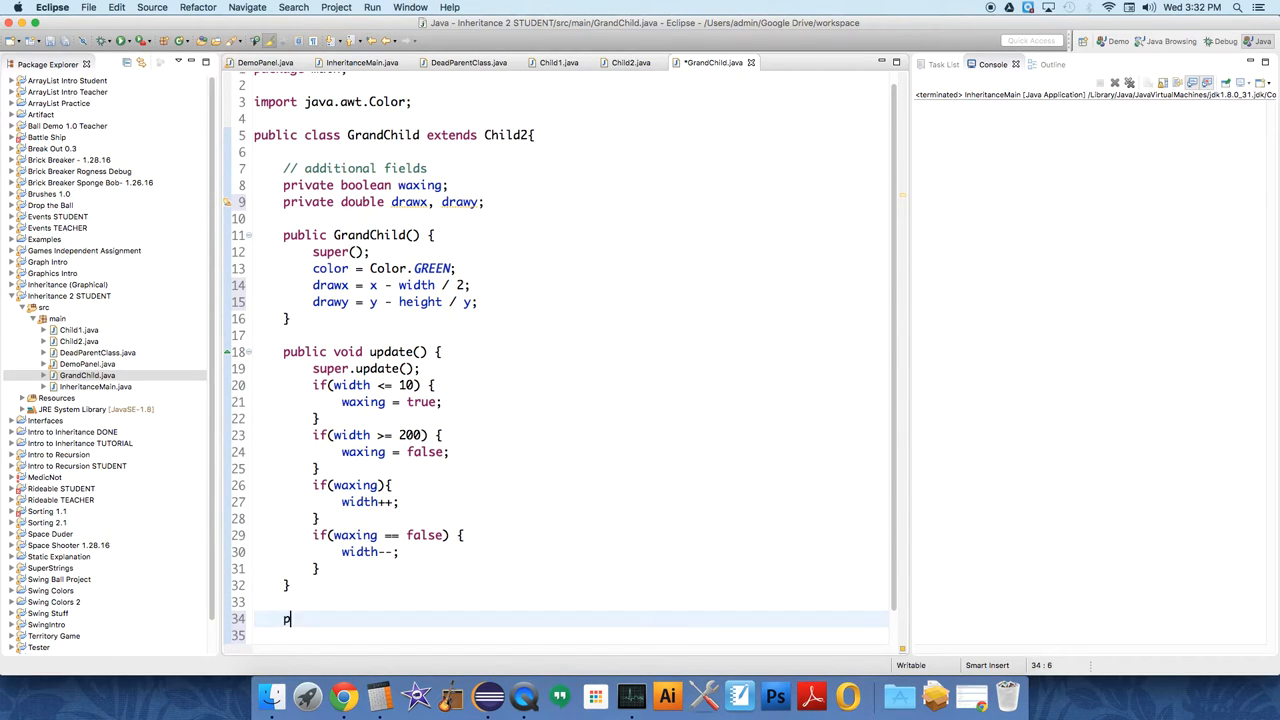
pyautogui.write('ublic void')
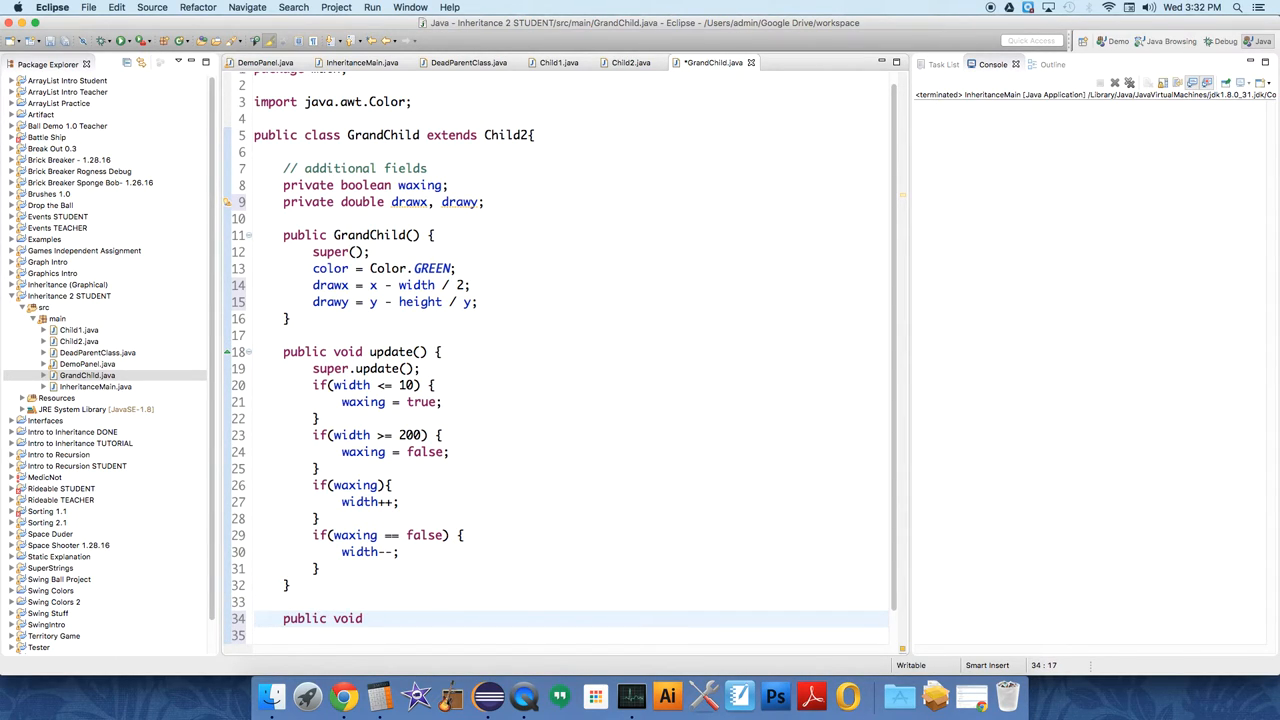
pyautogui.write('draw()')
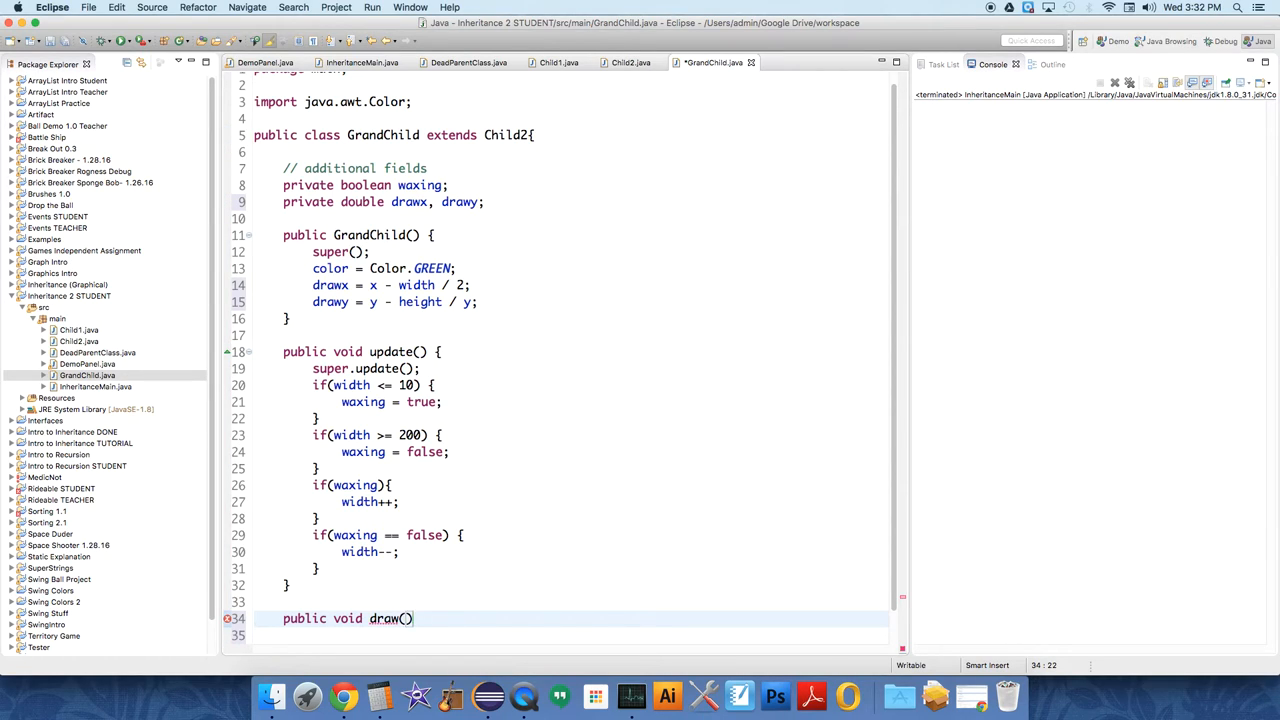
pyautogui.write('Graphics2D')
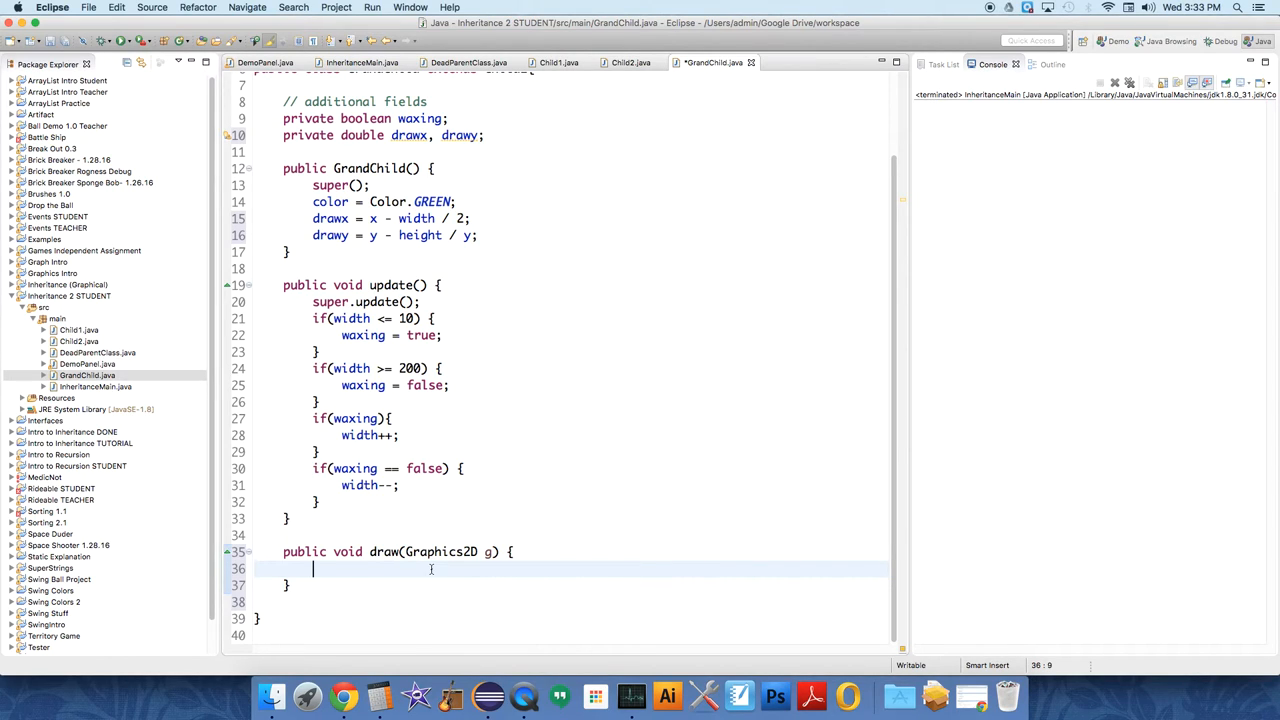
# Make draw set the colour and fill an oval at (int)drawx, (int)y
pyautogui.write('g.setColo')
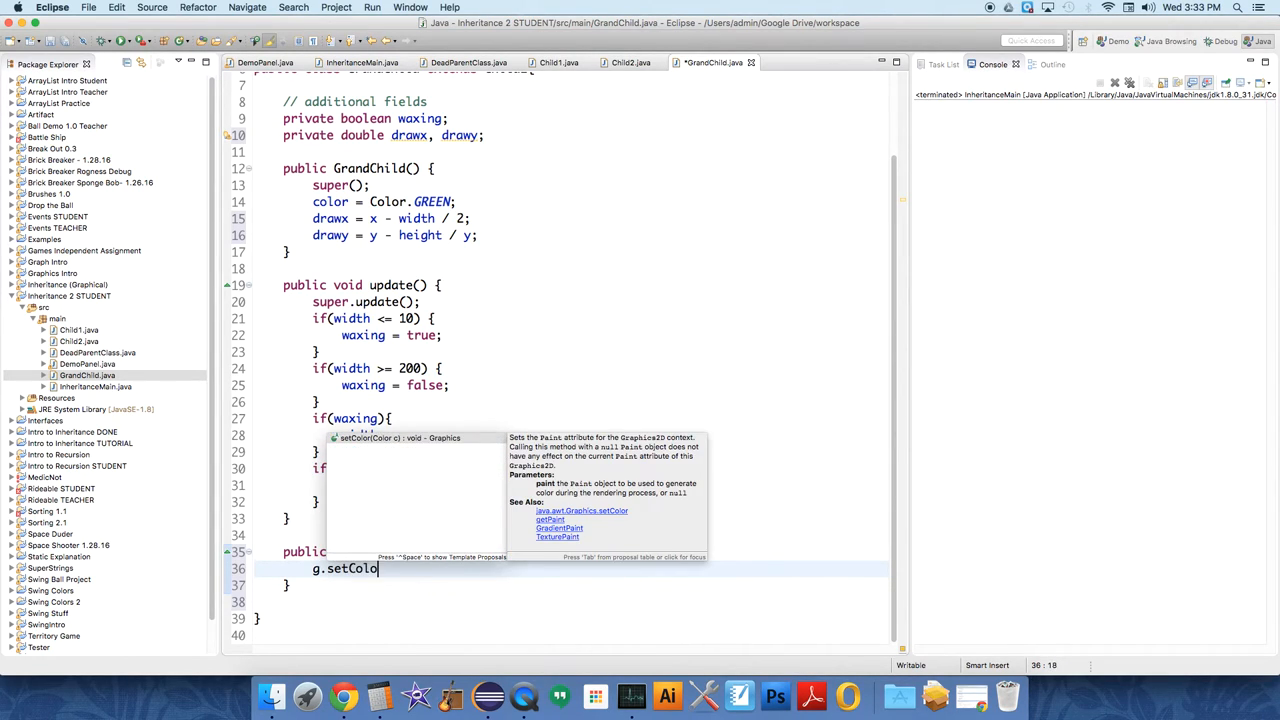
pyautogui.write('r(color);')
pyautogui.write('g')
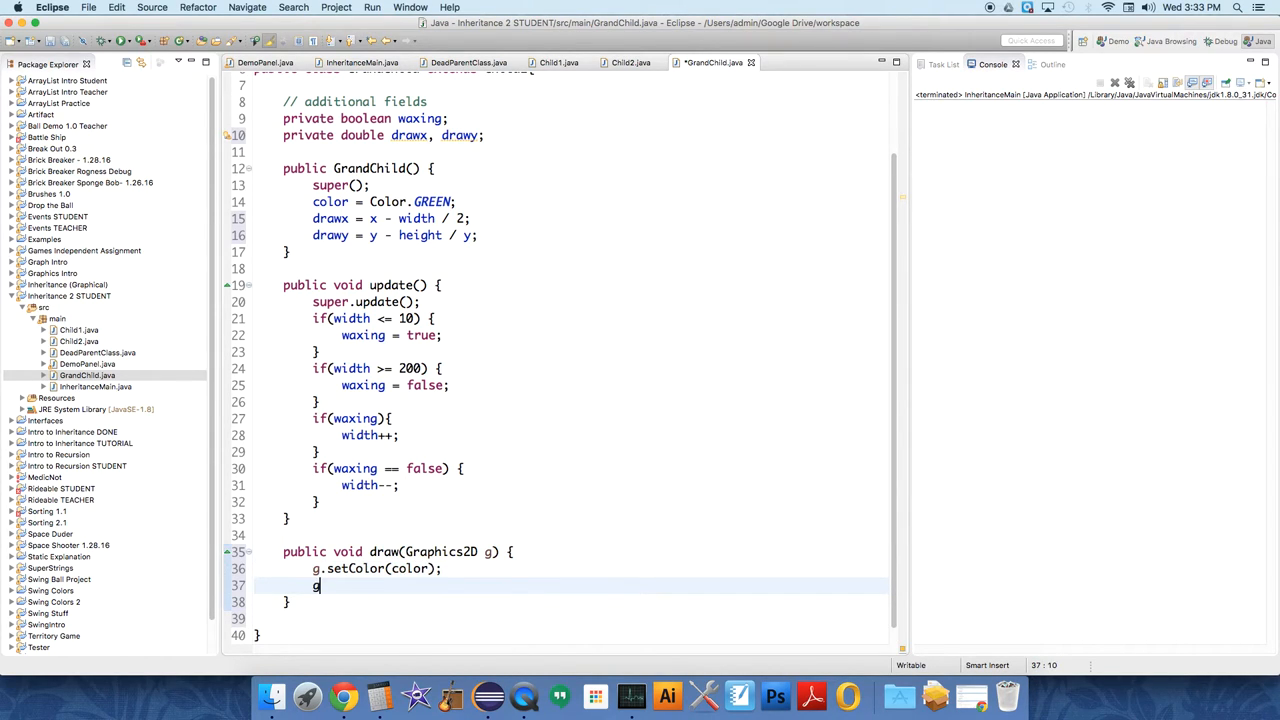
pyautogui.write('.fill')
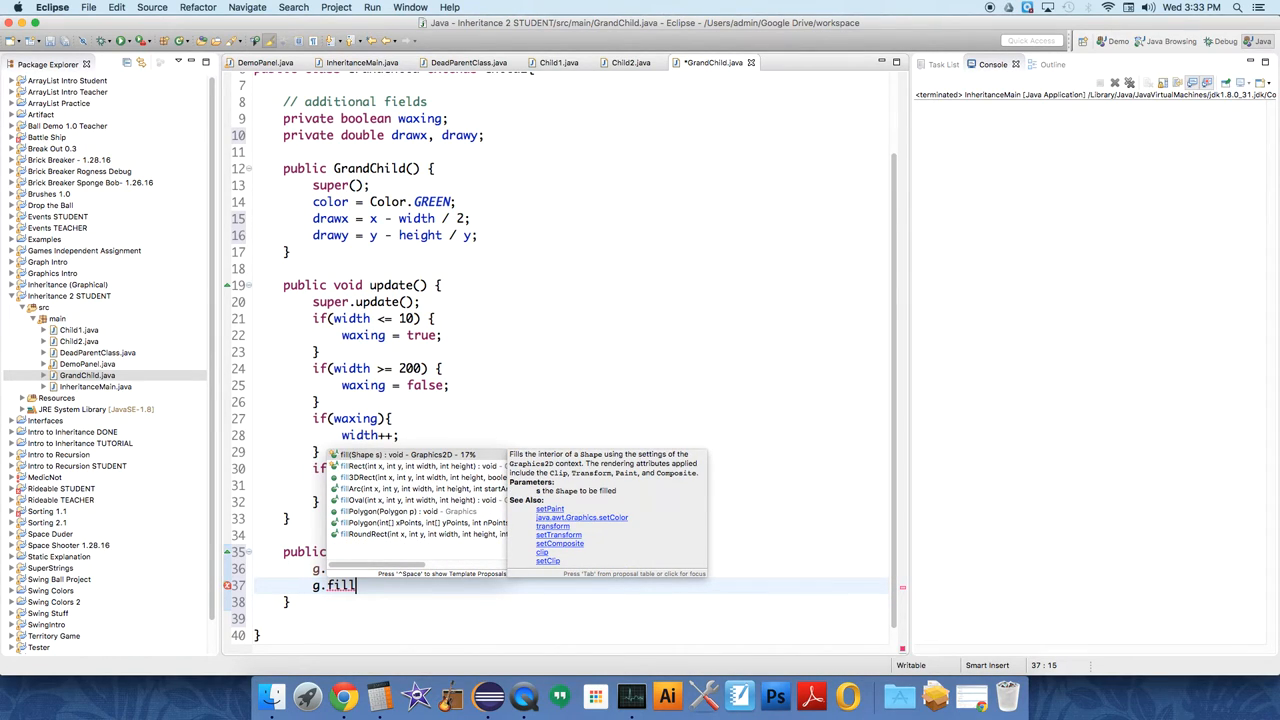
pyautogui.write('Oval(x, y, width, height);')
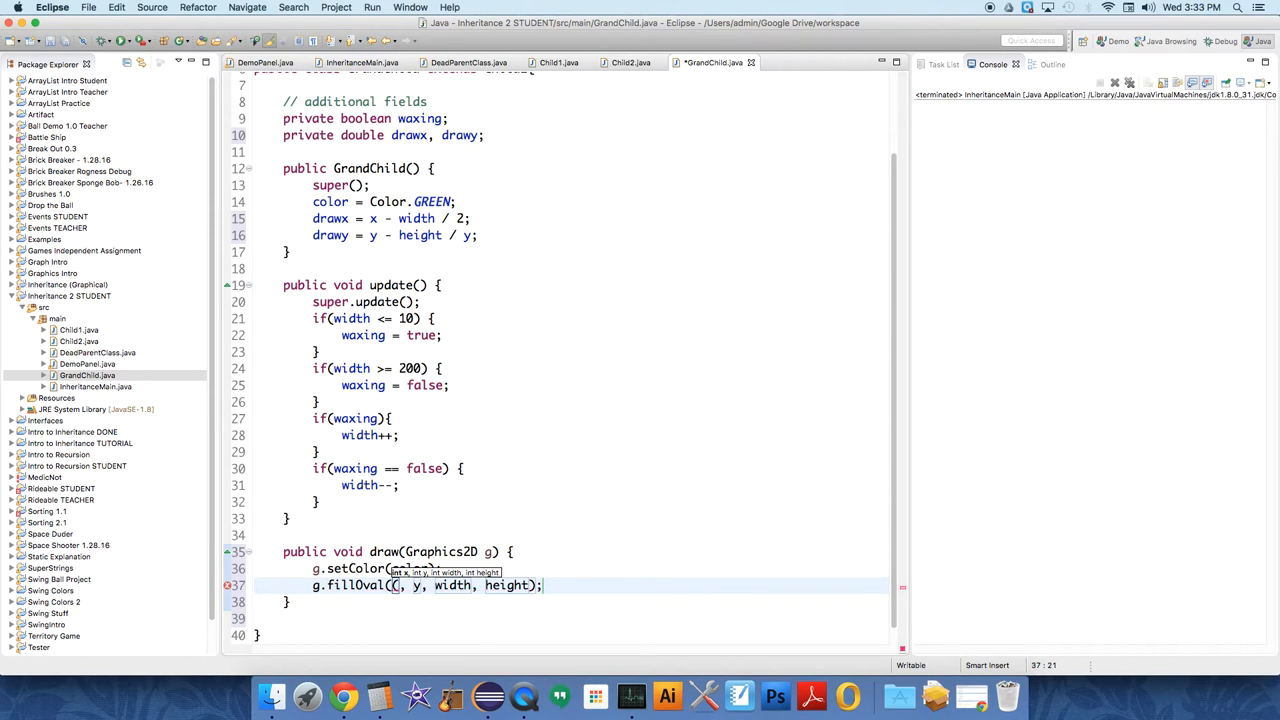
pyautogui.write('int')
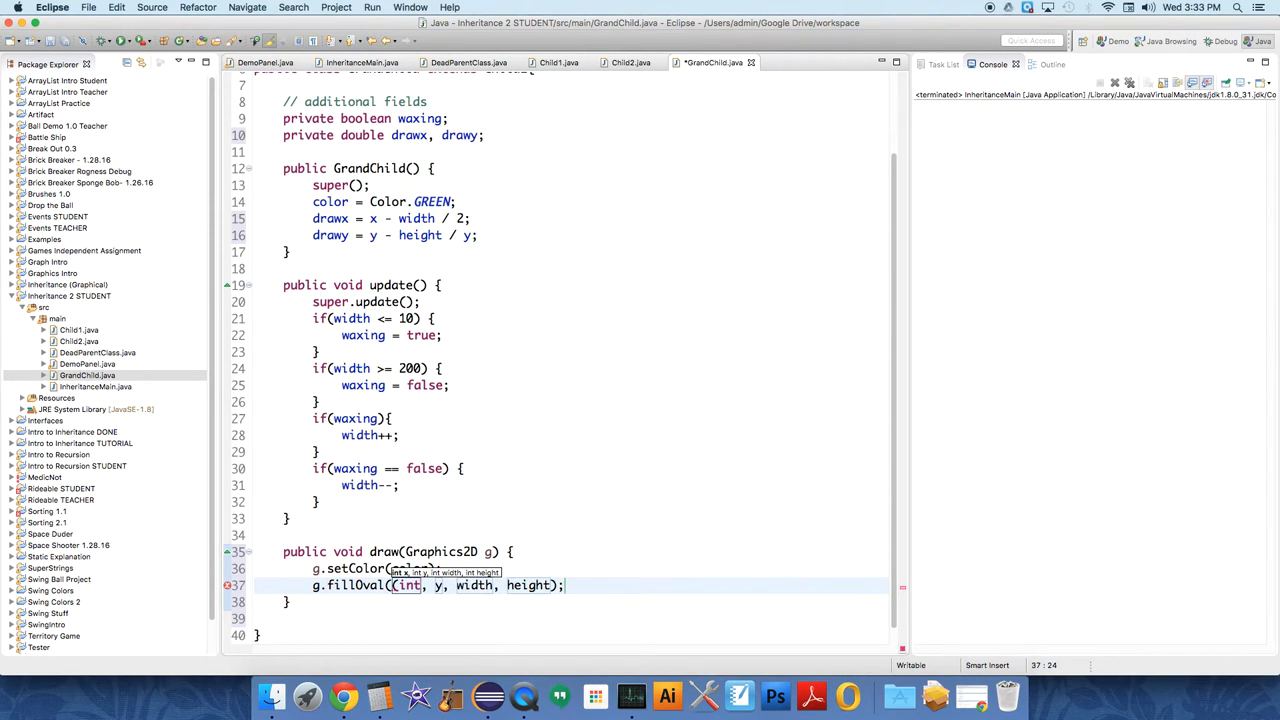
pyautogui.write(')drawx')
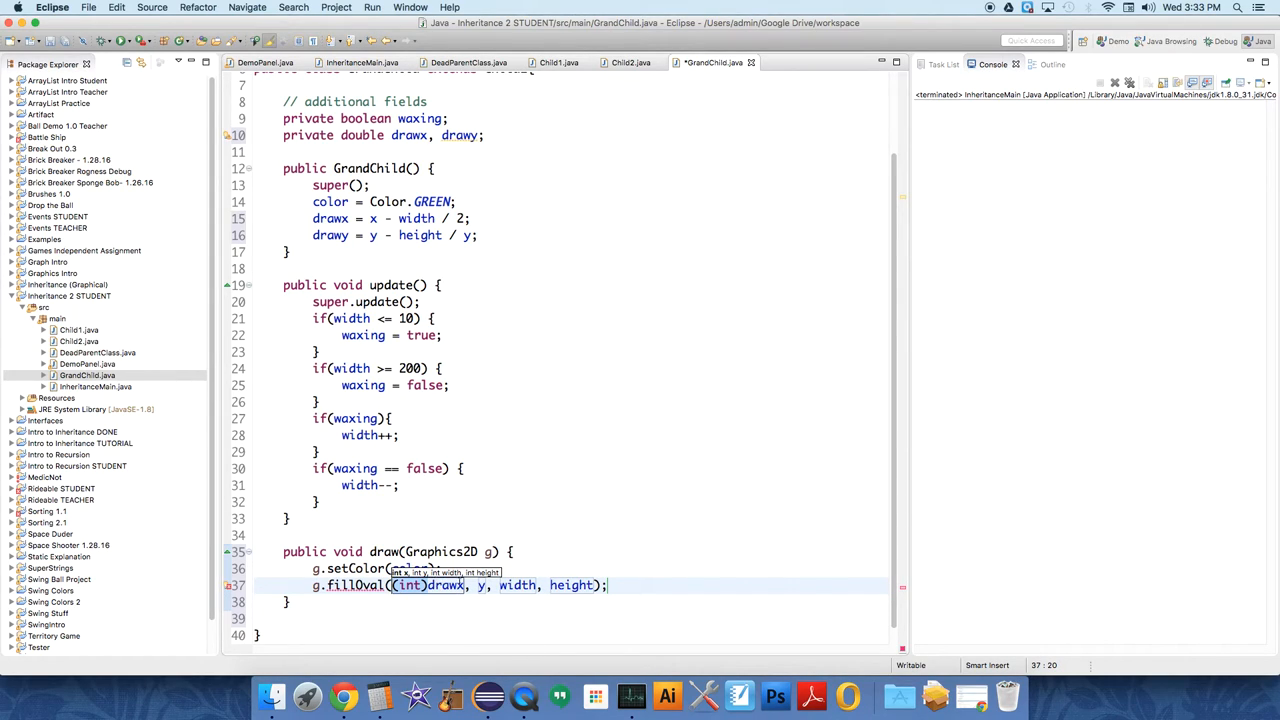
pyautogui.write('(int)')
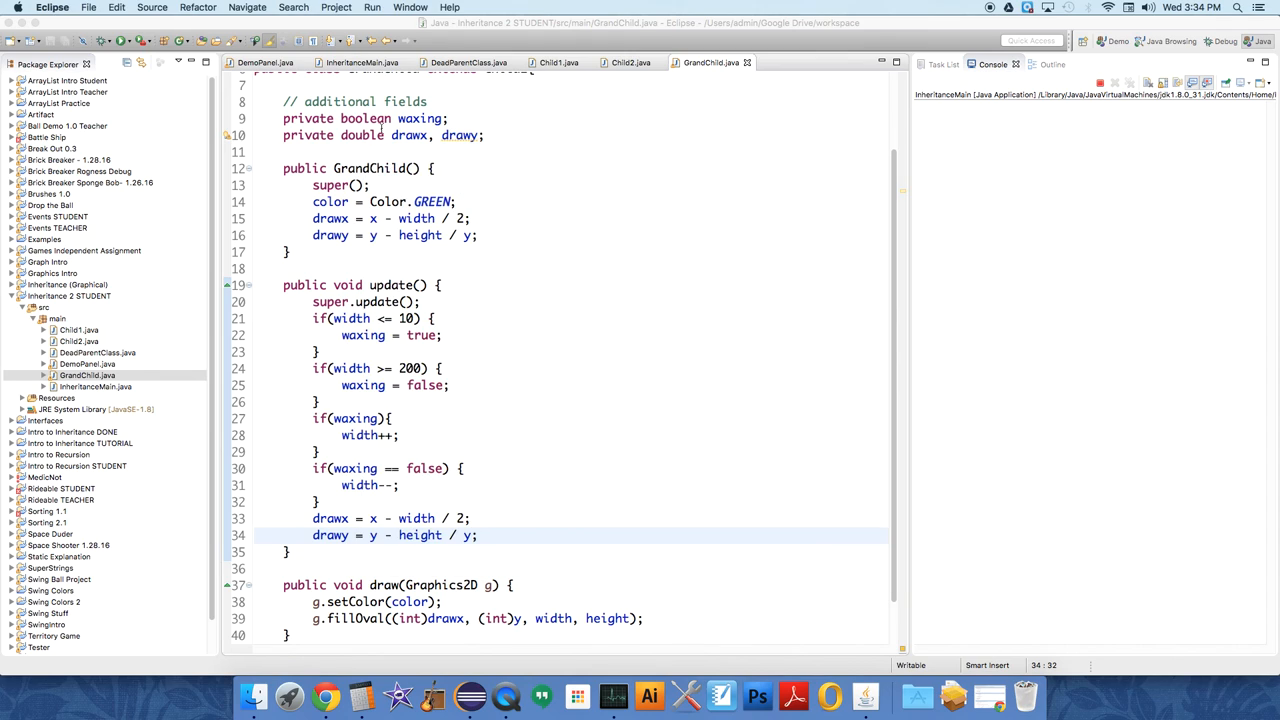
pyautogui.click(468, 62)
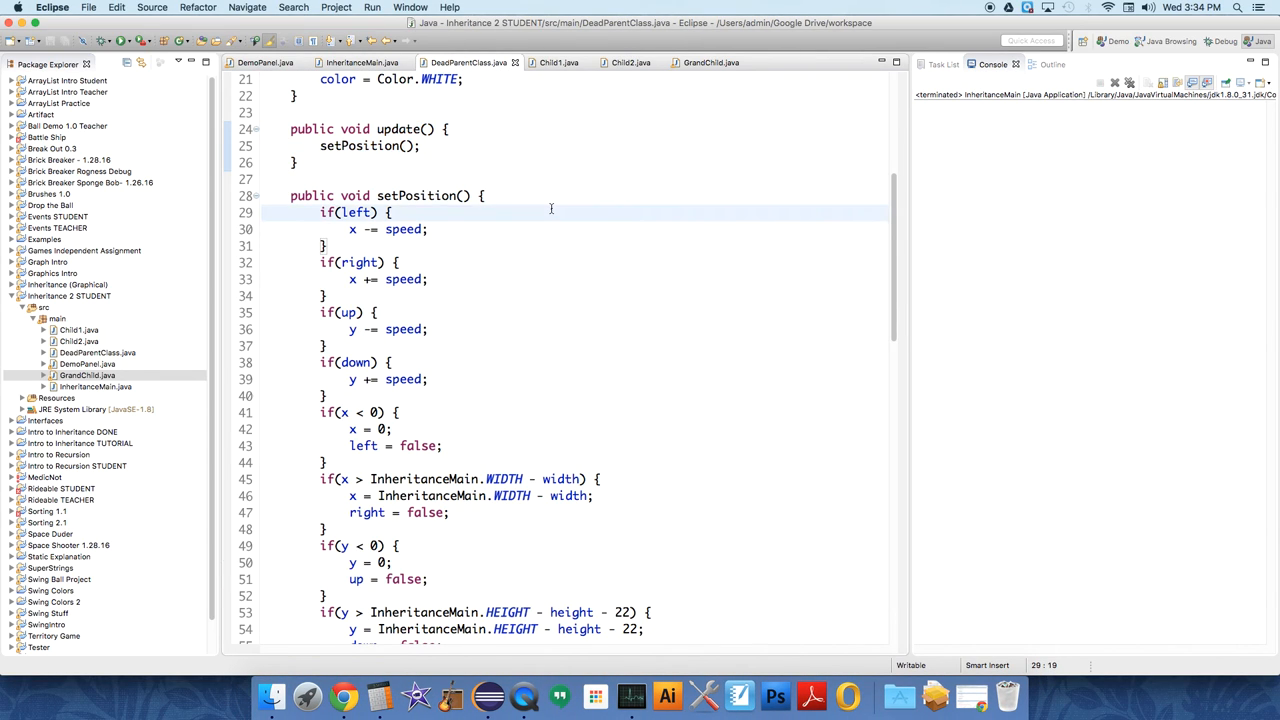
pyautogui.click(558, 62)
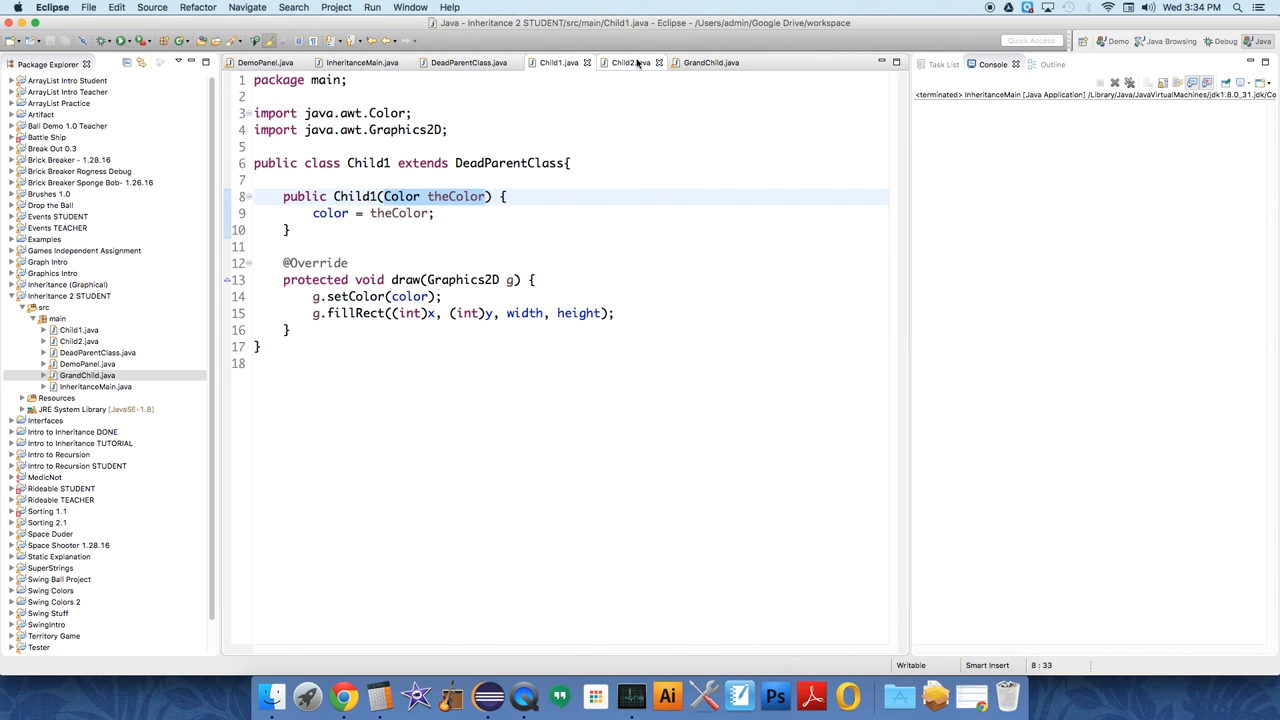
pyautogui.click(710, 62)
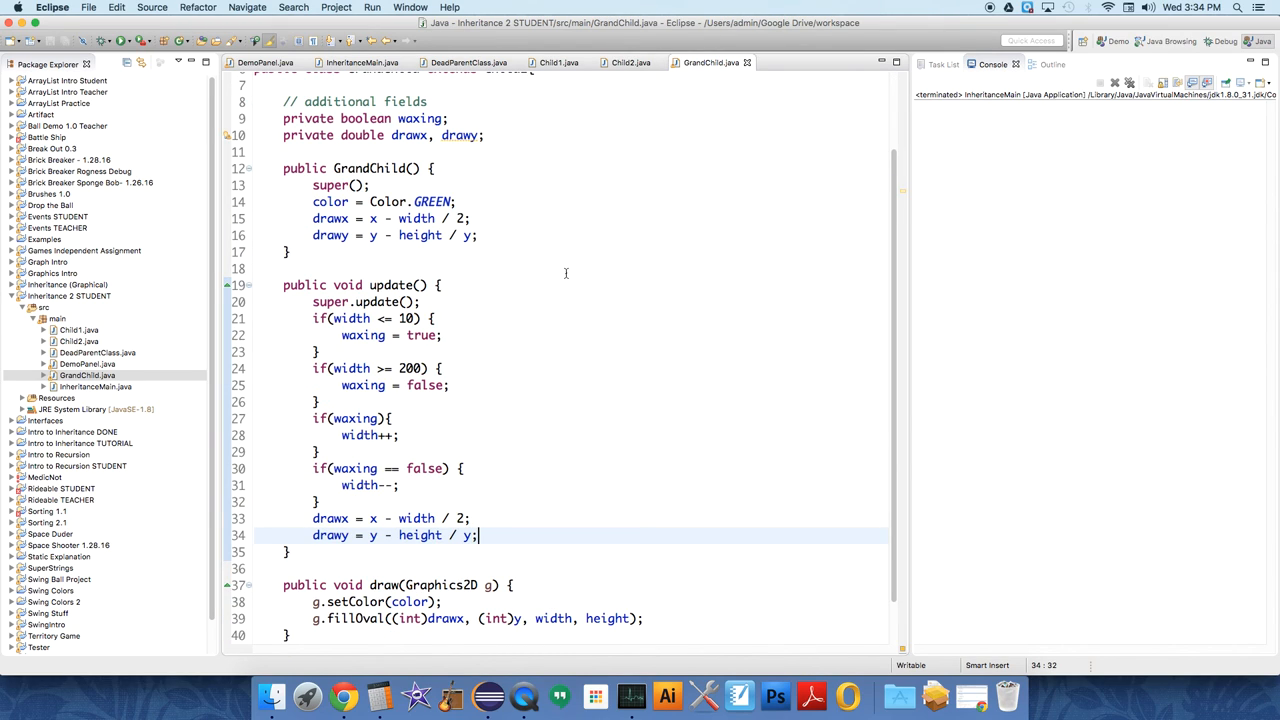